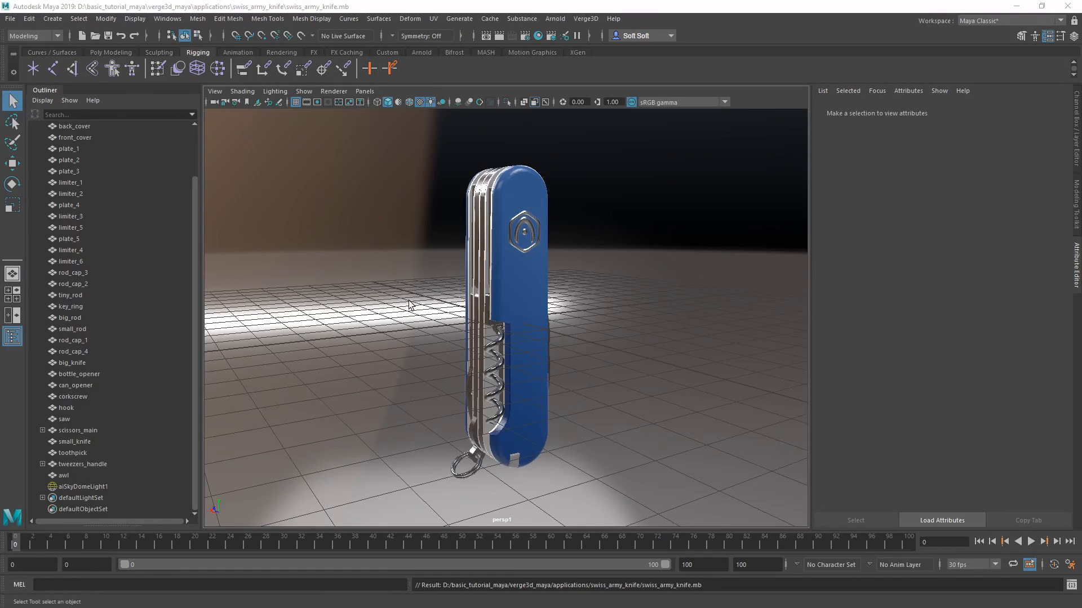
mouse_move(406, 303)
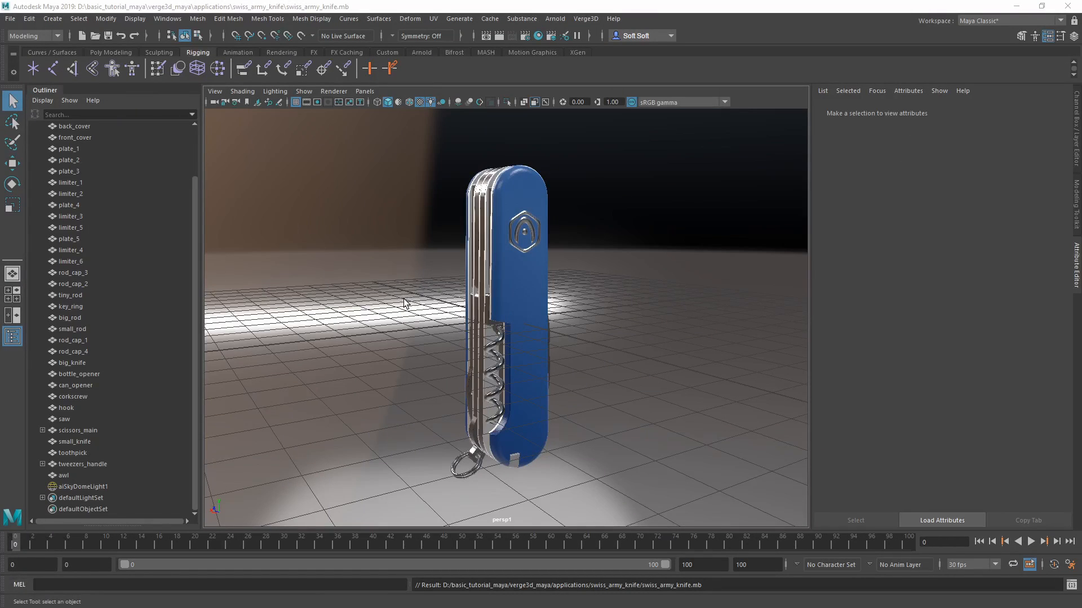
mouse_move(223, 180)
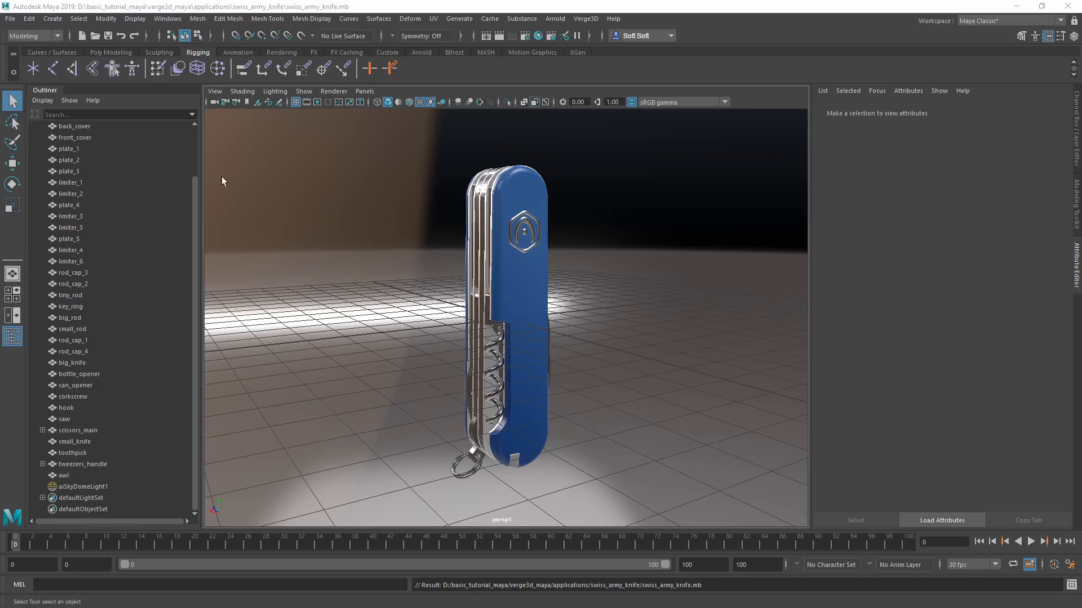
Switch to the Poly Modeling shelf and pick the sky dome light to edit
click(111, 52)
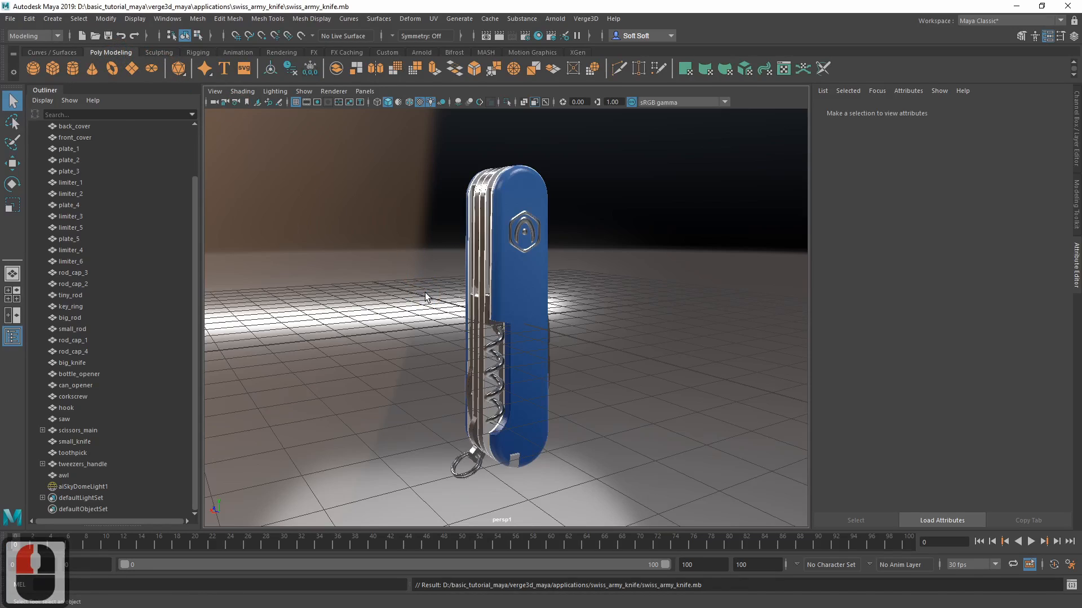
mouse_move(420, 287)
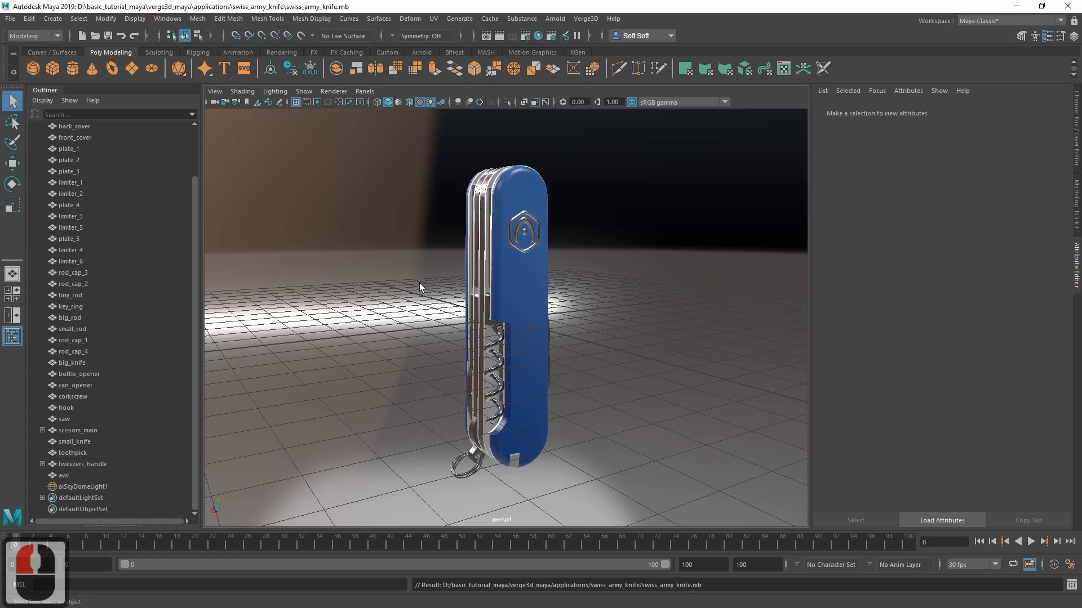
click(82, 487)
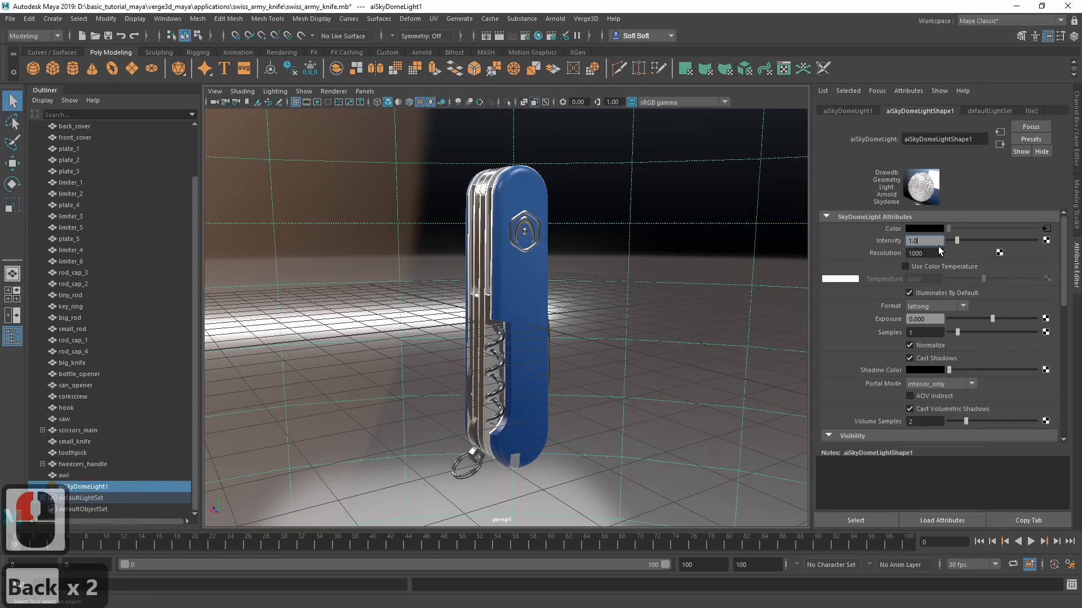
Set the sky dome light Intensity to 1.4 and save the knife scene
text(1.400)
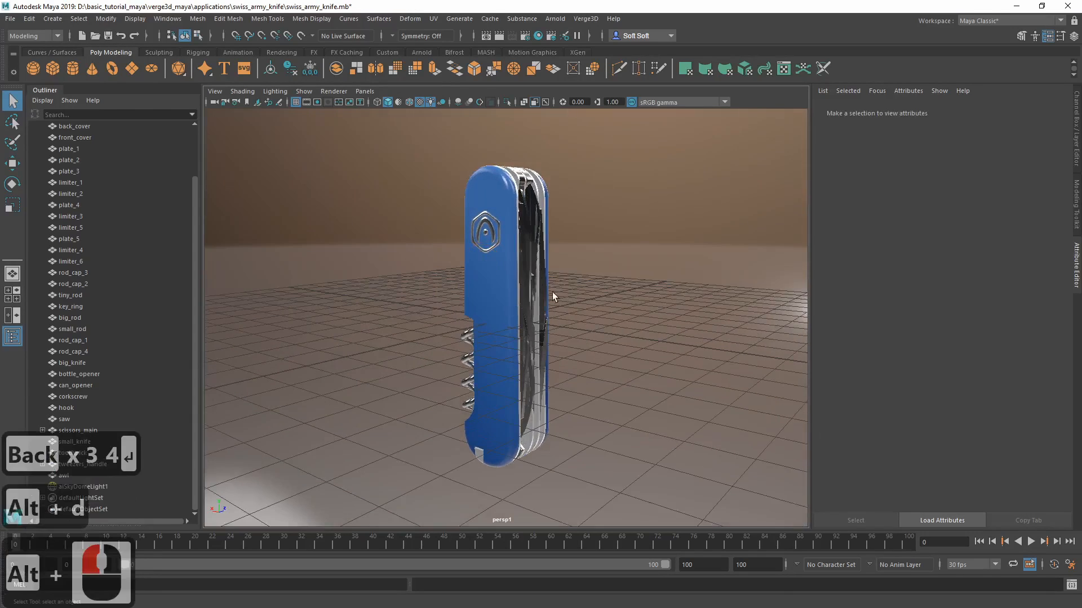
key(ctrl+s)
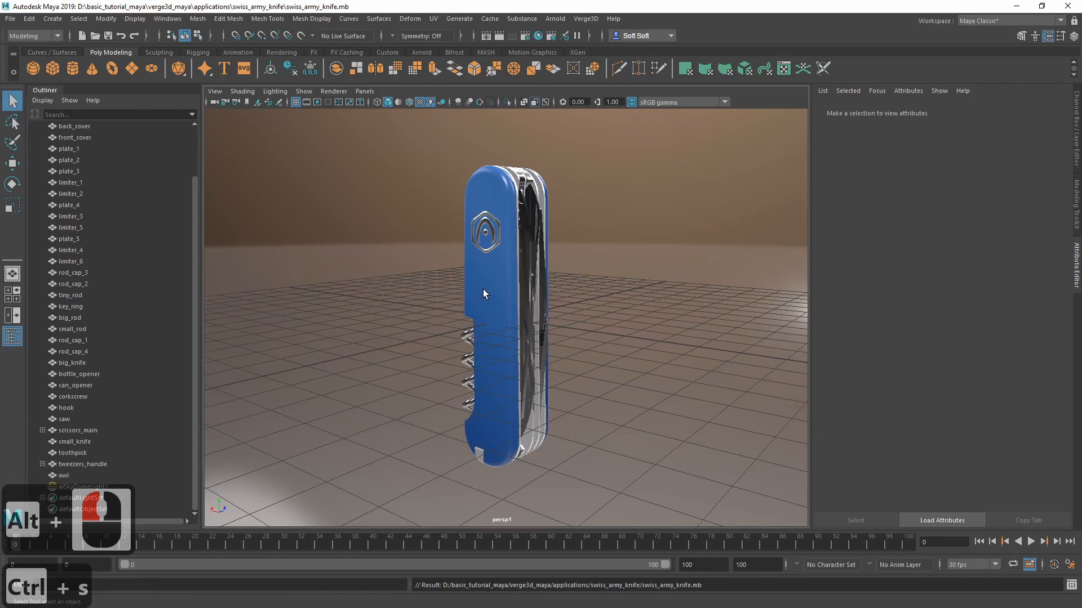
mouse_move(403, 303)
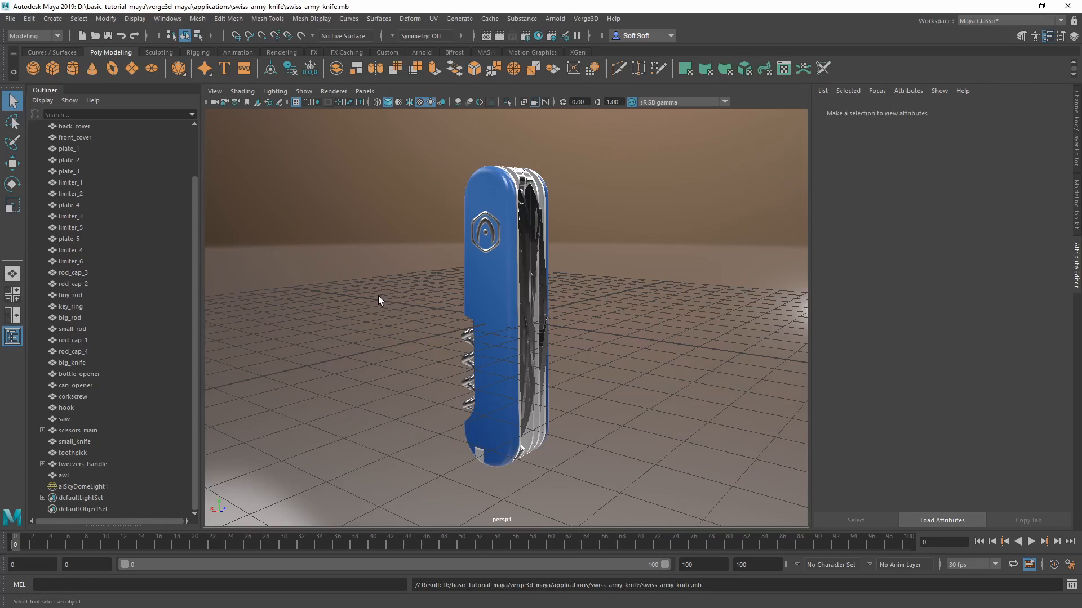
mouse_move(379, 287)
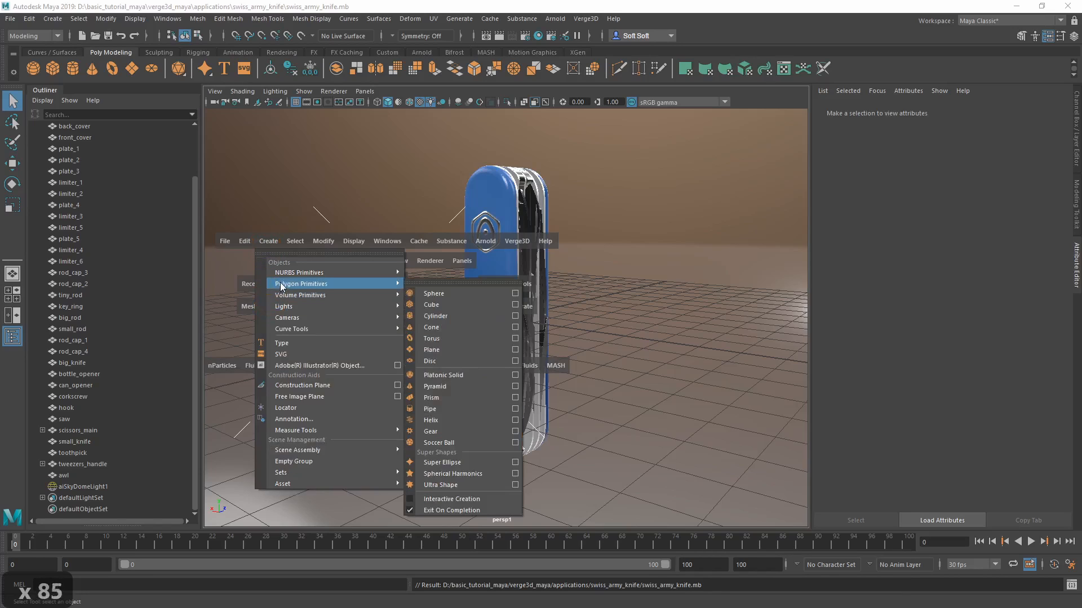
mouse_move(469, 374)
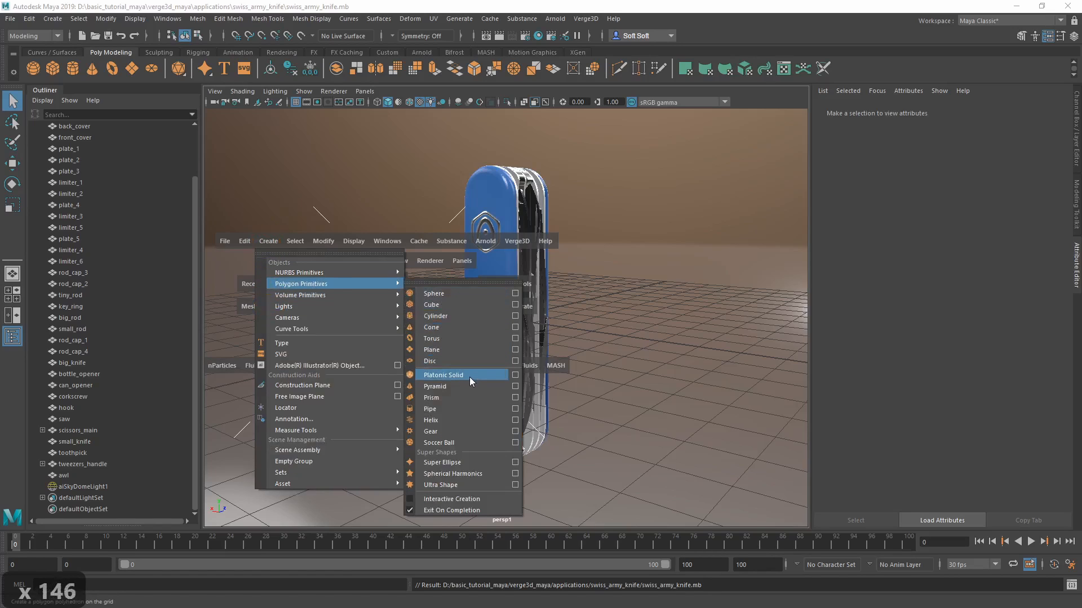
Create a Platonic Solid polygon primitive, pPlatonic1, in the scene
click(443, 374)
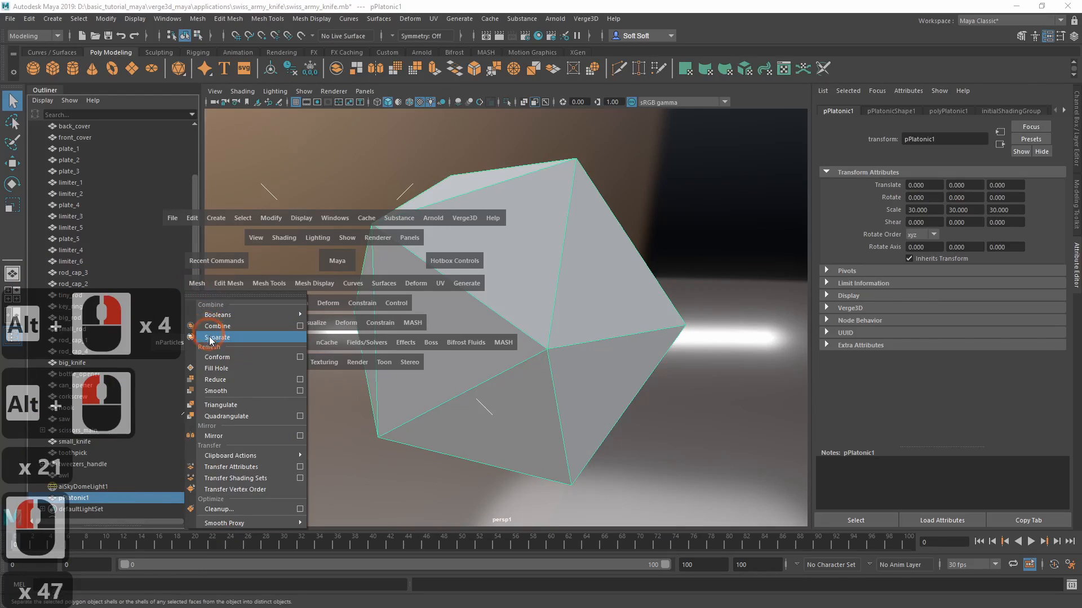
Smooth and triangulate pPlatonic1, then harden its edges into a faceted sphere
click(215, 391)
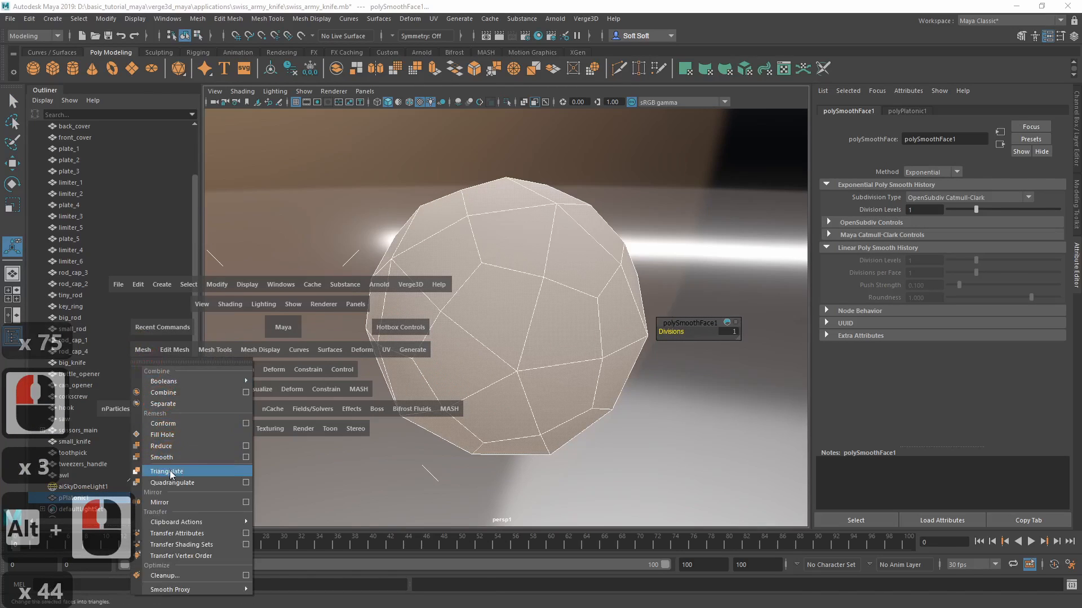
click(167, 471)
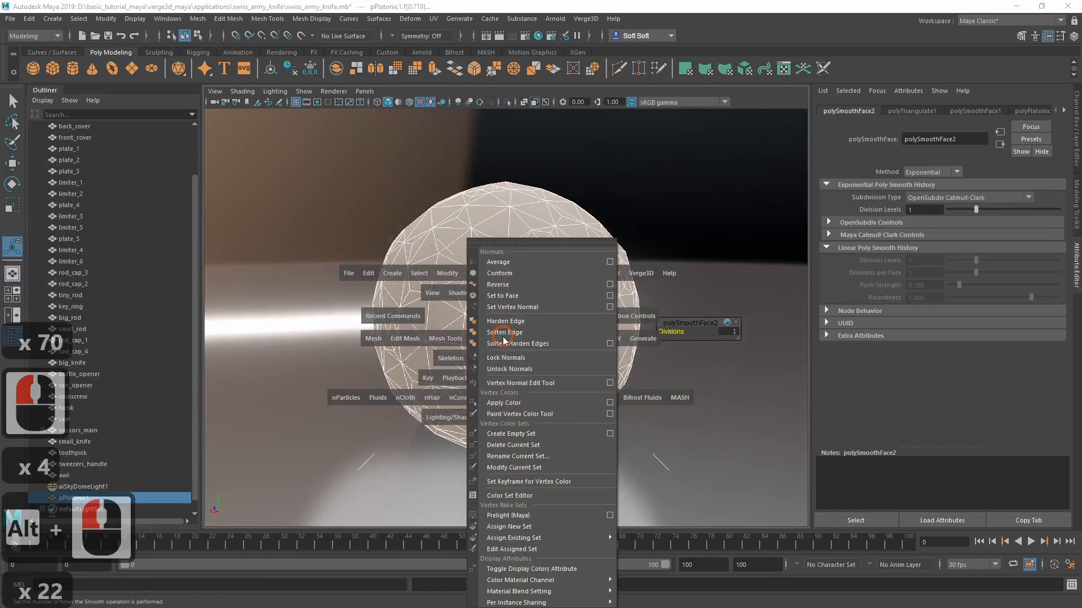
mouse_move(507, 321)
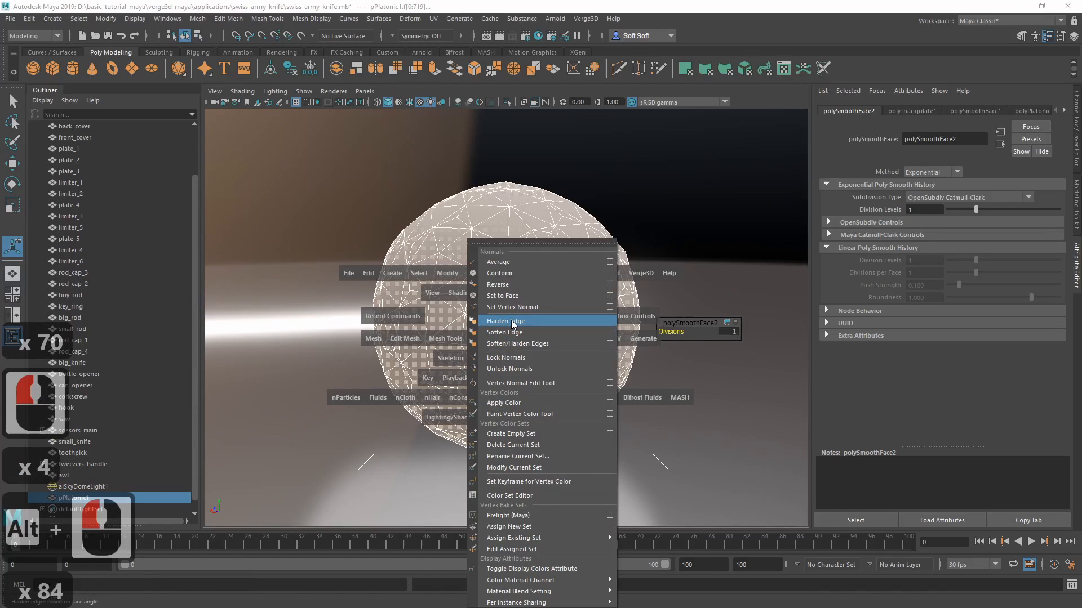
click(506, 321)
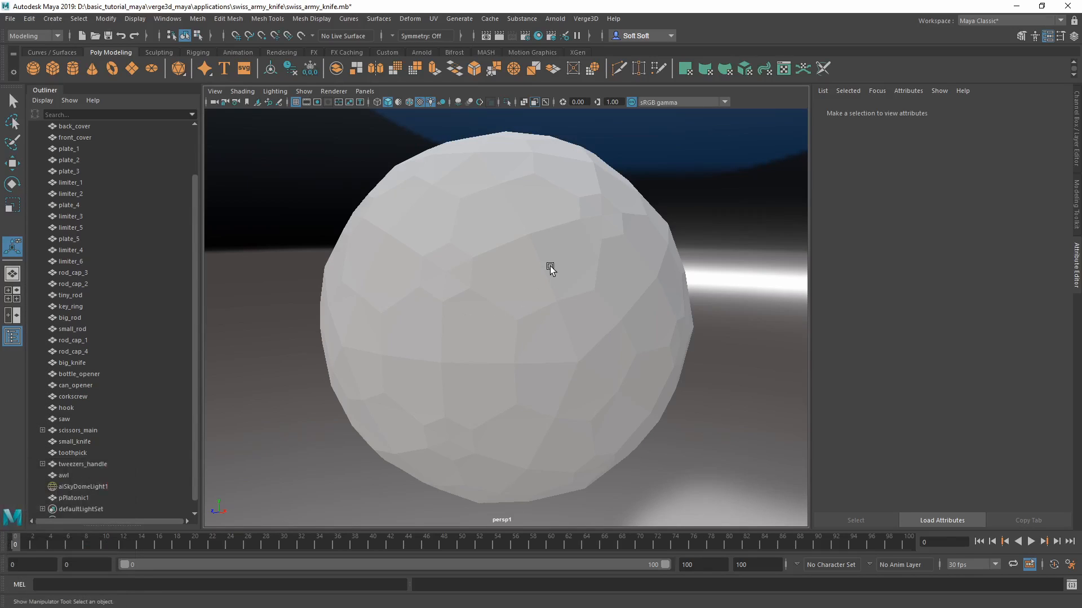
Reverse pPlatonic1's face normals and return to object selection mode
click(534, 236)
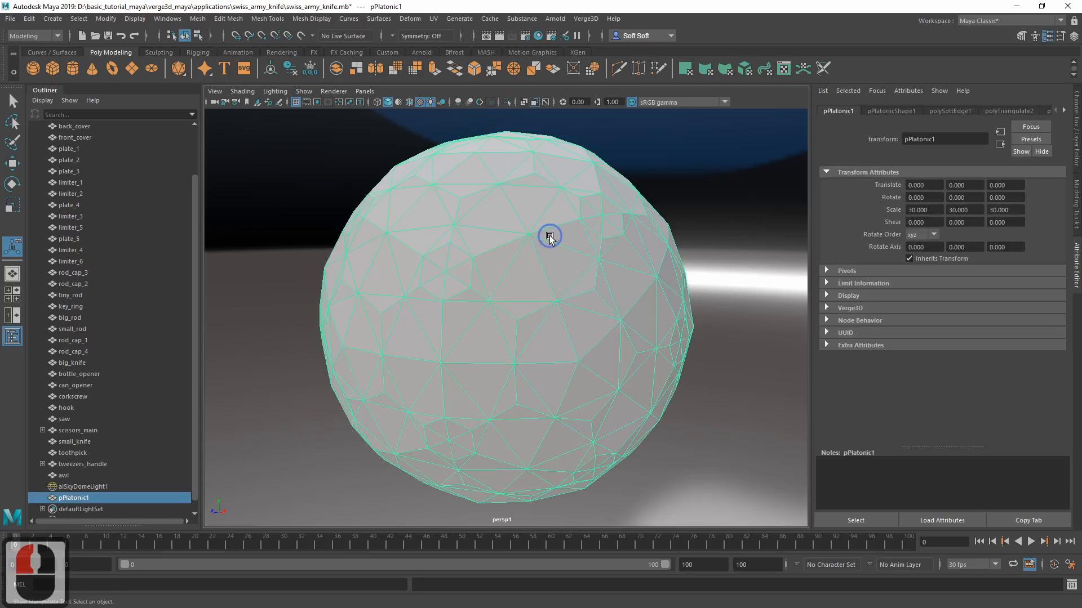
mouse_move(552, 272)
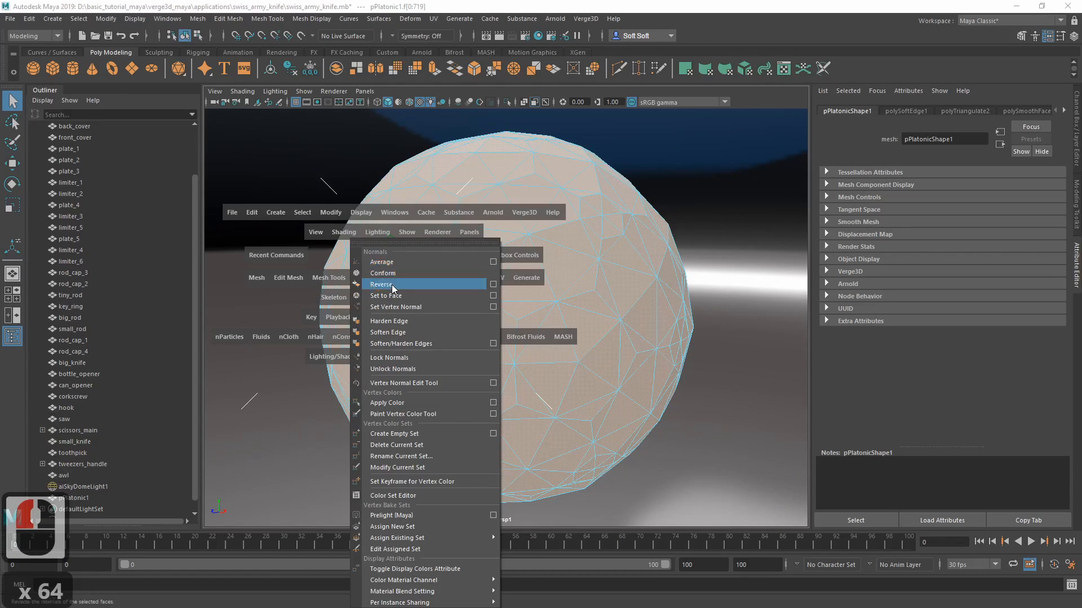
click(383, 284)
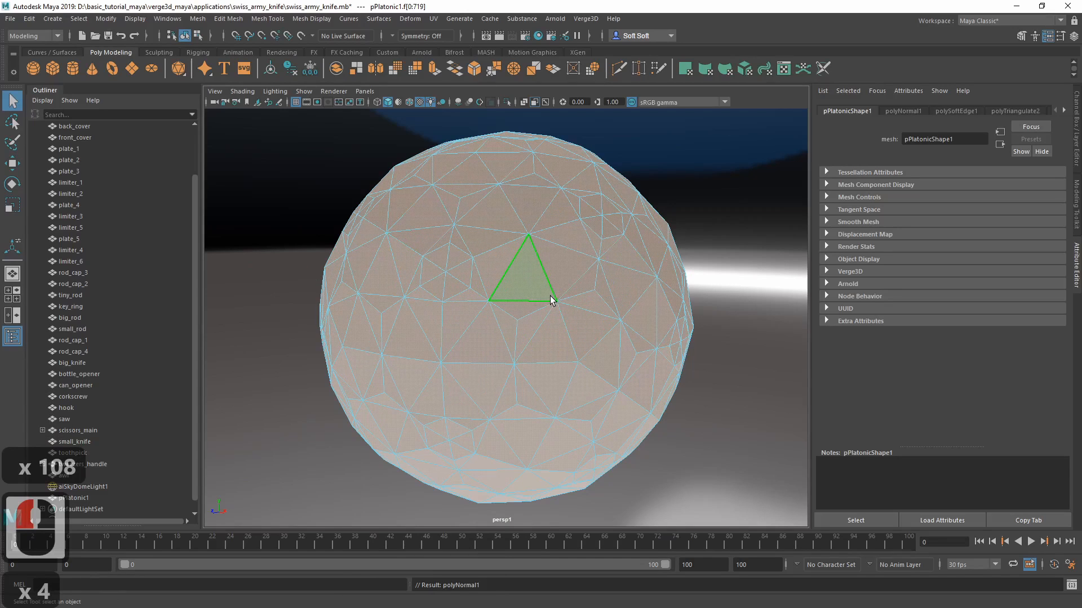
click(563, 319)
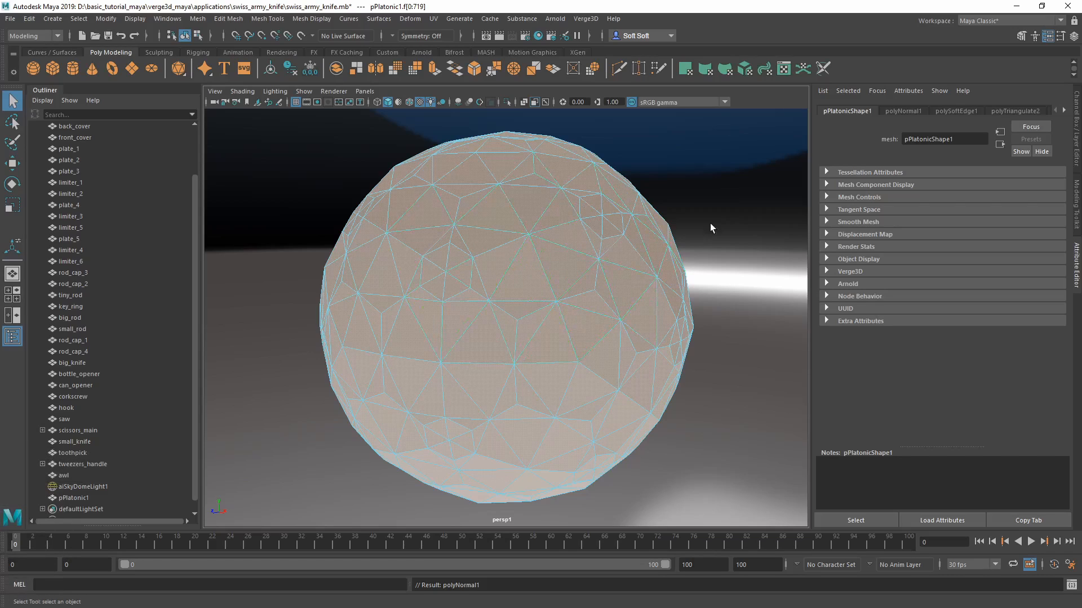
click(526, 276)
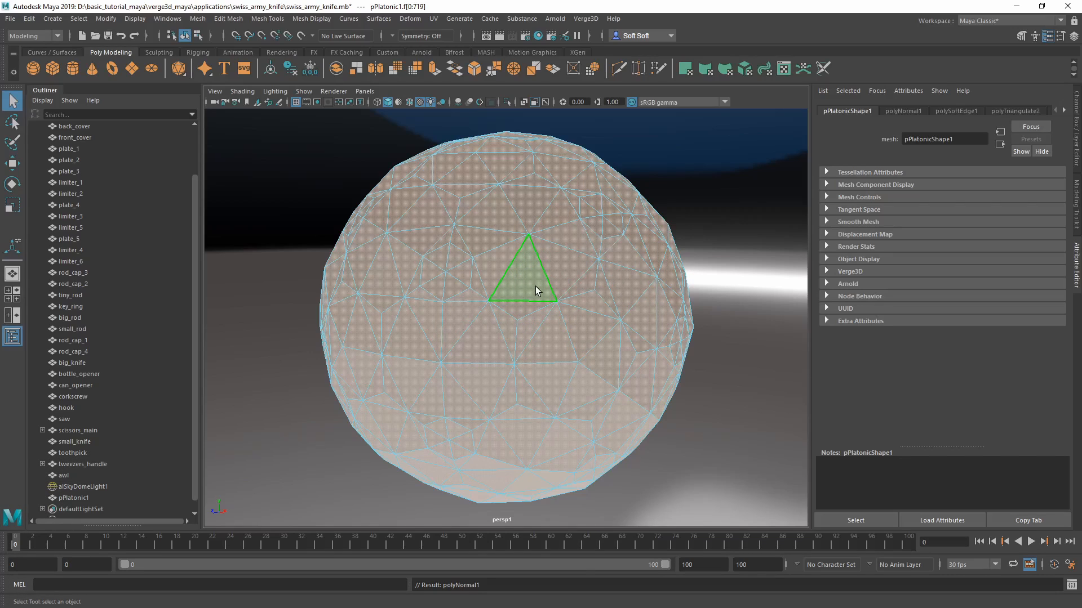
right_click(536, 286)
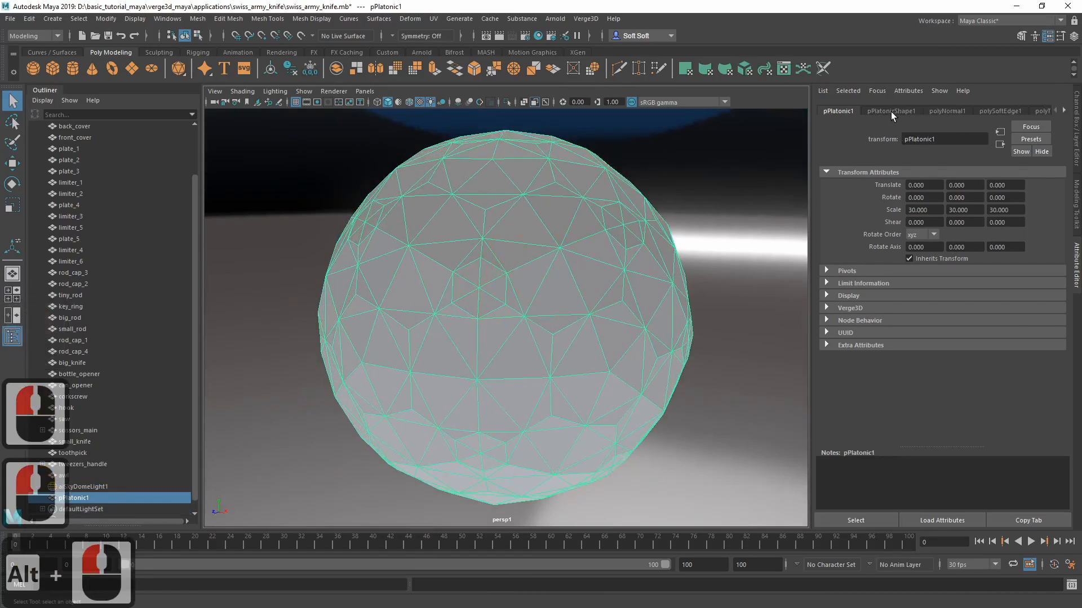
Uncheck Double Sided in pPlatonicShape1's Render Stats so the knife shows through
click(890, 110)
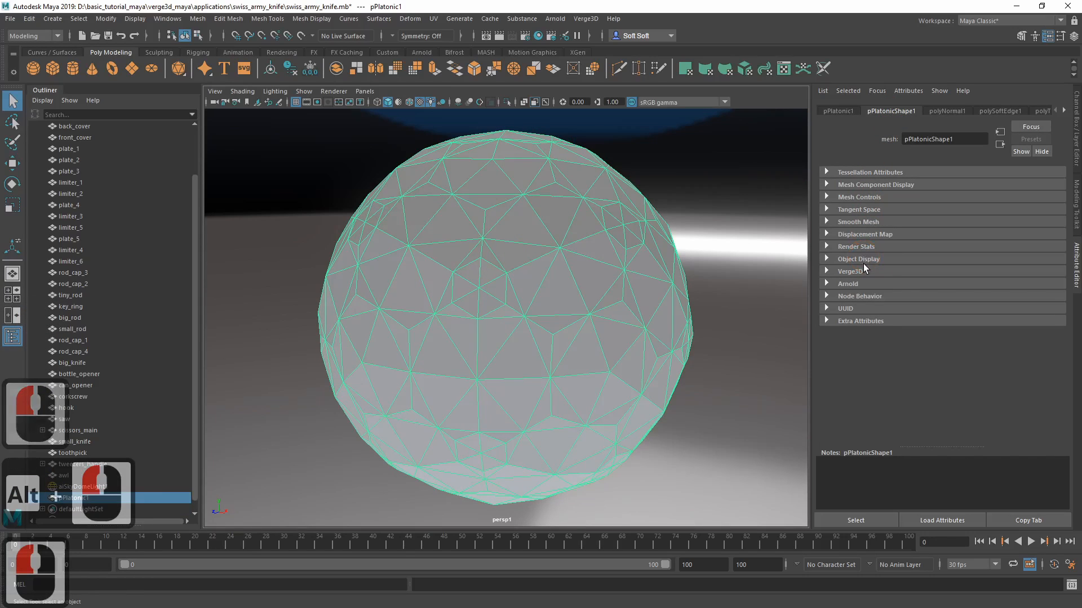
click(858, 259)
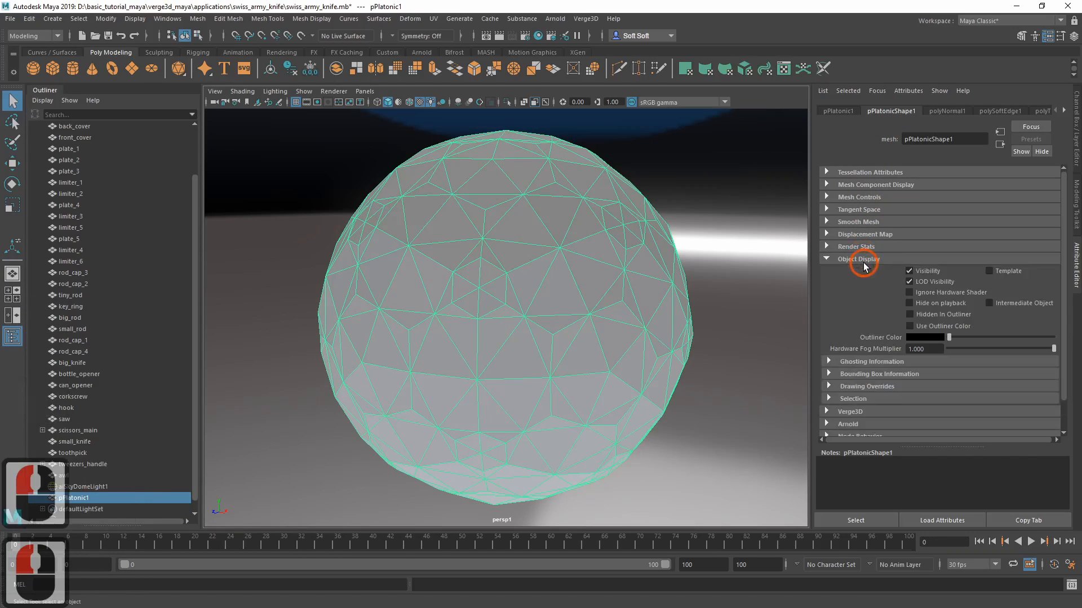
click(856, 246)
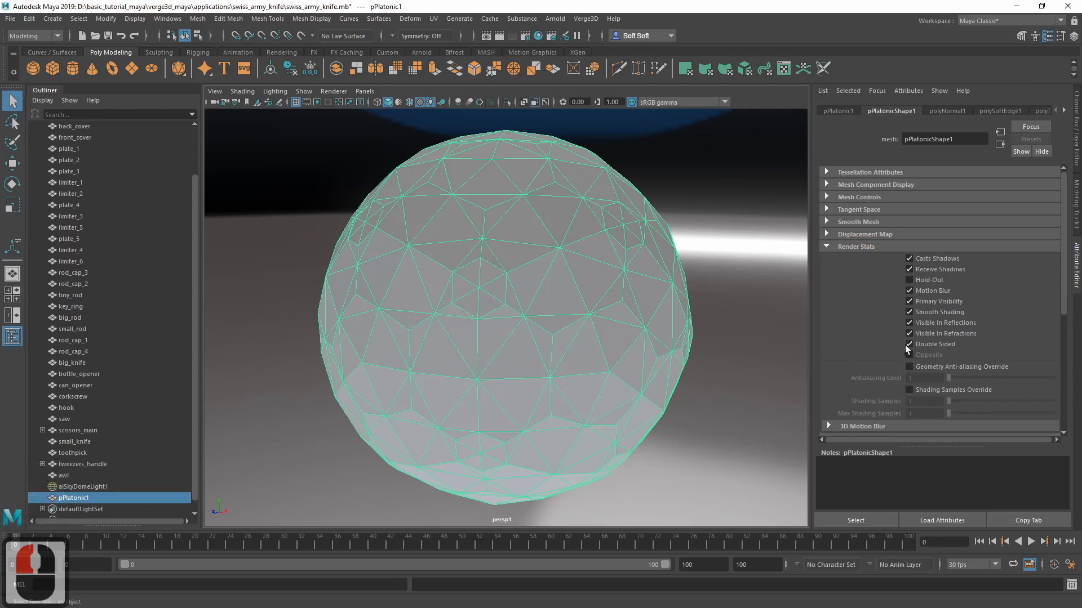
click(909, 345)
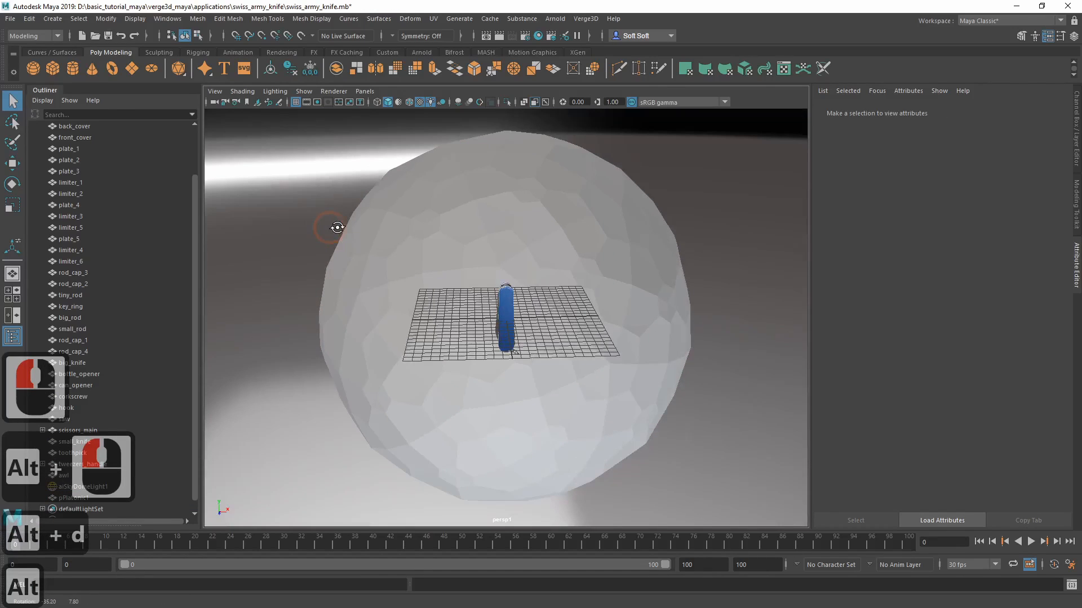
Zoom inside the dome toward the knife and save the scene
drag(336, 228, 380, 229)
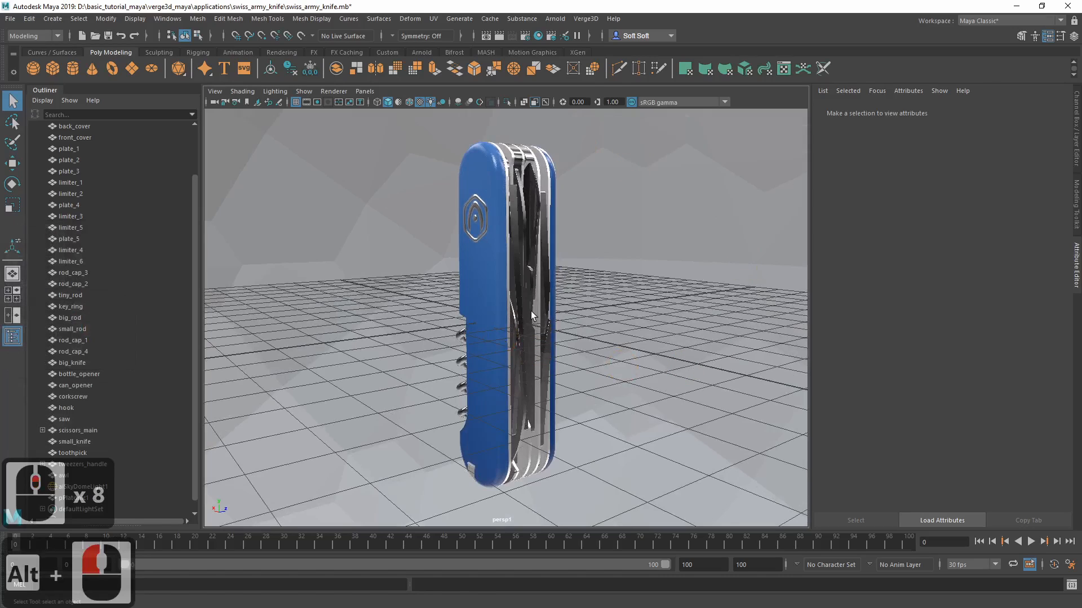
key(ctrl+s)
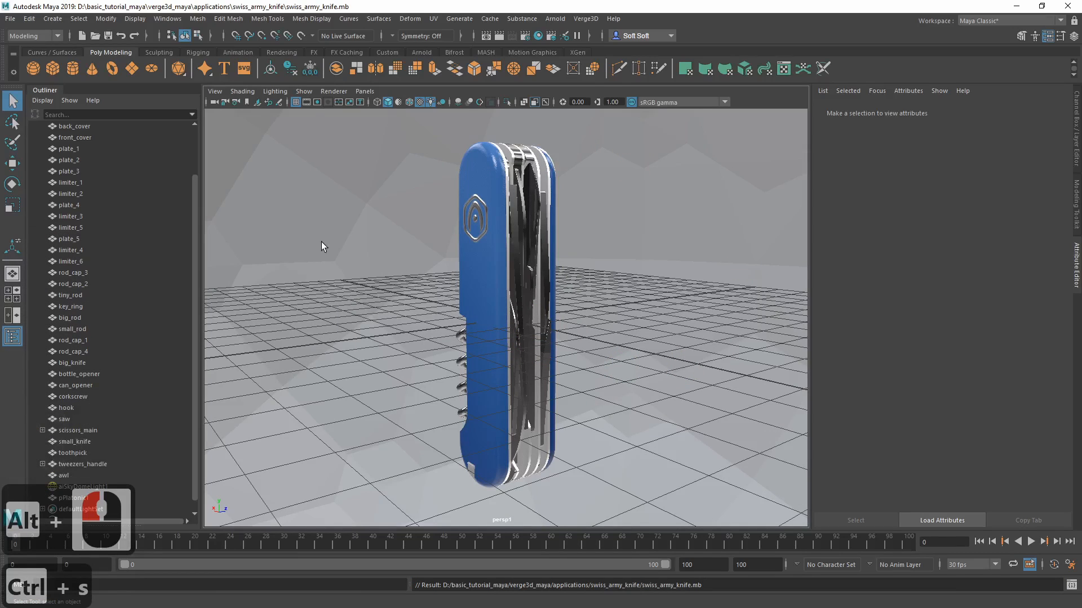
In Hypershade, search 'surfa' and create a new Surface Shader node
click(167, 19)
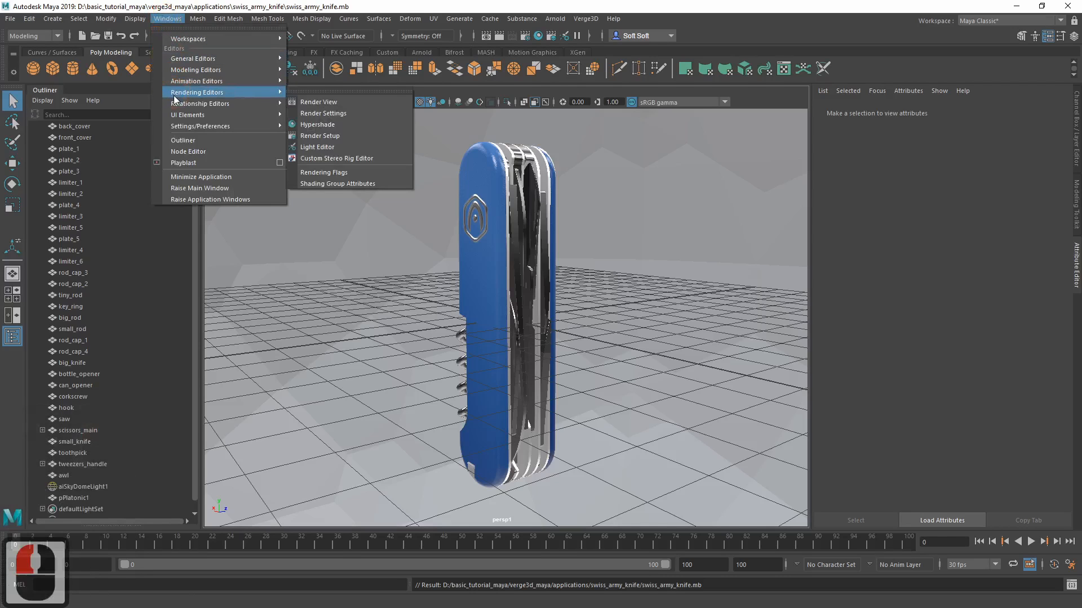
mouse_move(317, 124)
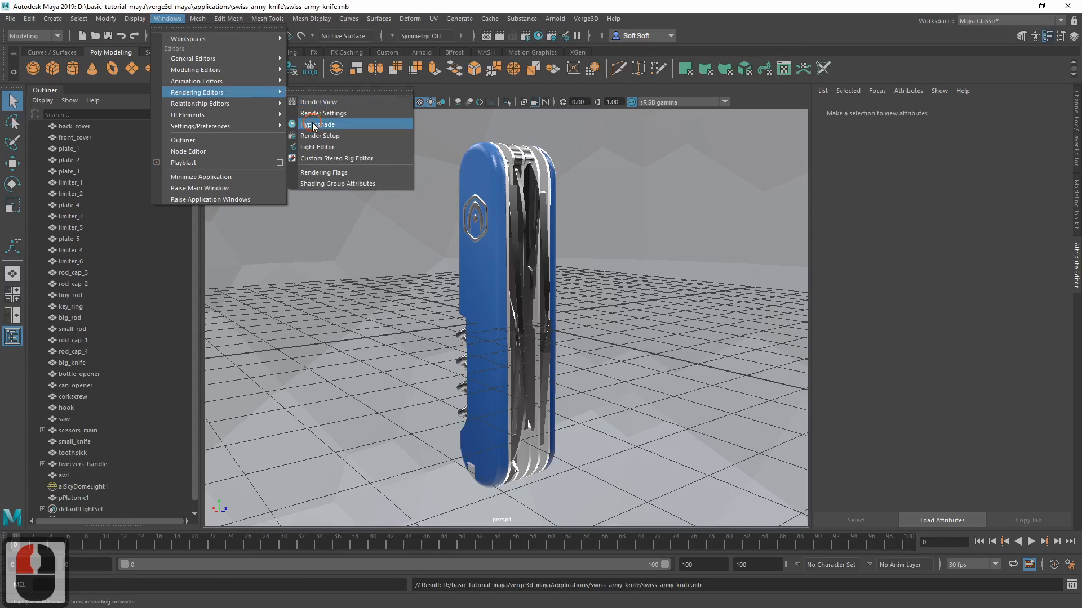
click(317, 124)
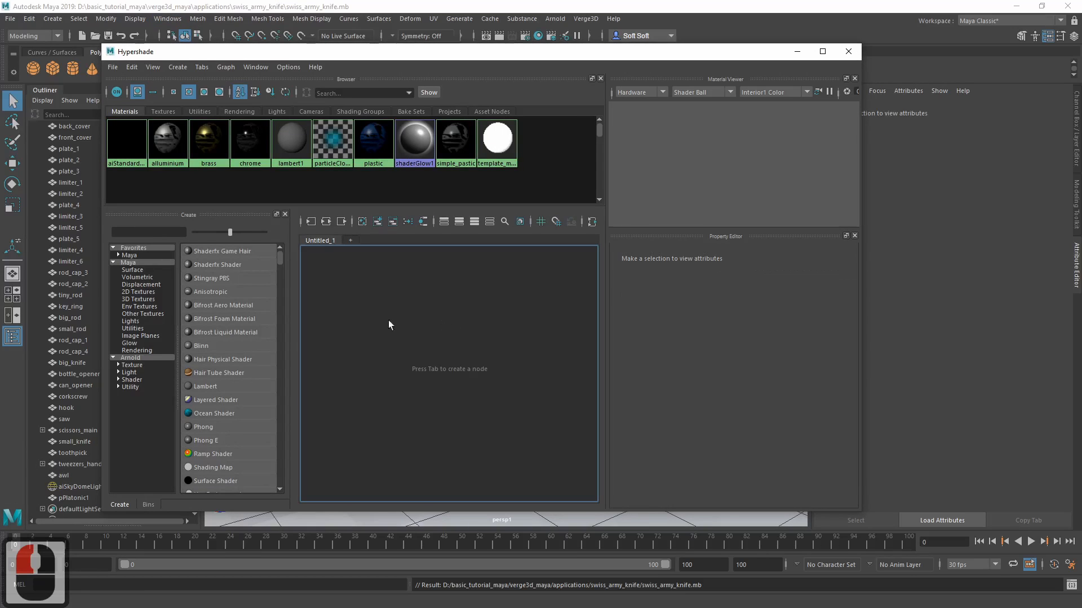
click(149, 232)
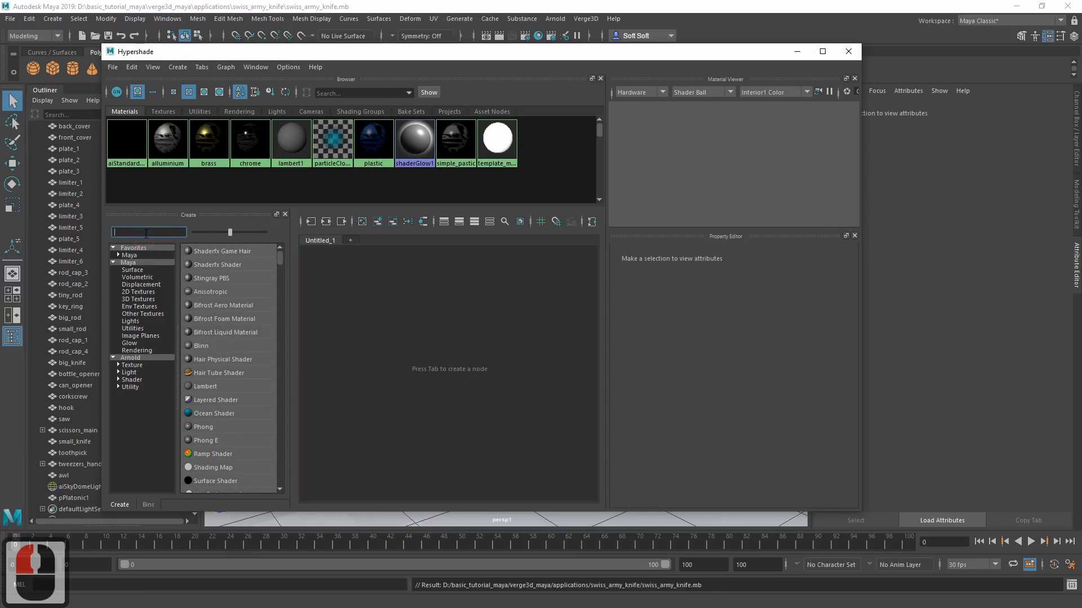
text(surfa)
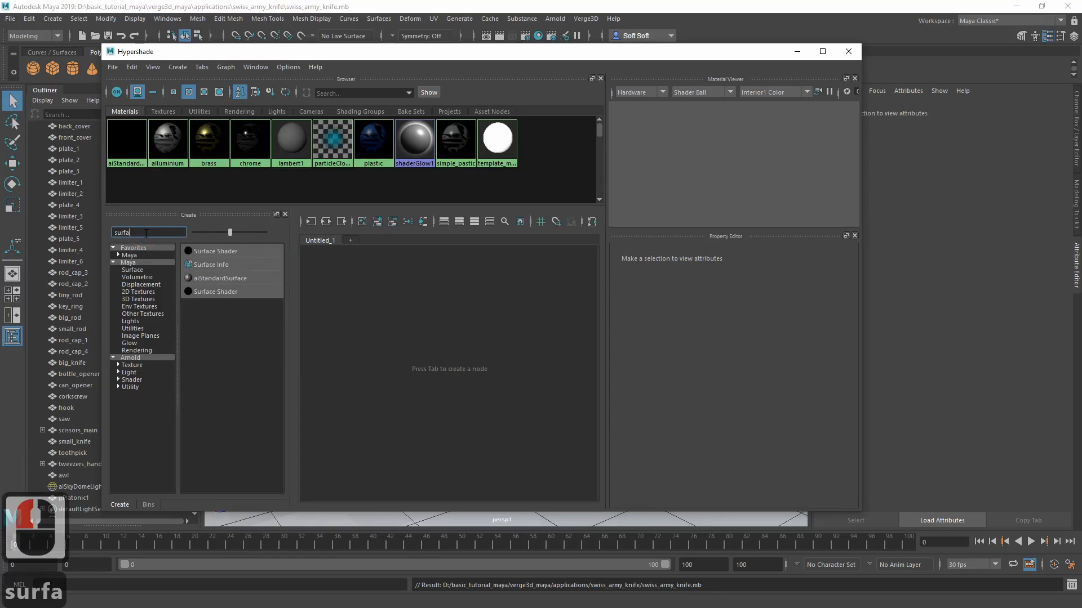
mouse_move(231, 254)
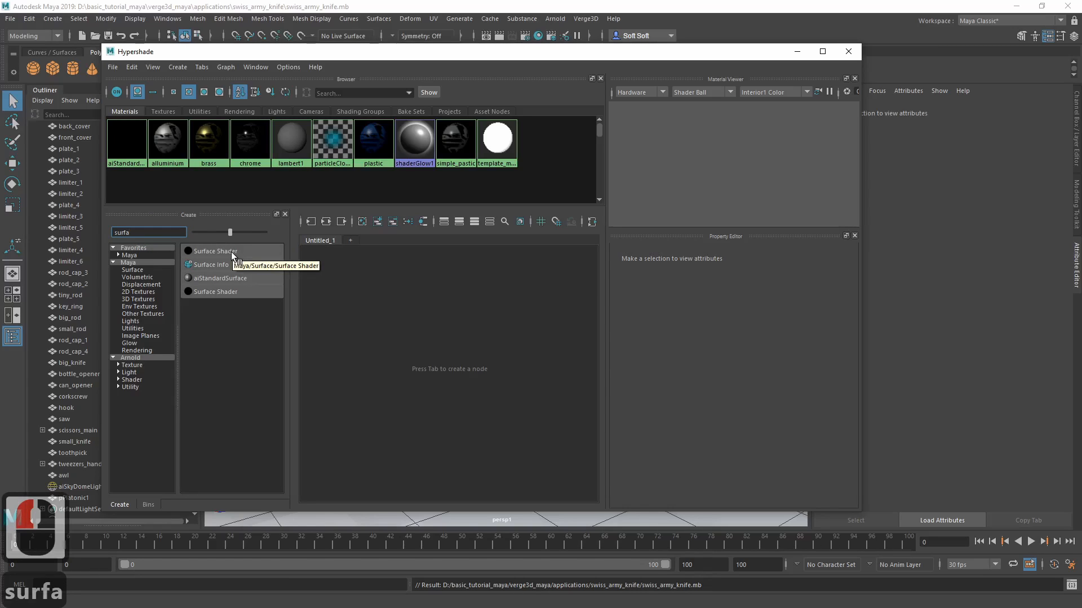
mouse_move(217, 257)
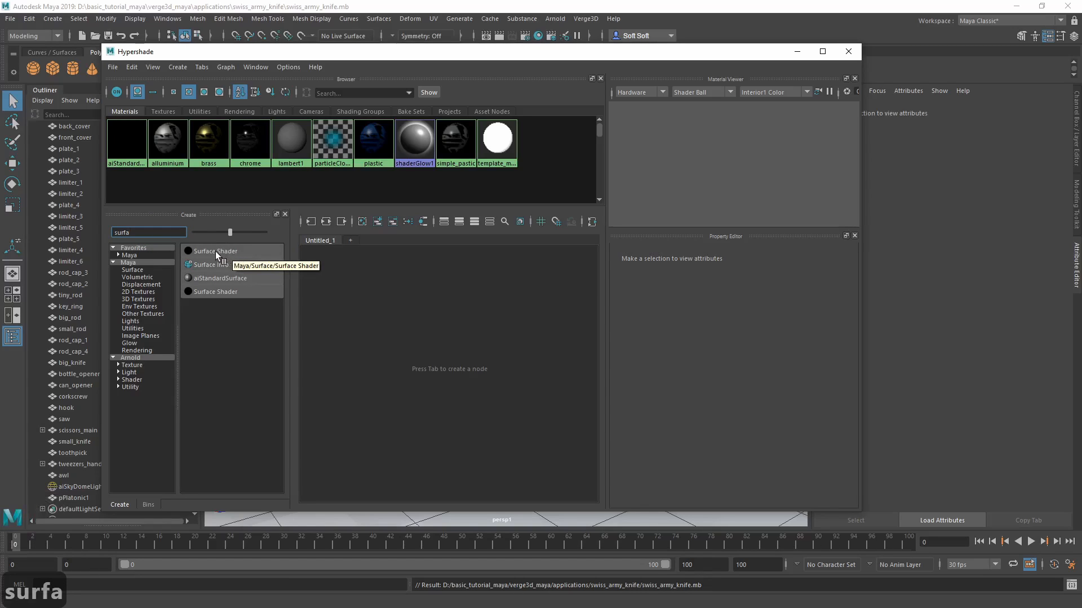
click(214, 251)
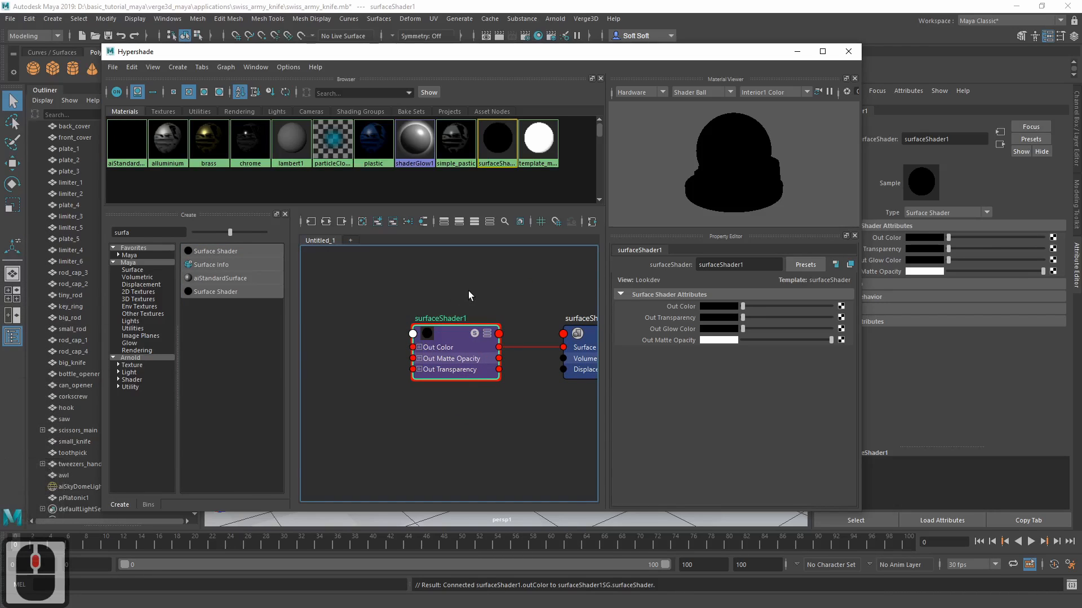
Rename the new surface shader to 'backgroud'
triple_click(738, 264)
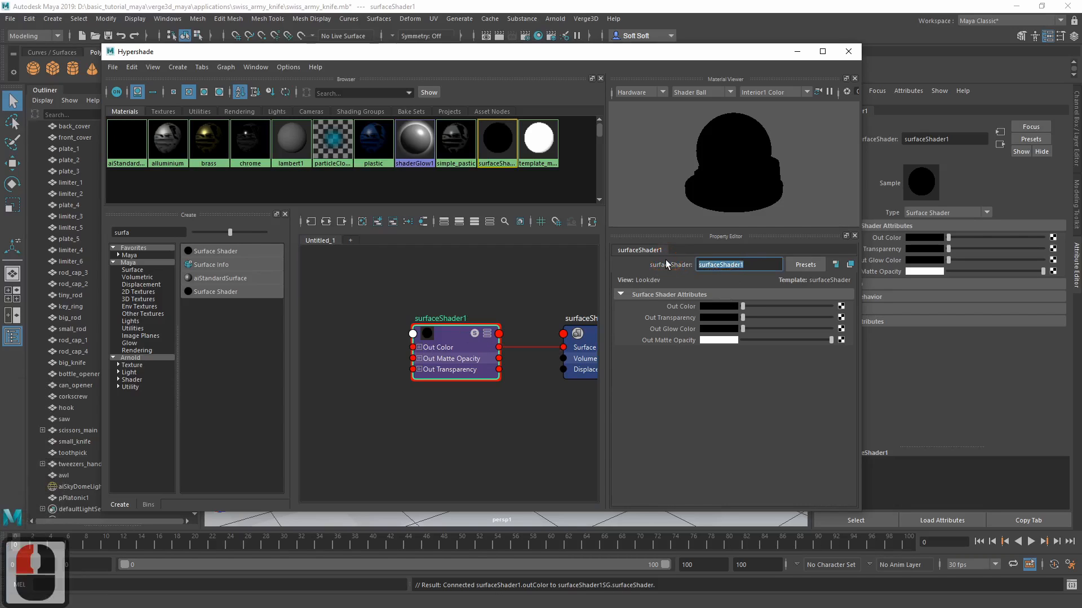
text(backgroud)
click(150, 232)
text(inf)
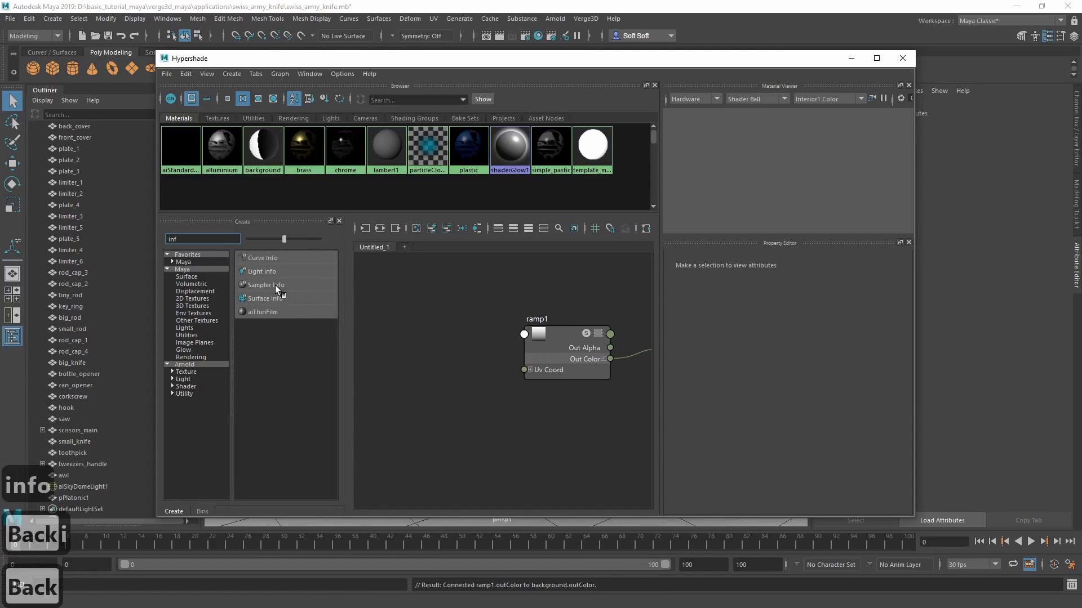
Connect a Sampler Info node's Facing Ratio to ramp1's V Coord and select ramp1 for editing
click(264, 285)
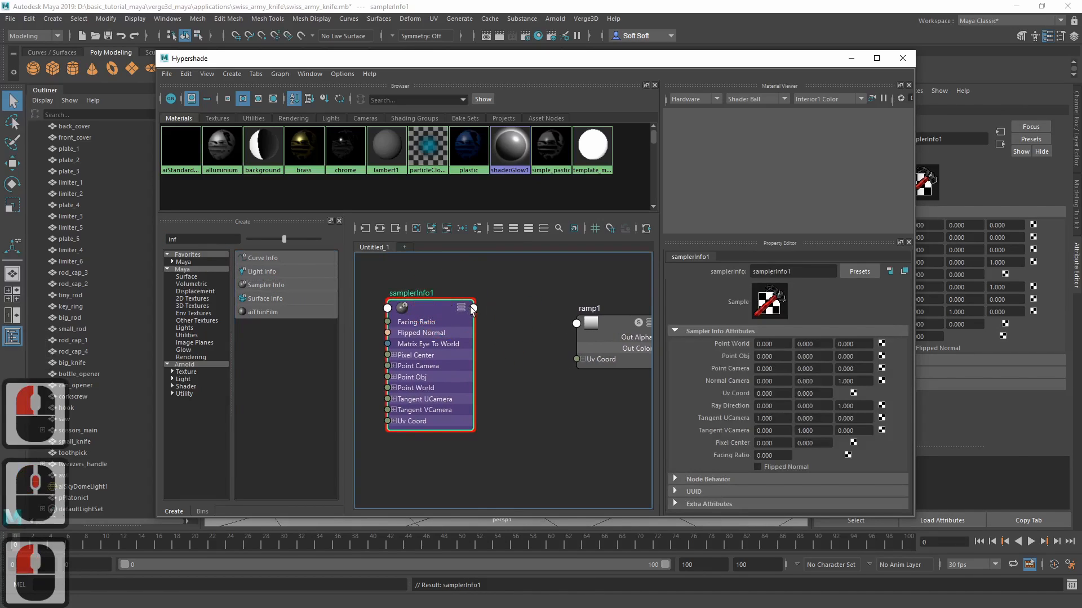
click(472, 308)
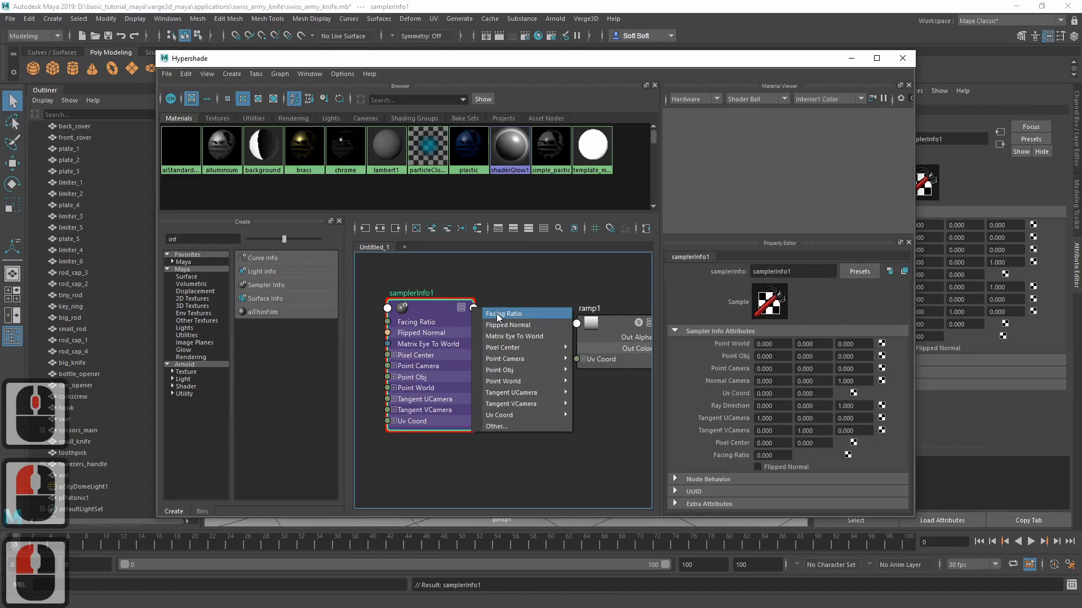
click(503, 314)
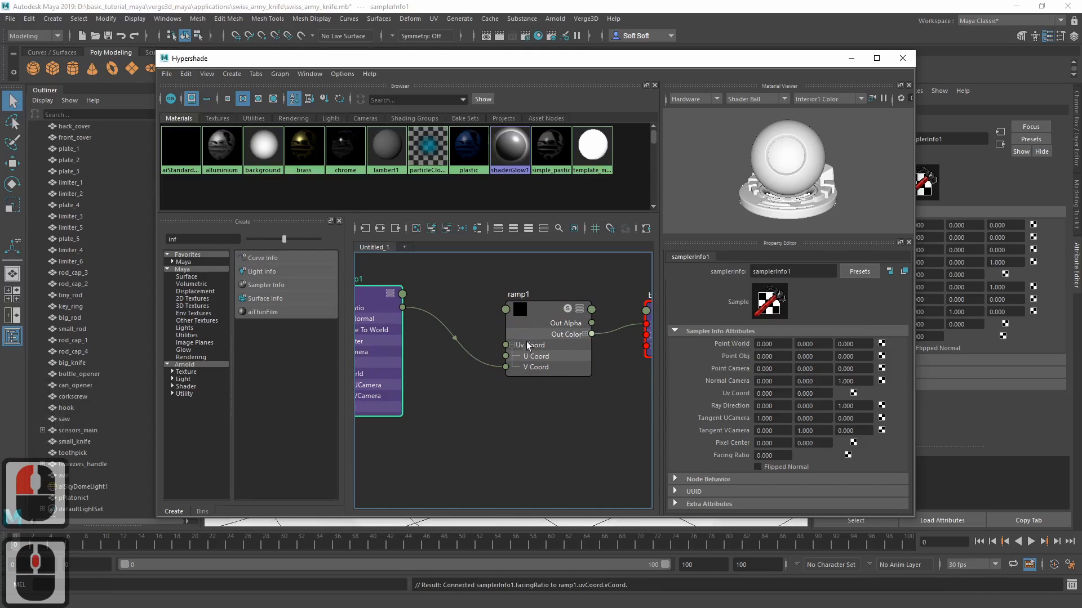
click(510, 345)
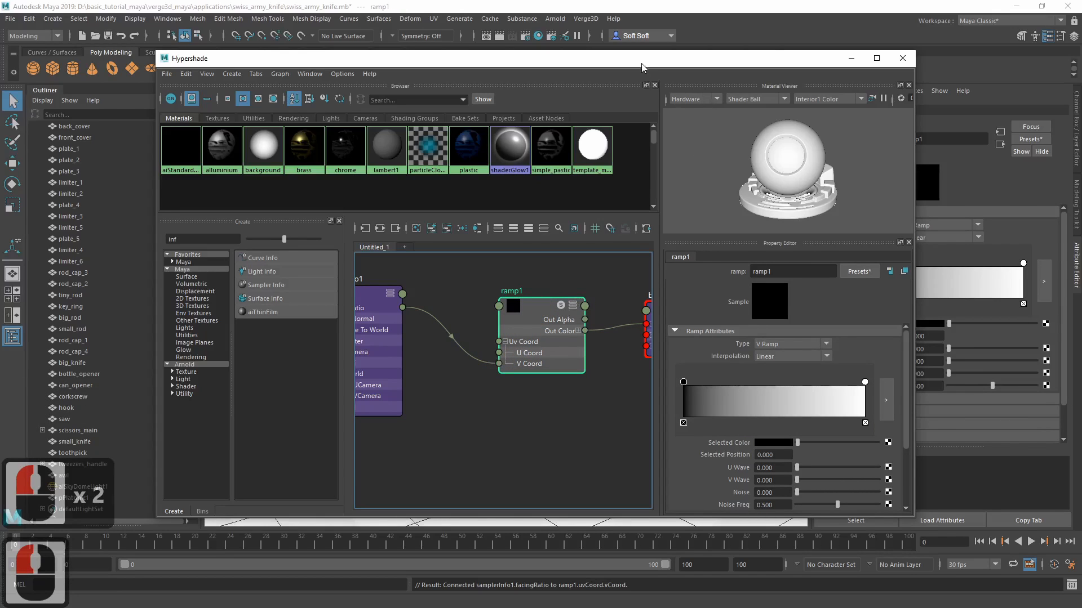
click(901, 58)
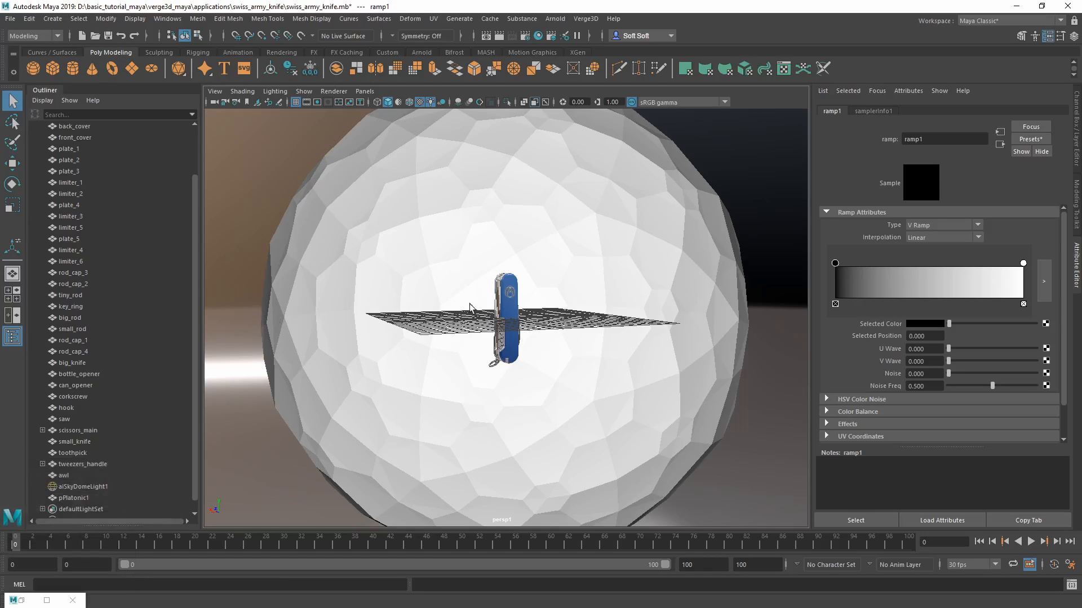
mouse_move(502, 306)
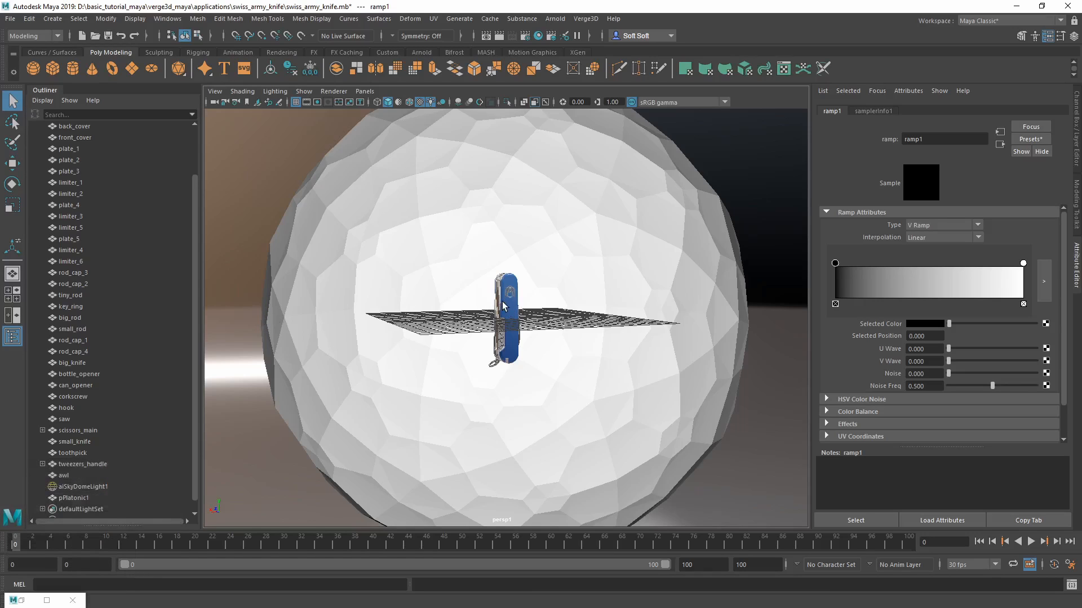
mouse_move(24, 601)
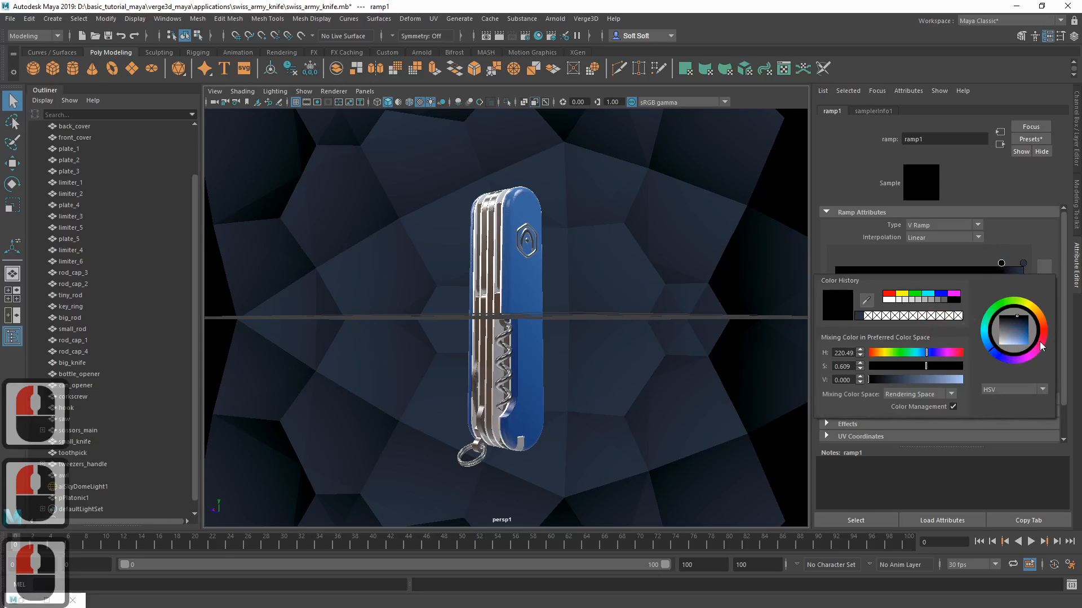
Pick a dark maroon colour for the ramp entry and save the scene
click(1027, 336)
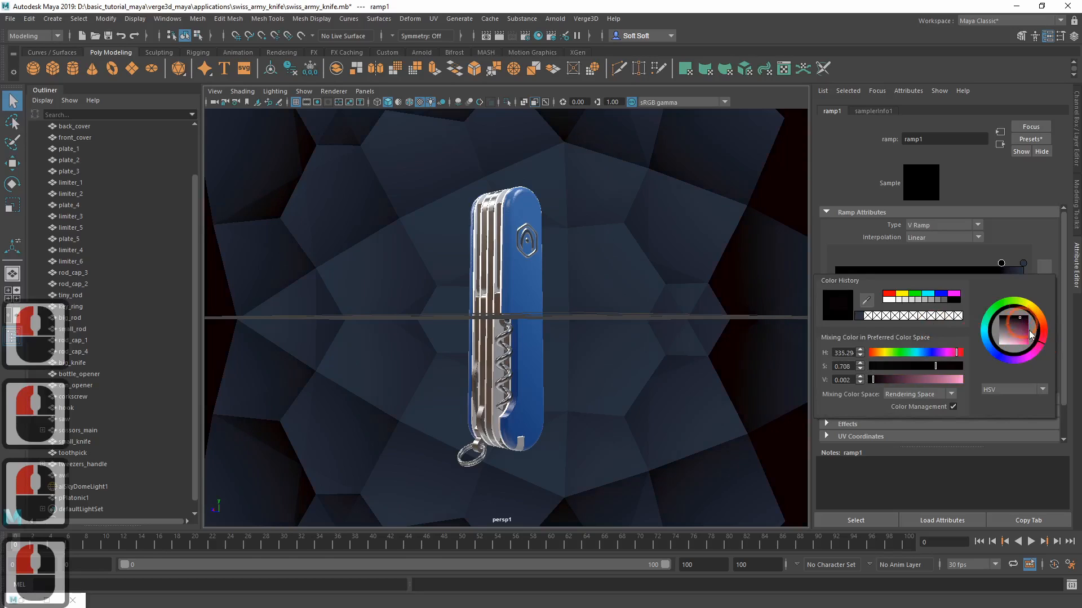
click(1024, 324)
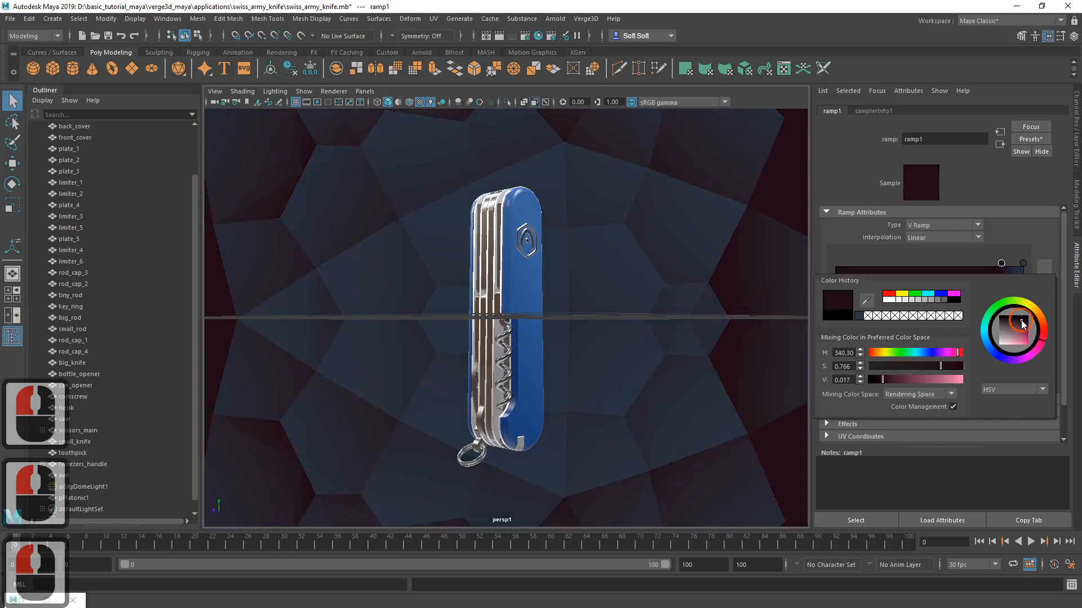
click(1022, 326)
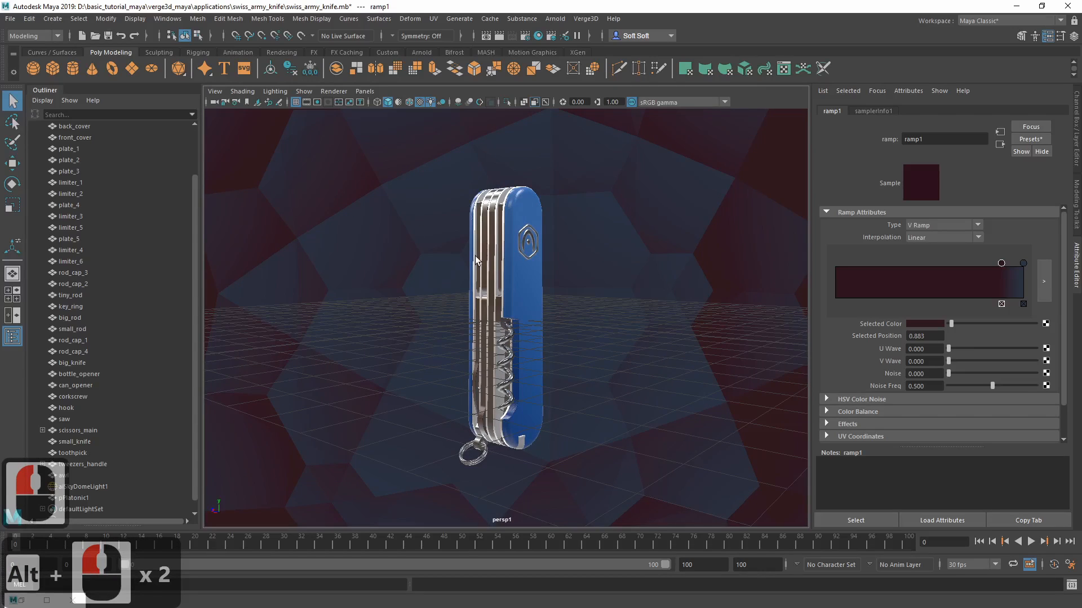
key(ctrl+s)
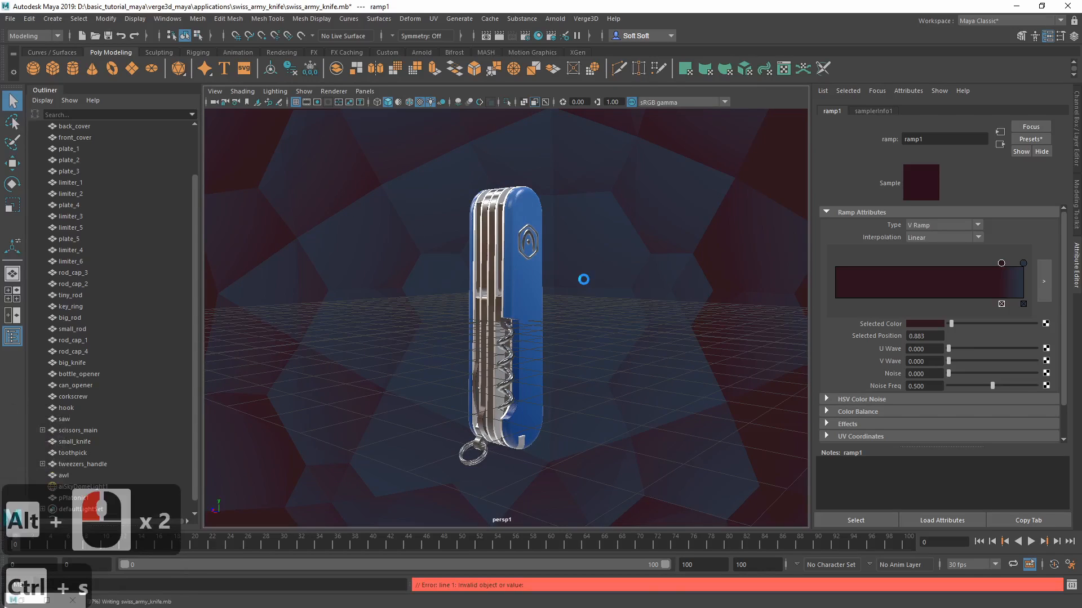
Export the knife scene via Verge3D > Export glTF as swiss_army_knife.gltf and switch to the browser
click(585, 20)
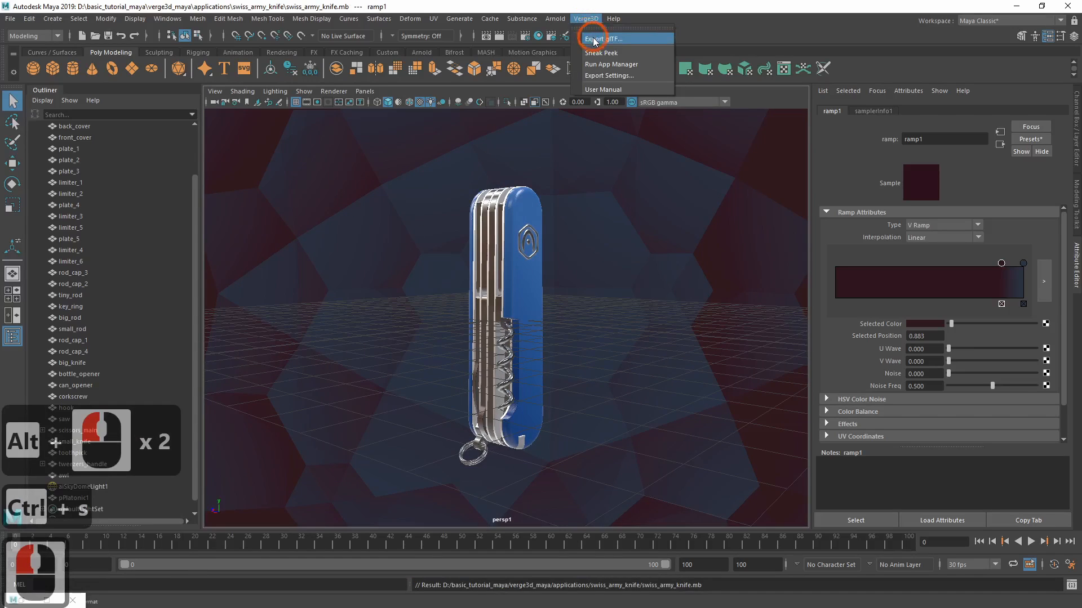
click(607, 38)
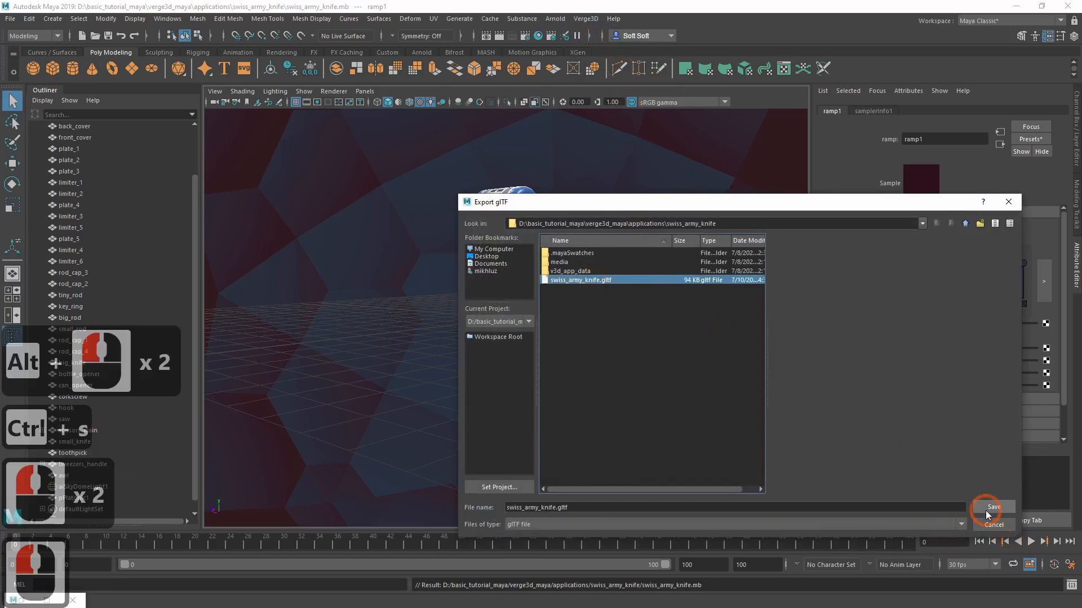
click(991, 507)
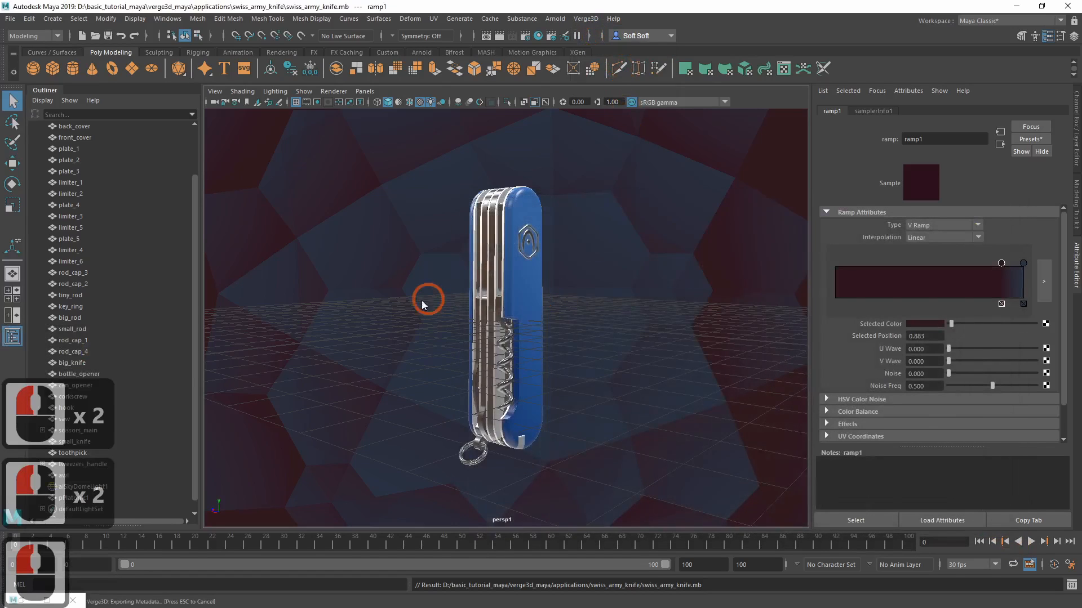
key(alt+tab)
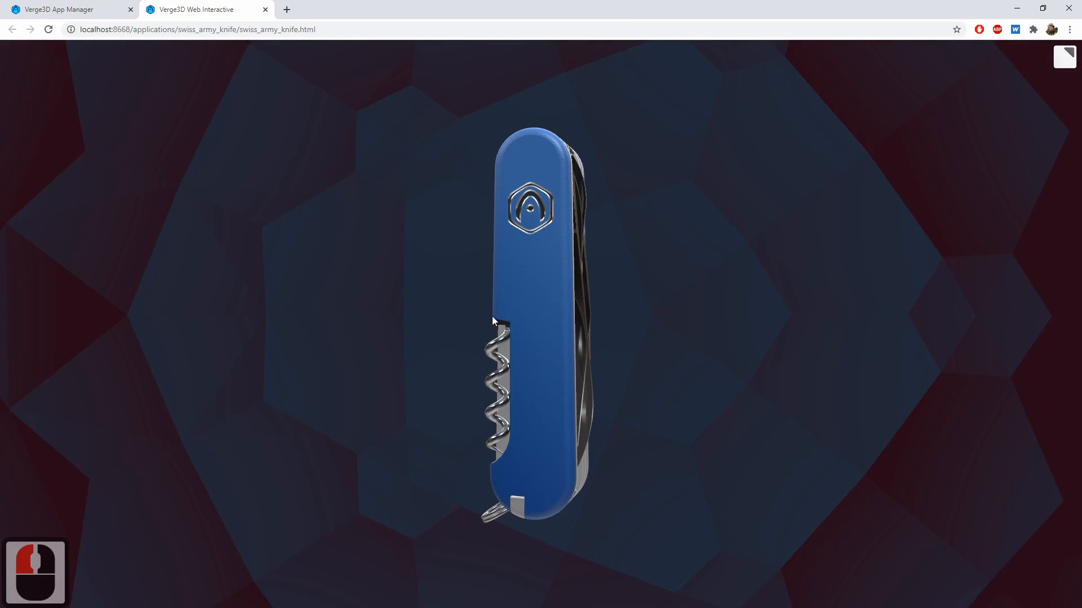
Preview the exported knife against the maroon-and-blue dome, then return to Maya
key(alt+tab)
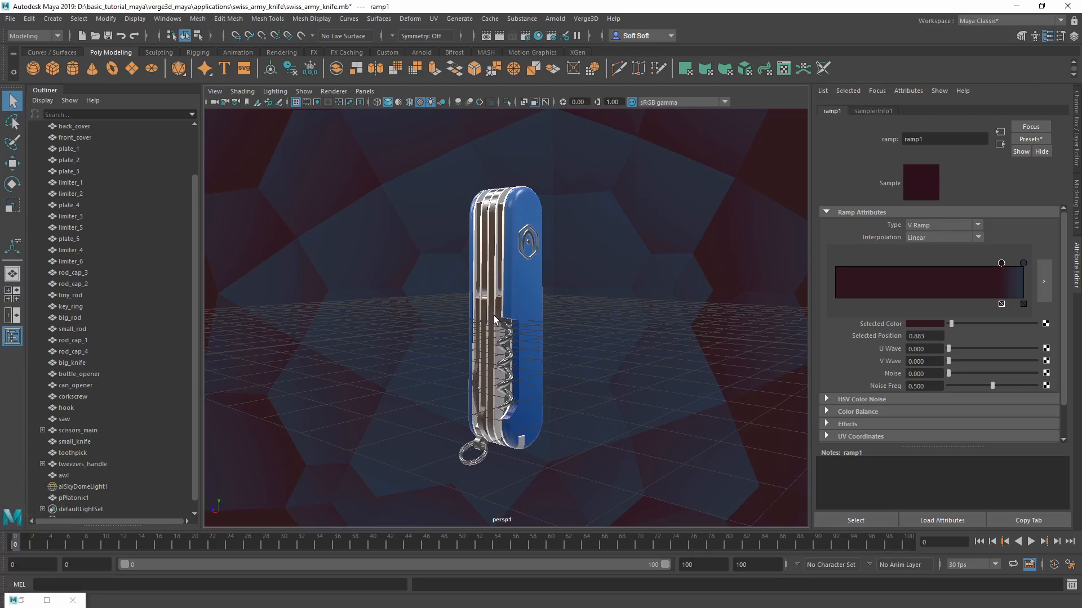
mouse_move(504, 318)
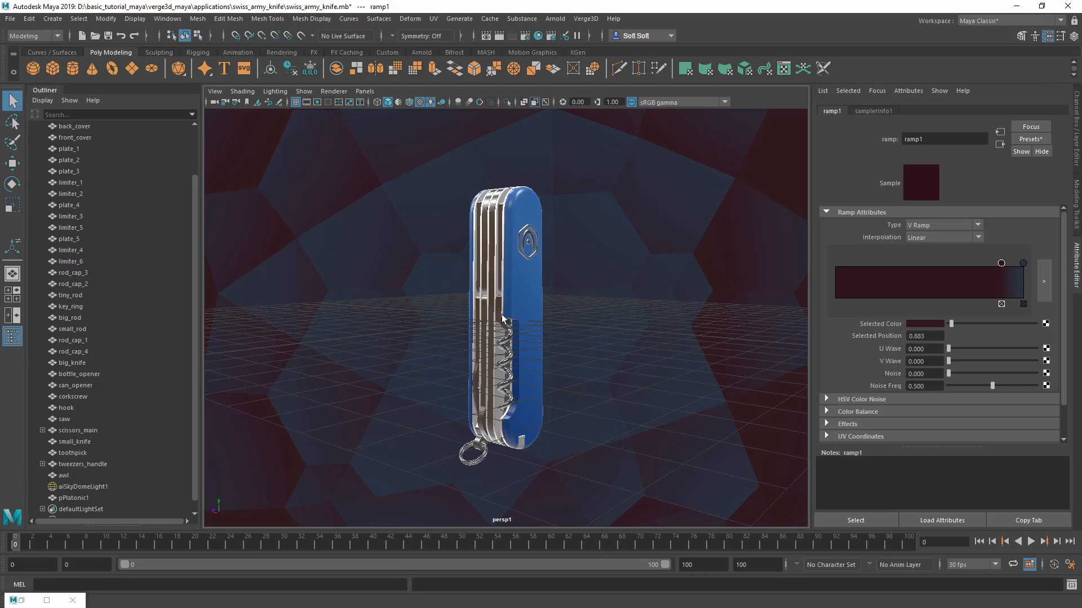
mouse_move(506, 316)
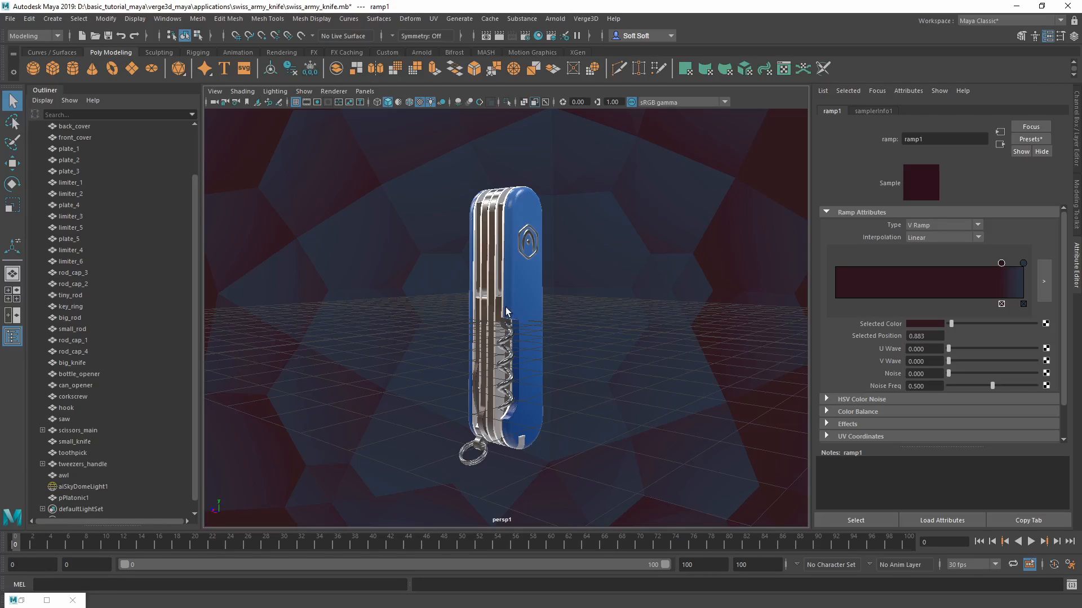
mouse_move(423, 453)
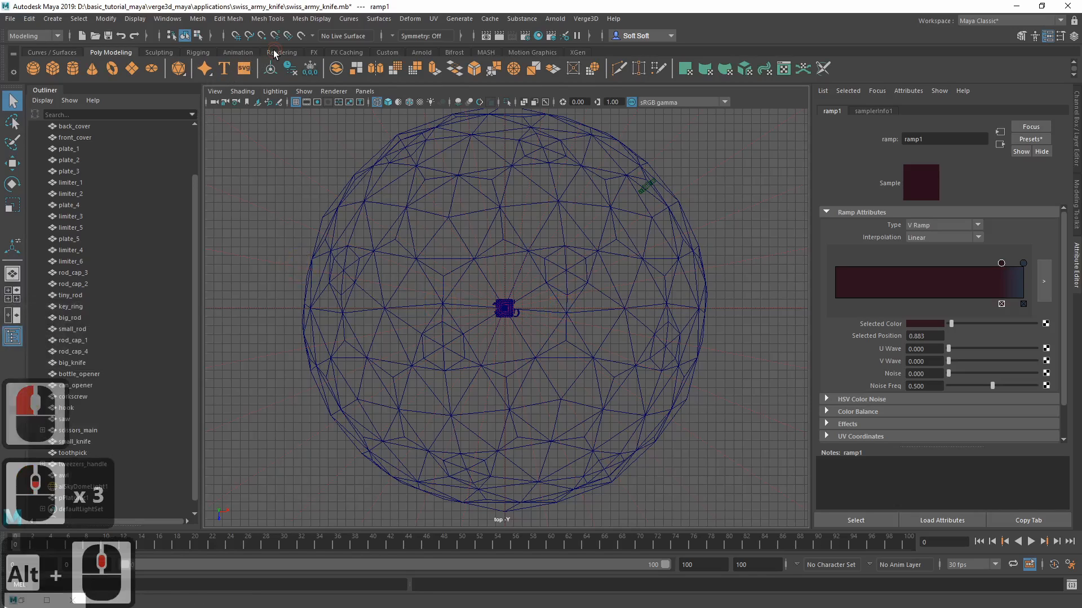
Create camera1 from the Rendering shelf and move it toward the dome's left edge in top view
click(282, 53)
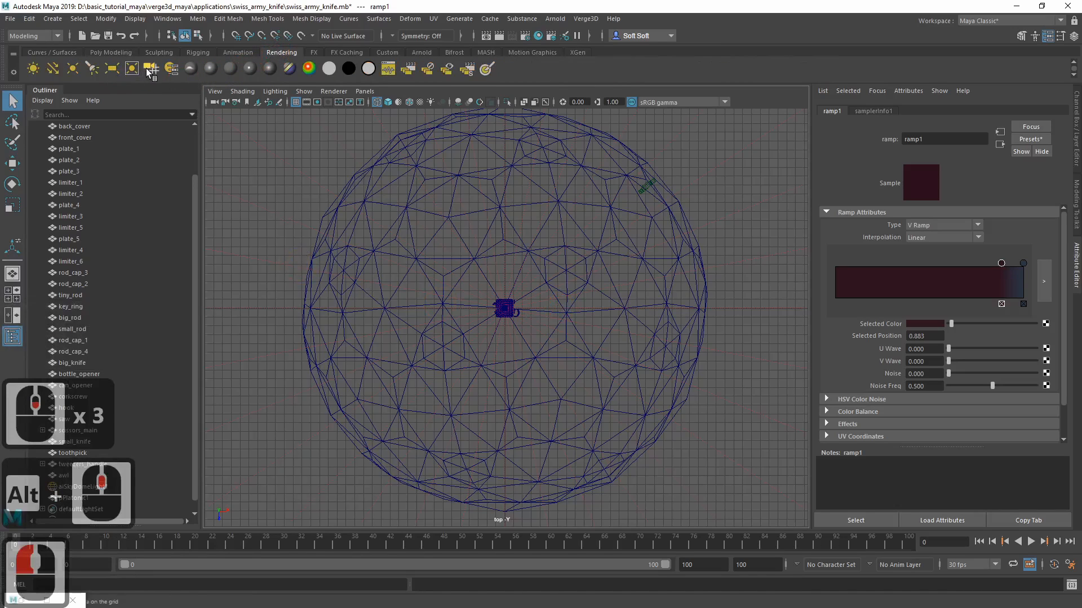
mouse_move(150, 68)
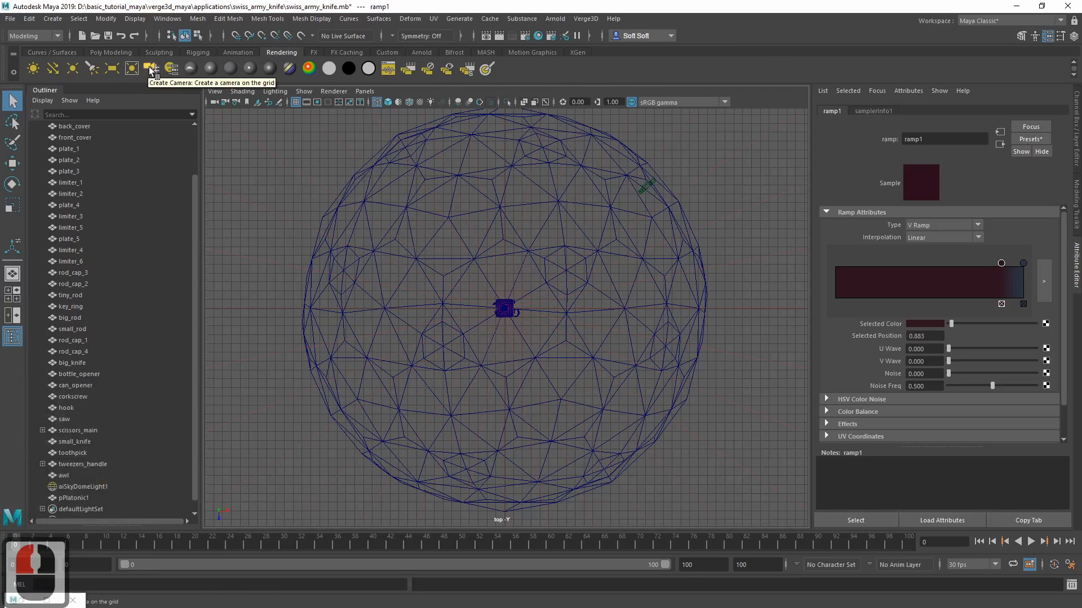
click(150, 69)
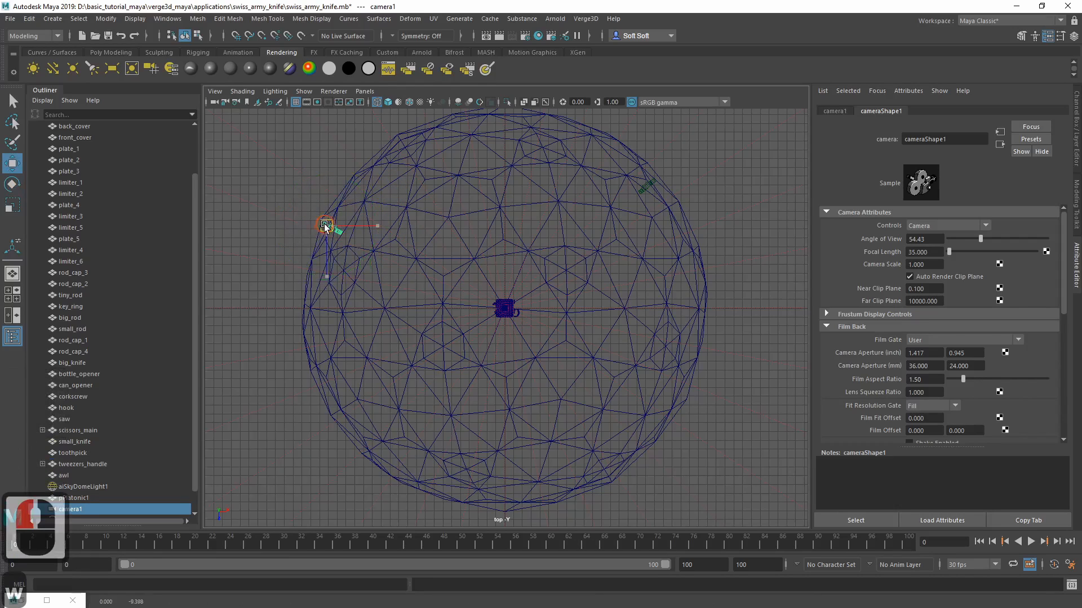
drag(328, 226, 298, 212)
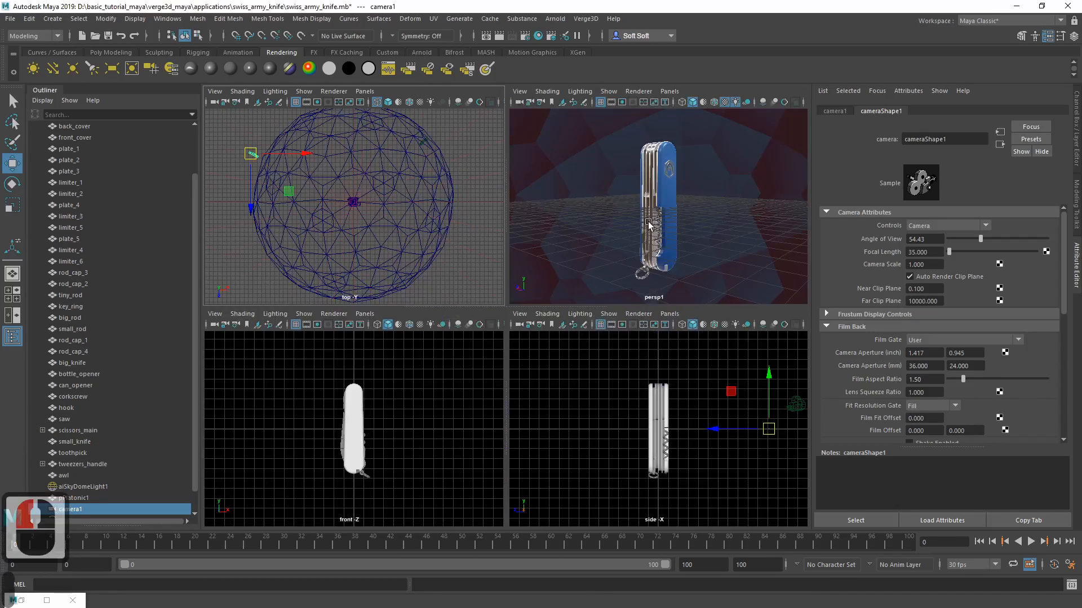
Look through camera1 in the viewport and re-export the scene to swiss_army_knife.gltf
click(364, 90)
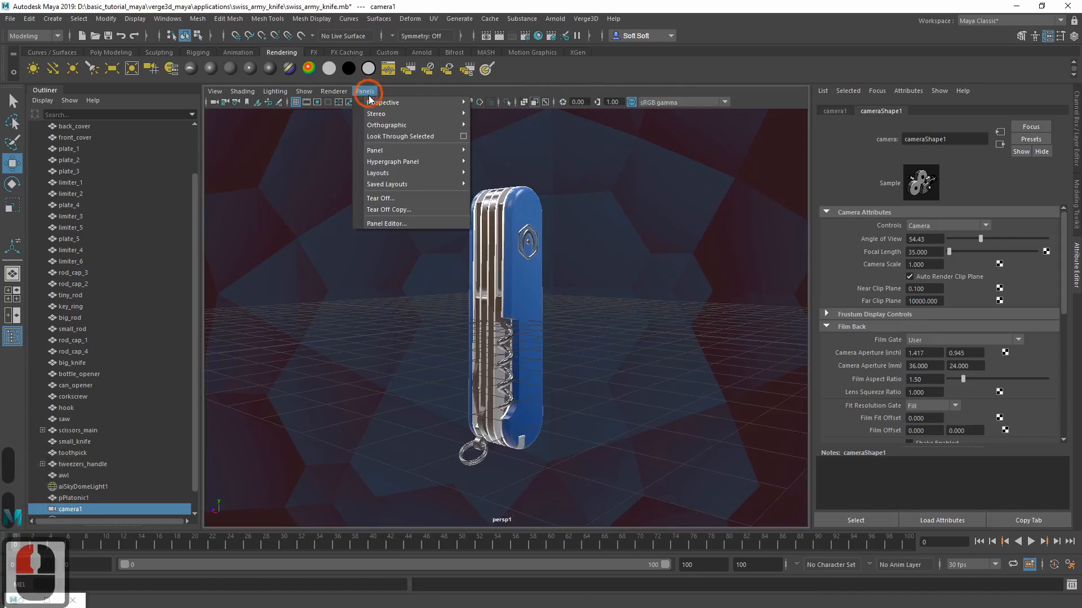
mouse_move(383, 102)
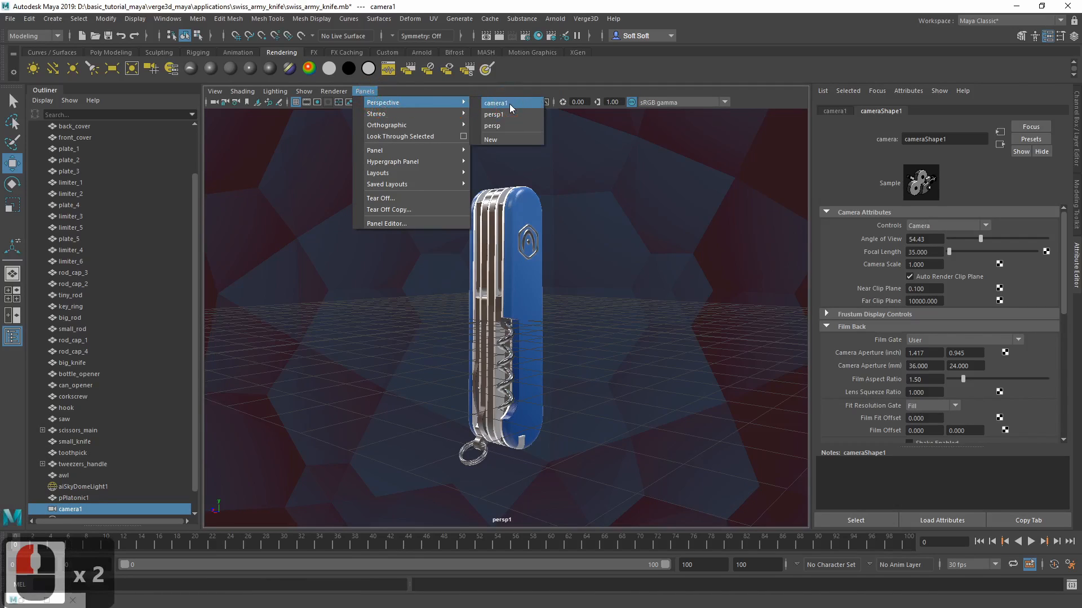
click(496, 103)
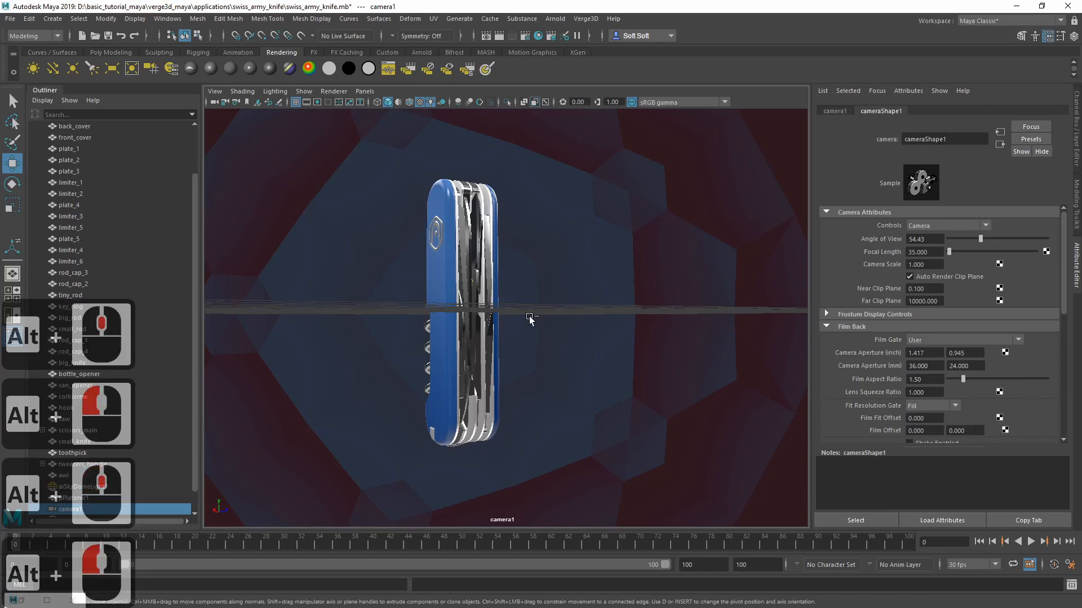
click(990, 507)
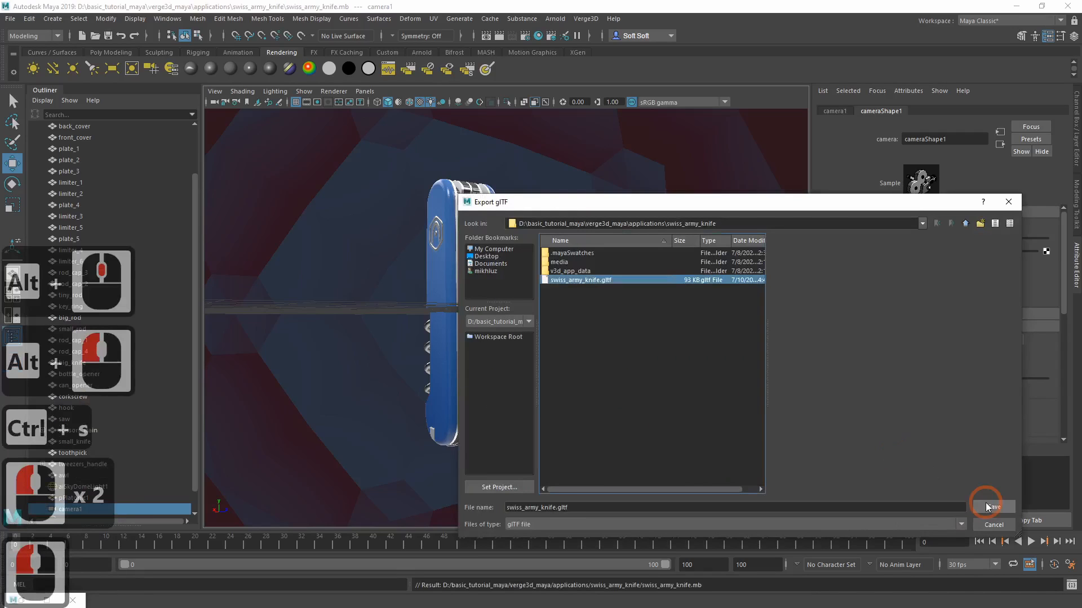
click(991, 507)
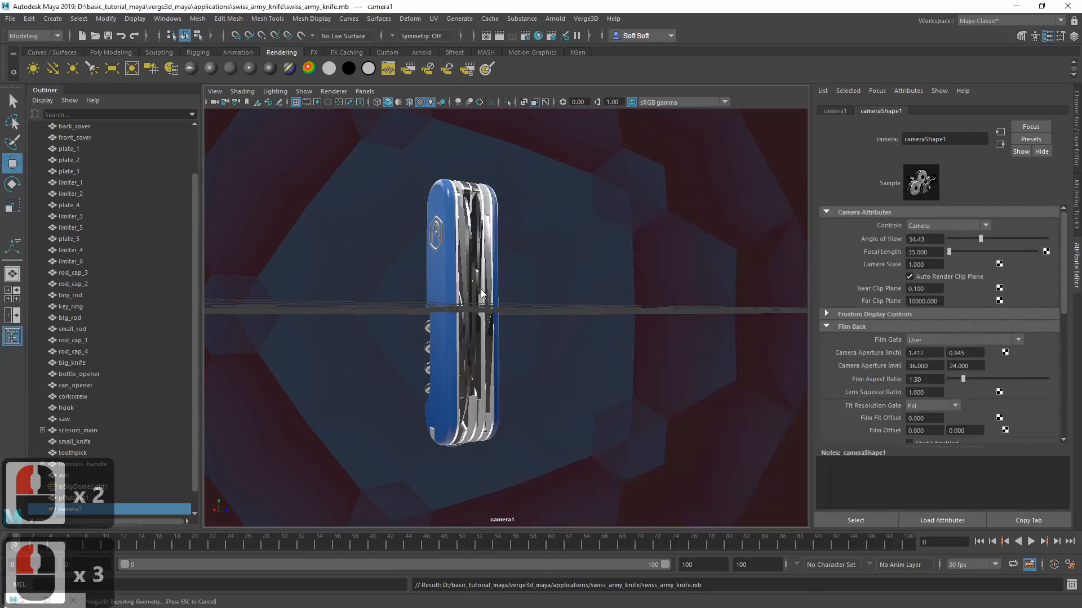
key(alt+tab)
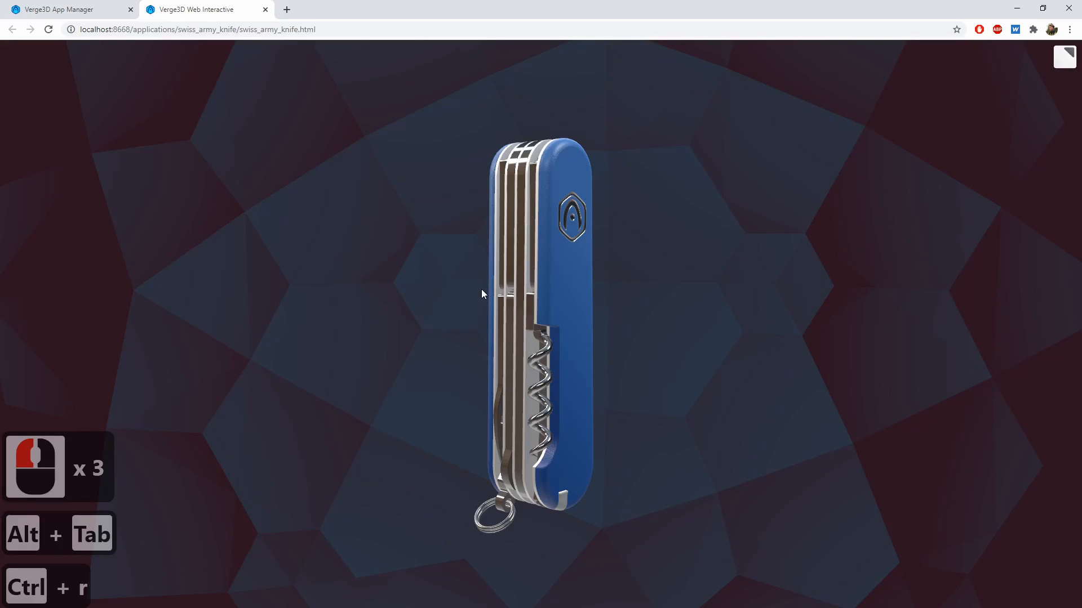
Reload the knife app with DevTools toggled to confirm it opens from camera1's angle, then return to Maya
key(F12)
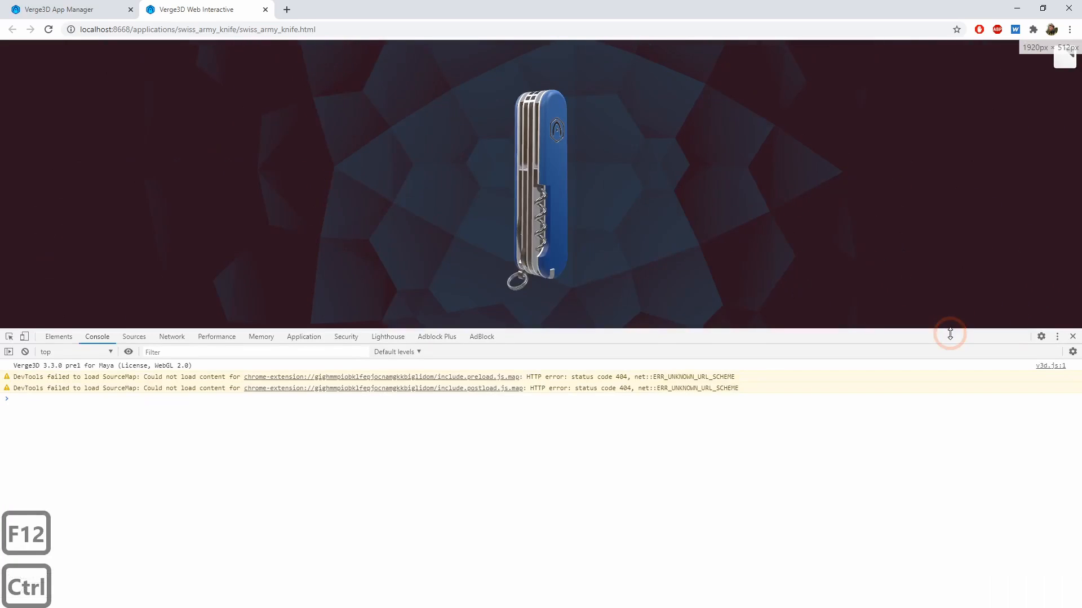
click(1056, 337)
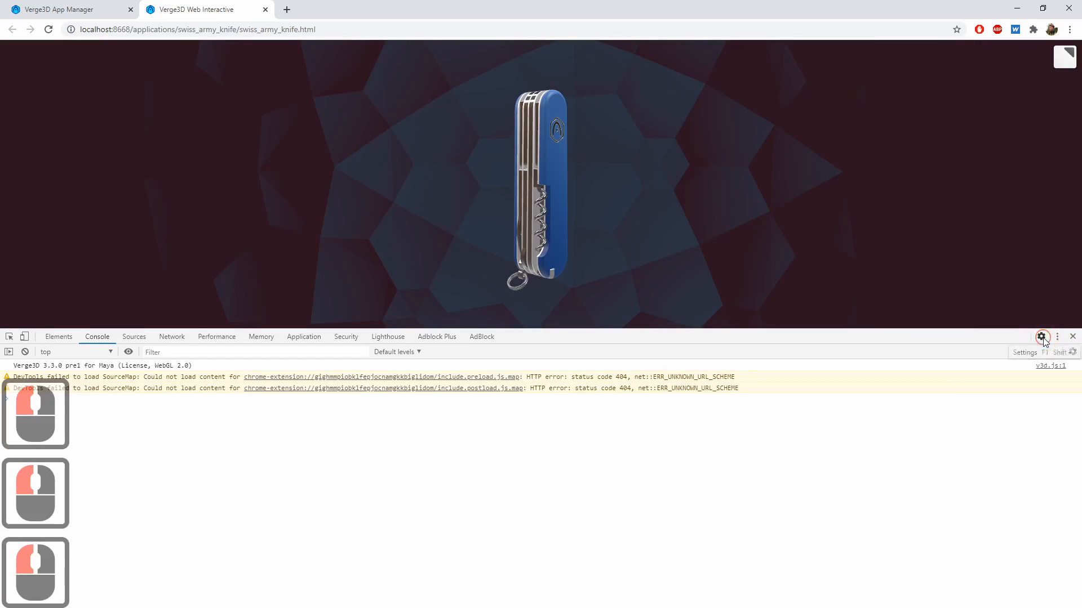
click(1041, 337)
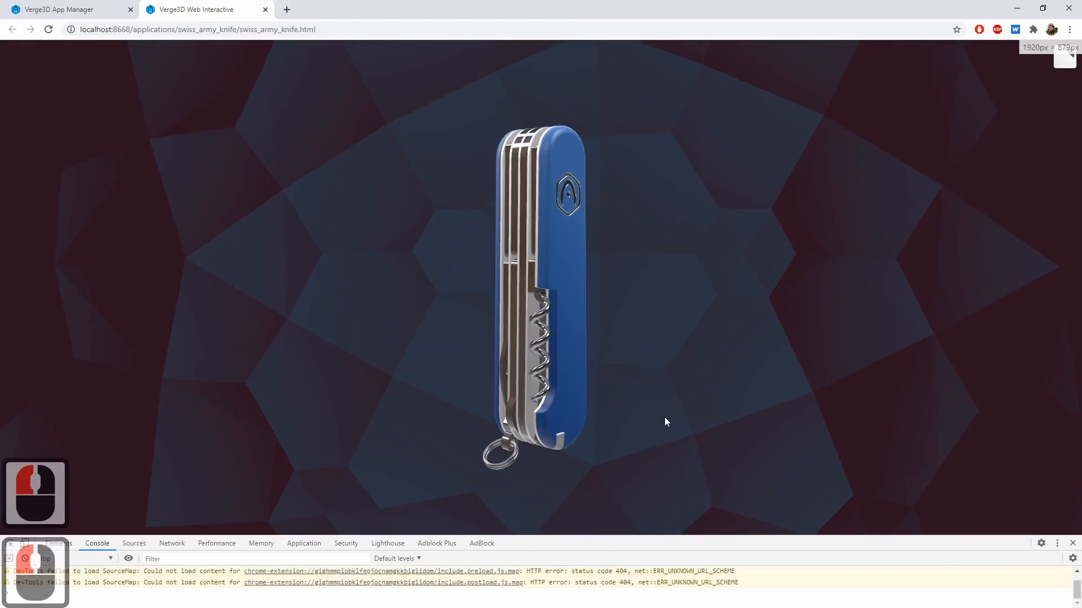
key(F12)
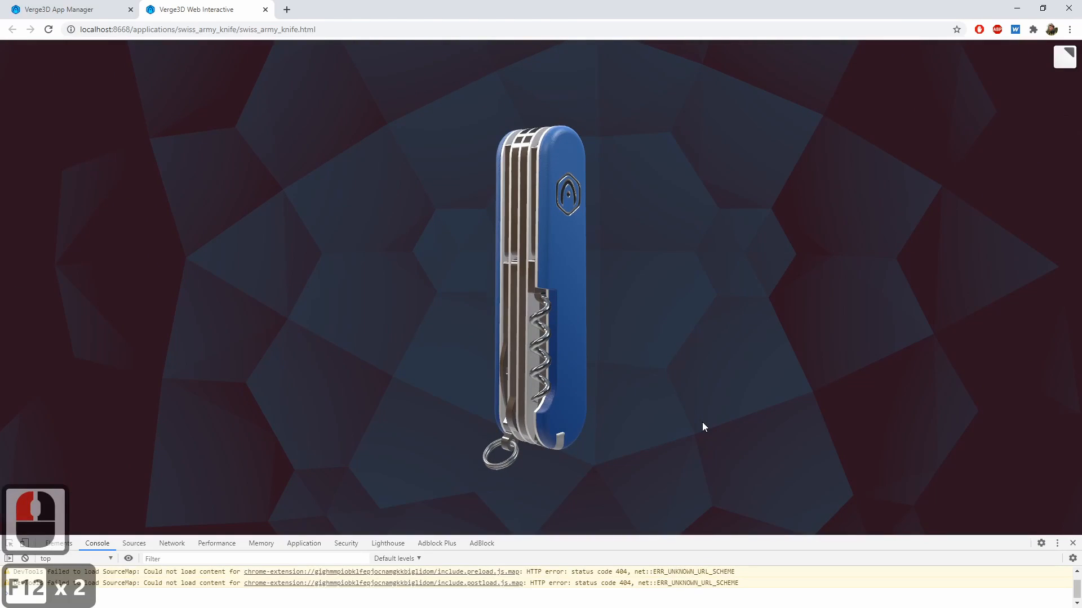
key(ctrl+r)
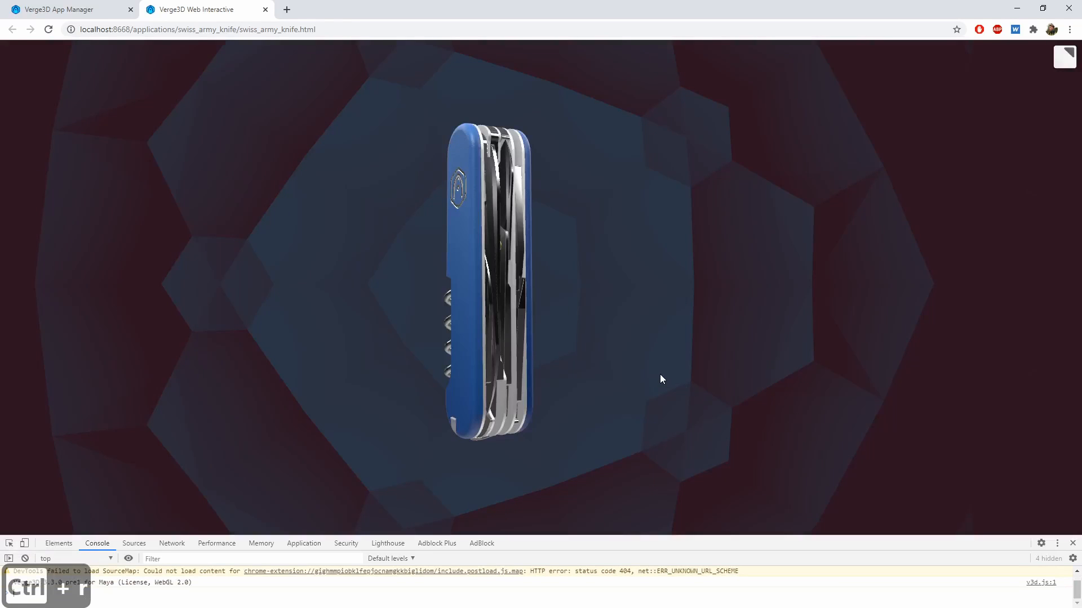
key(F12)
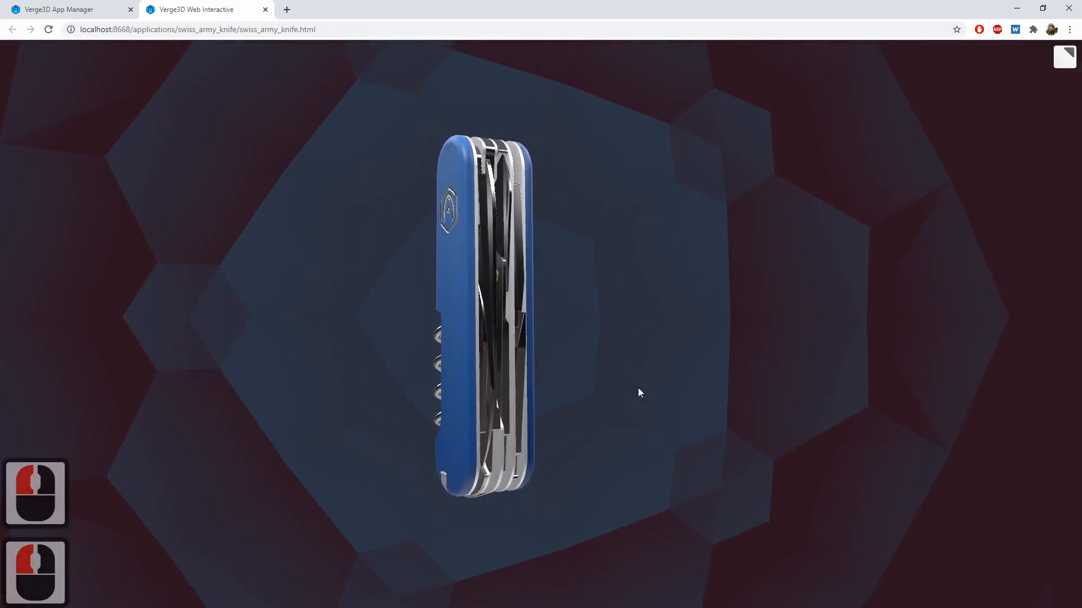
mouse_move(402, 342)
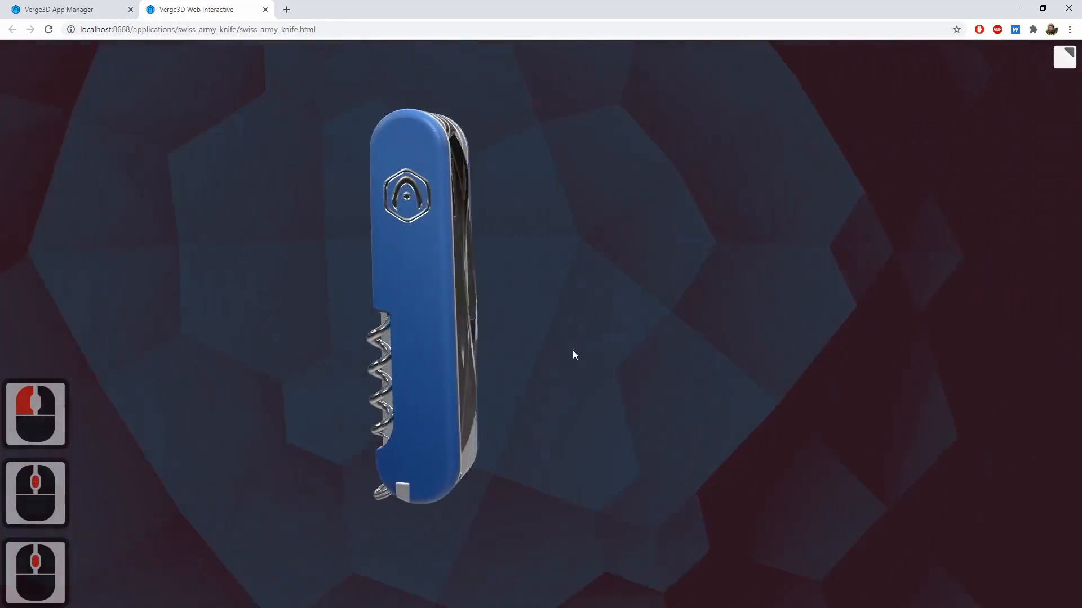
key(alt+tab)
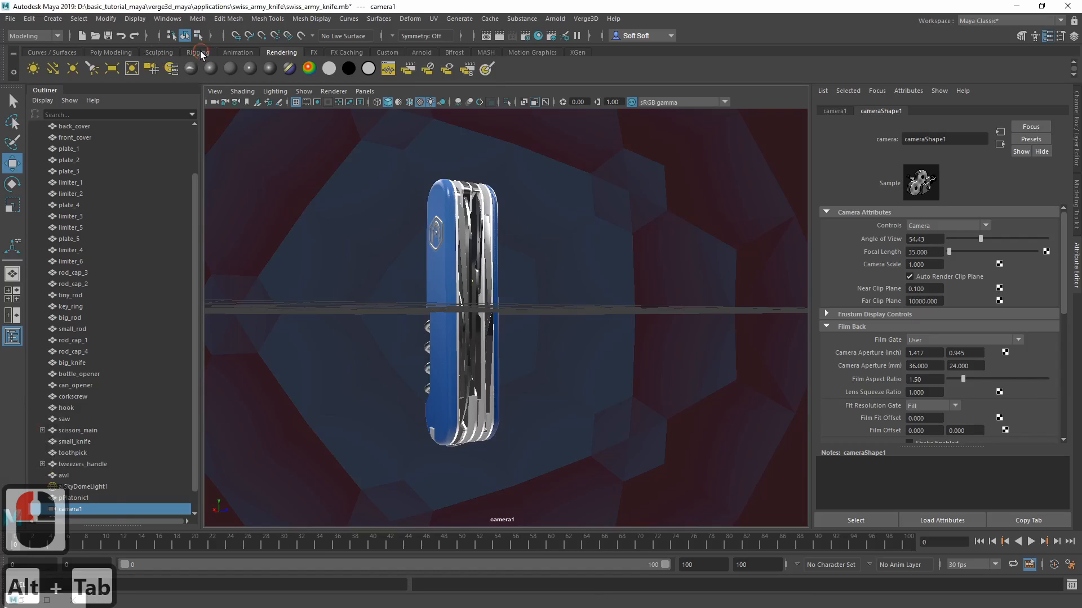
Create locator1 at the origin from the Rigging shelf and bring up the viewport View menu
click(198, 52)
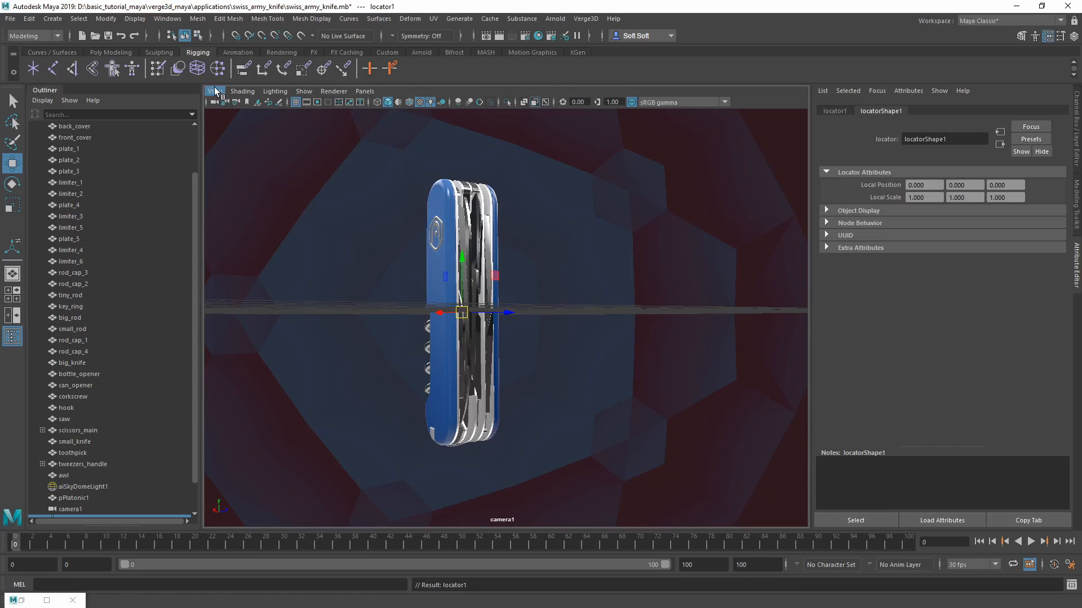
click(214, 90)
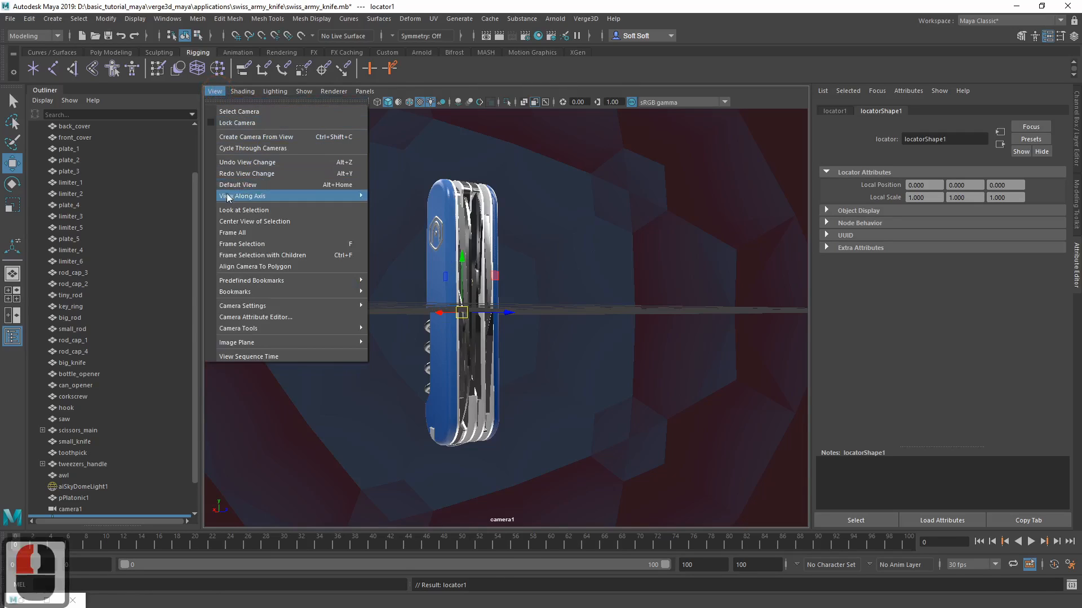
mouse_move(252, 210)
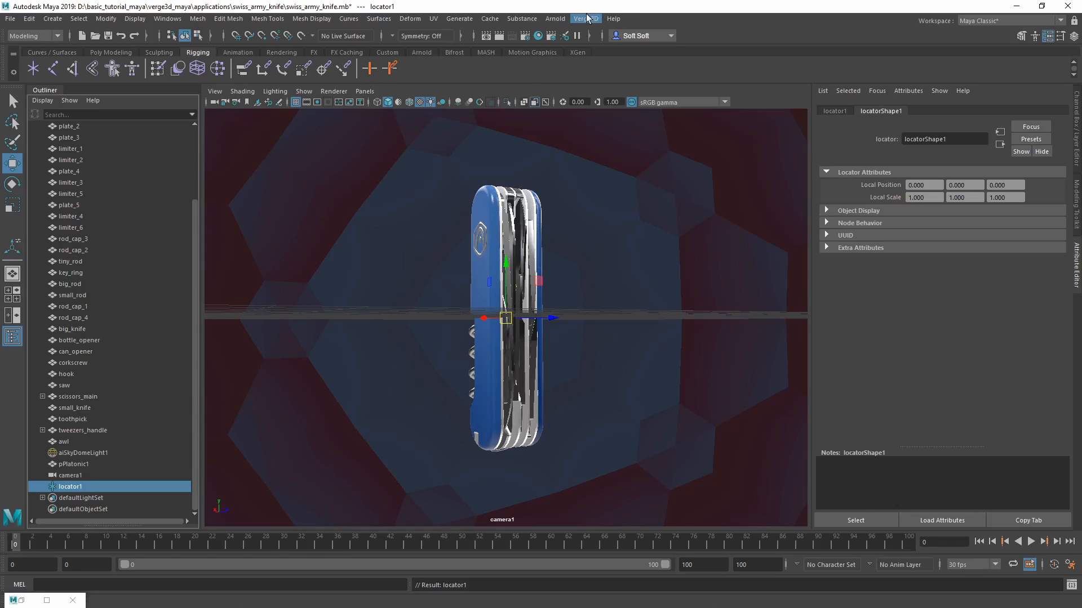
Re-export the scene to glTF, overwriting the existing swiss_army_knife.gltf
click(585, 20)
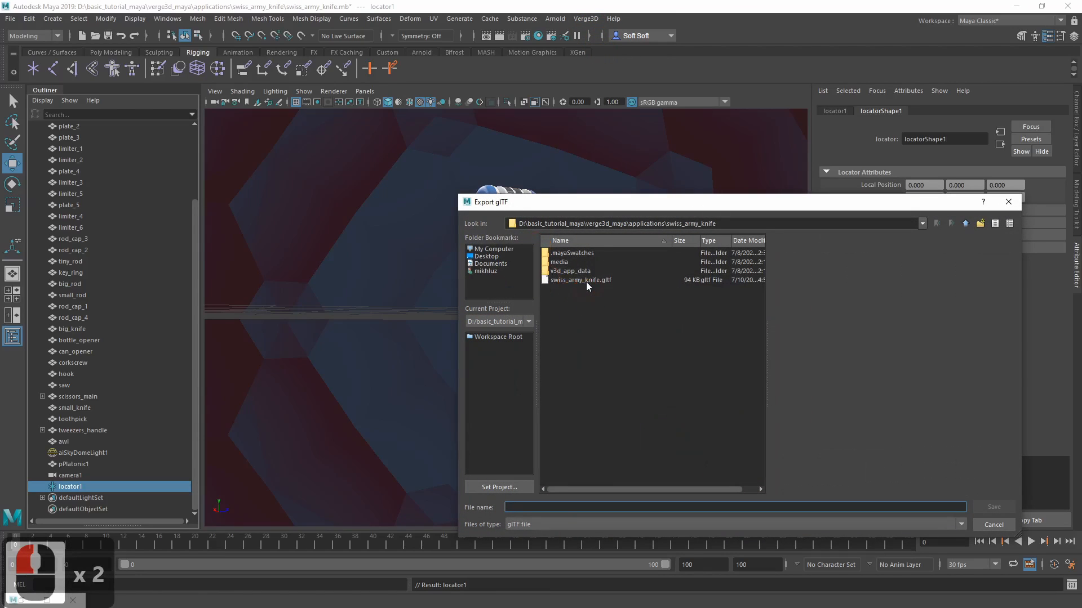
click(991, 506)
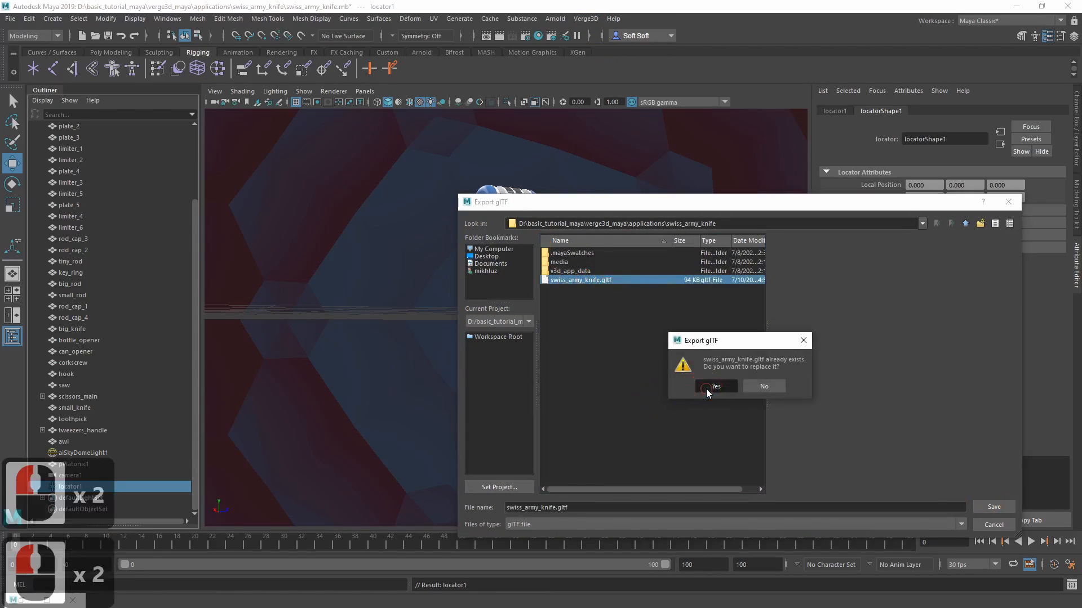
key(alt+tab)
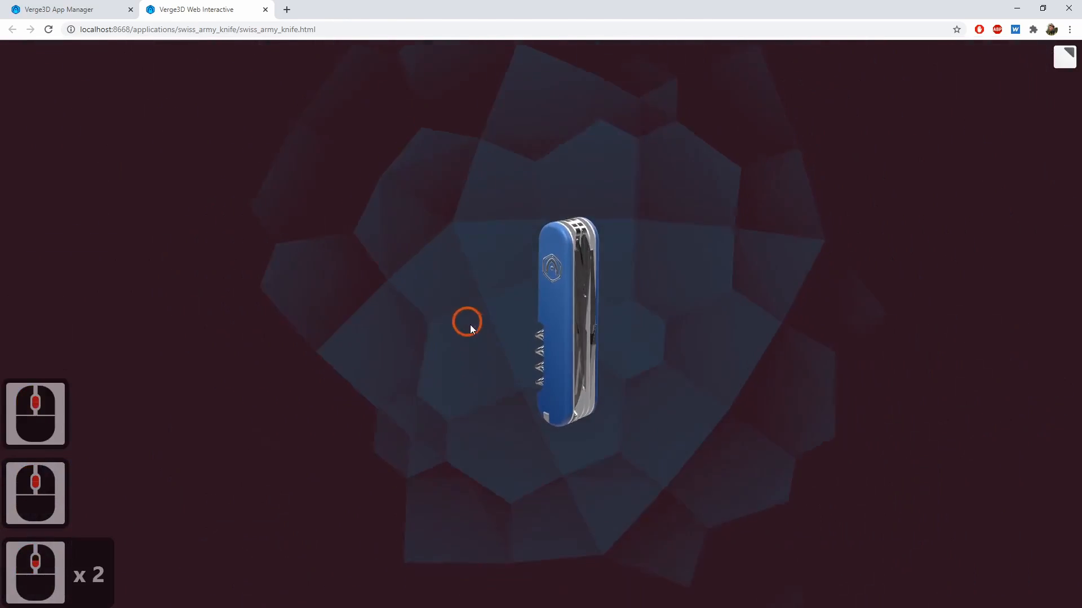
Zoom around the centred knife in the reloaded app, then return to Maya
scroll(down, 3)
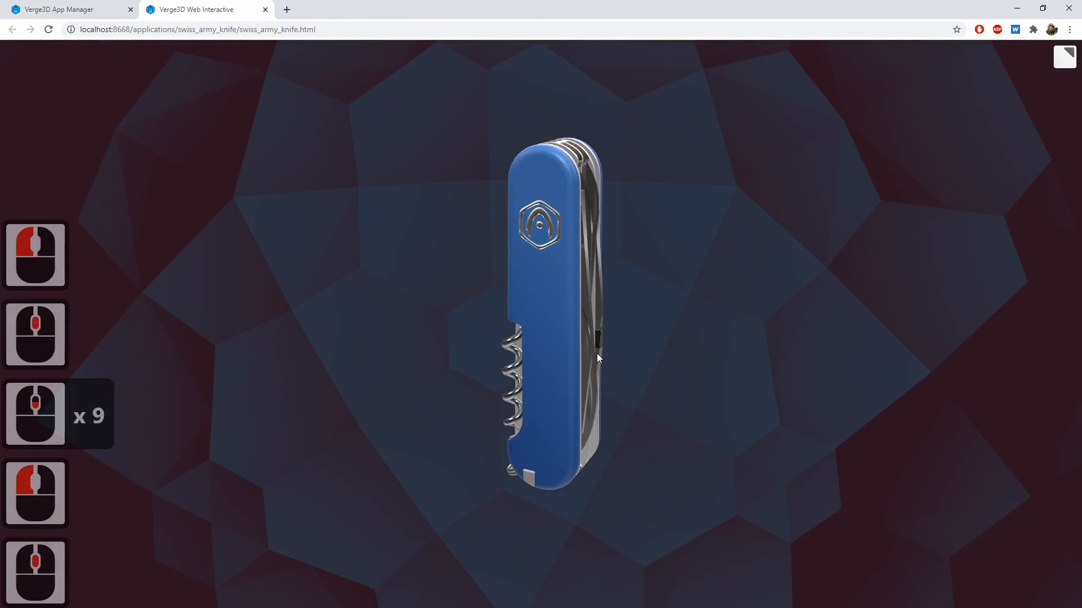
key(alt+tab)
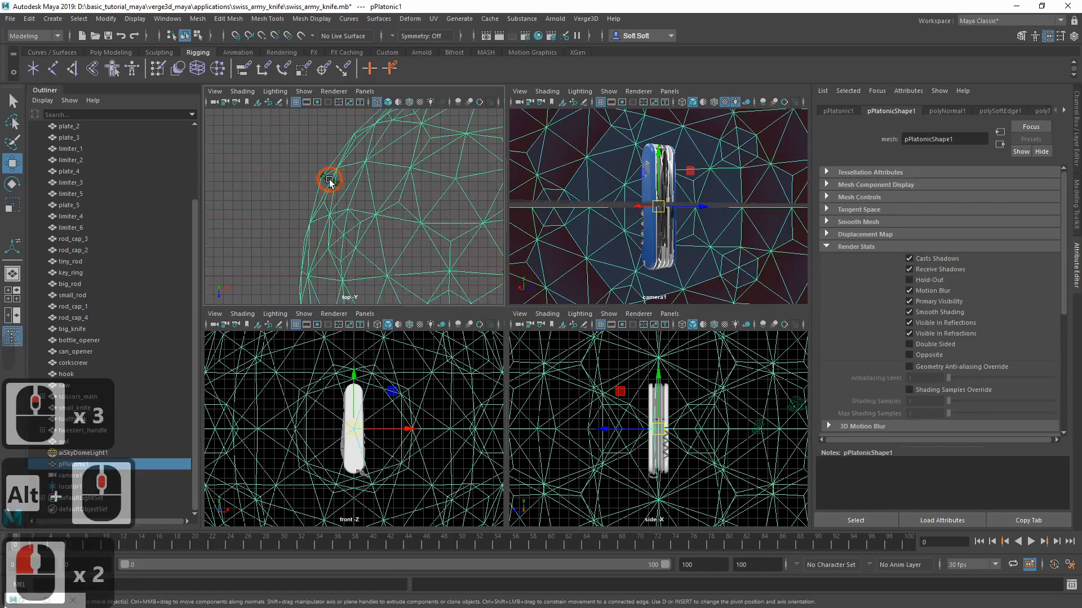
On camera1's Verge3D controls, disable panning and reveal the pivot distance limits for 20–35
click(69, 475)
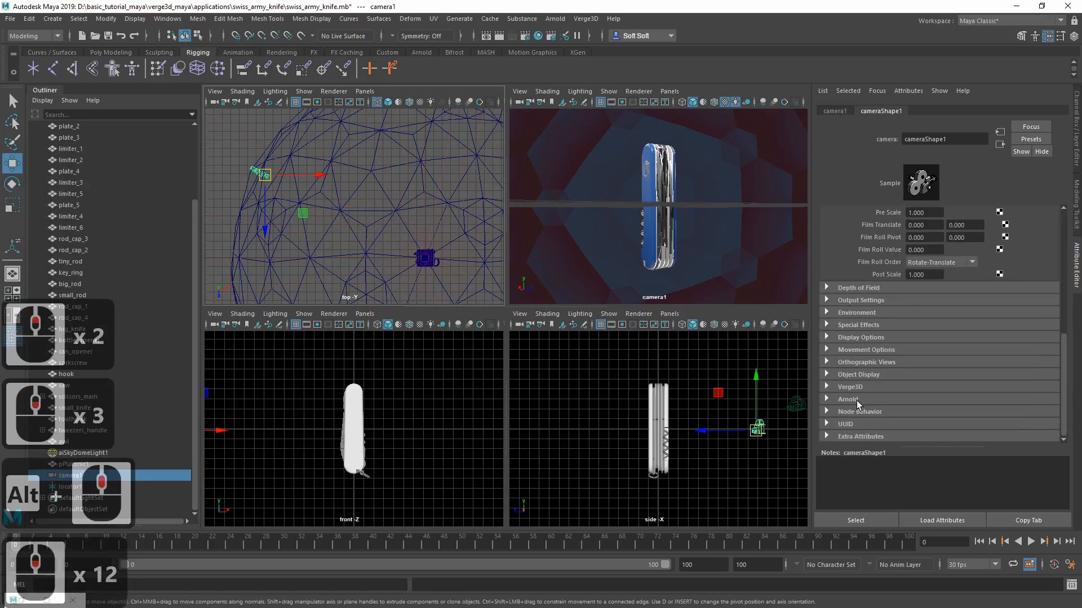
click(850, 386)
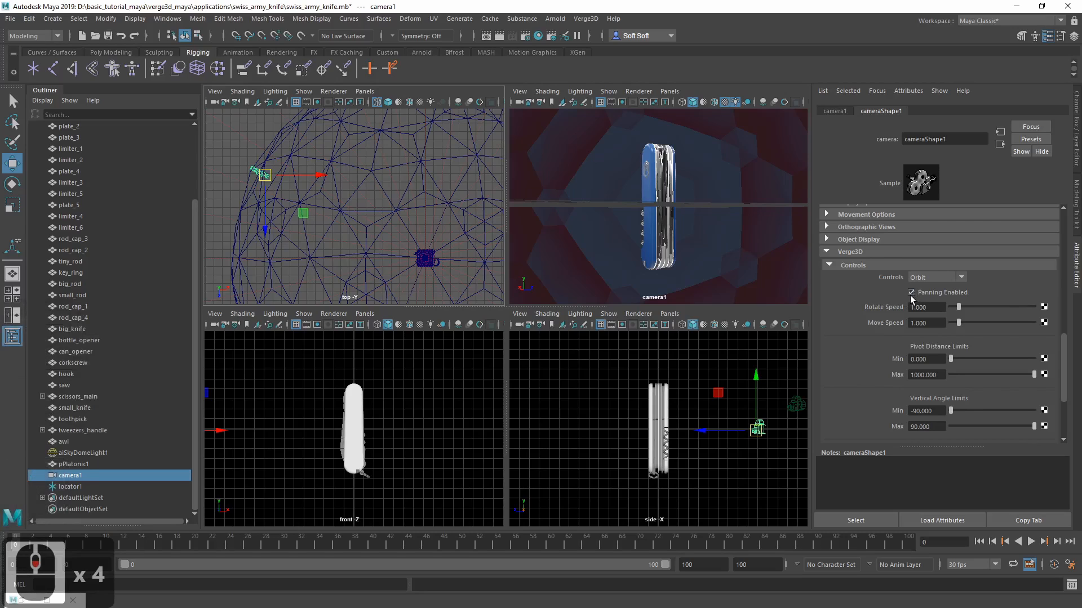
click(911, 293)
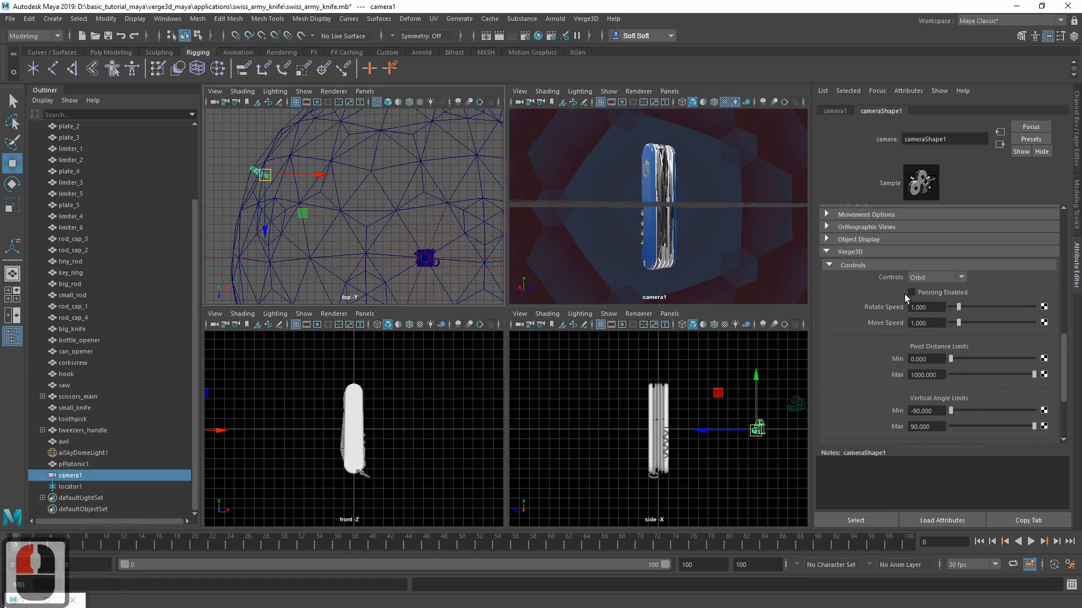
mouse_move(610, 218)
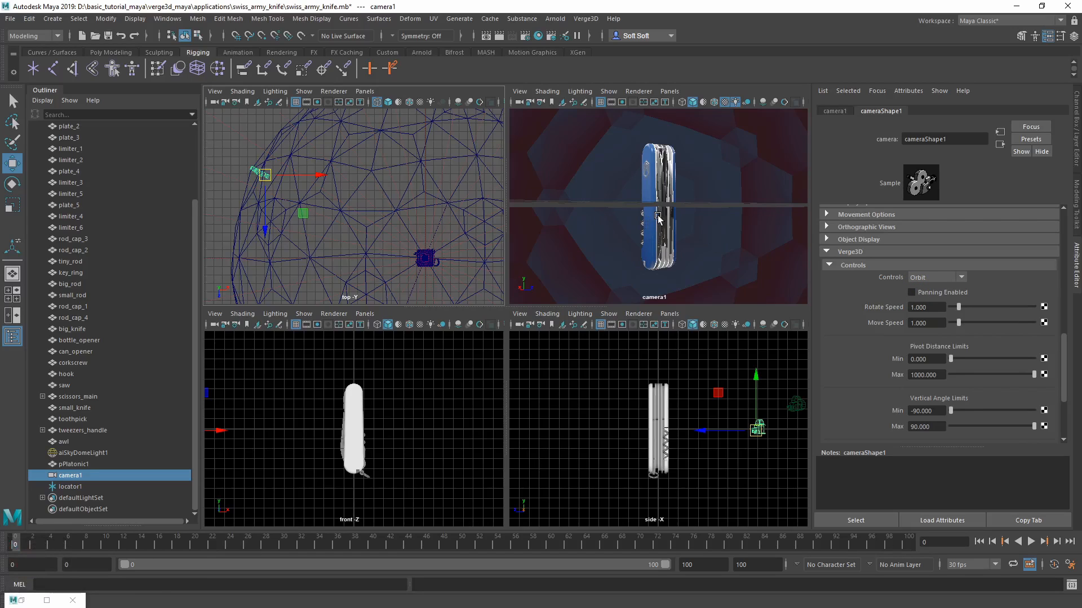
mouse_move(1056, 357)
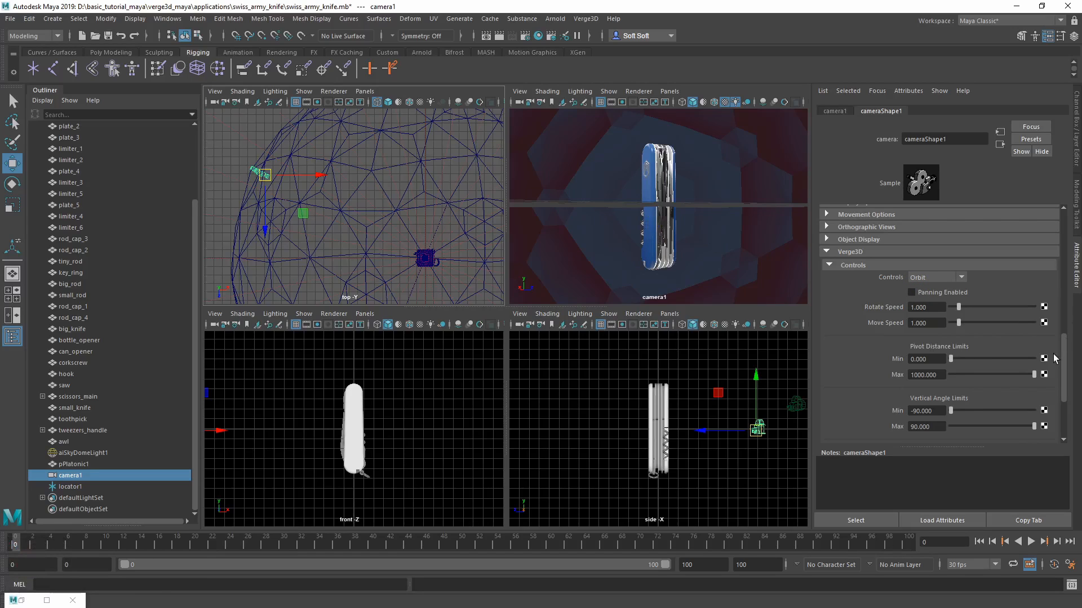
scroll(down, 3)
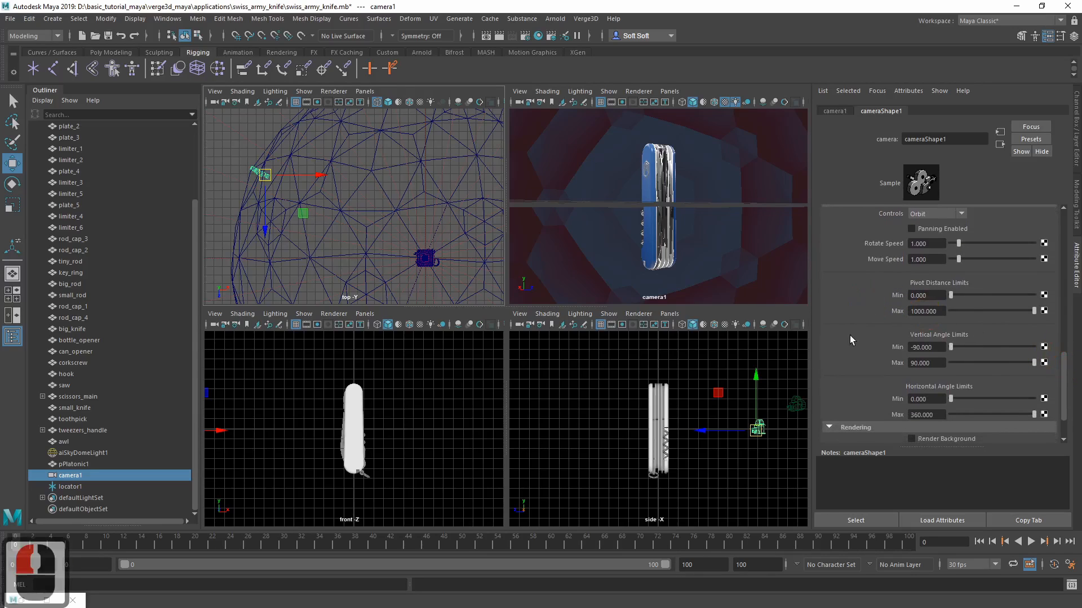
mouse_move(855, 323)
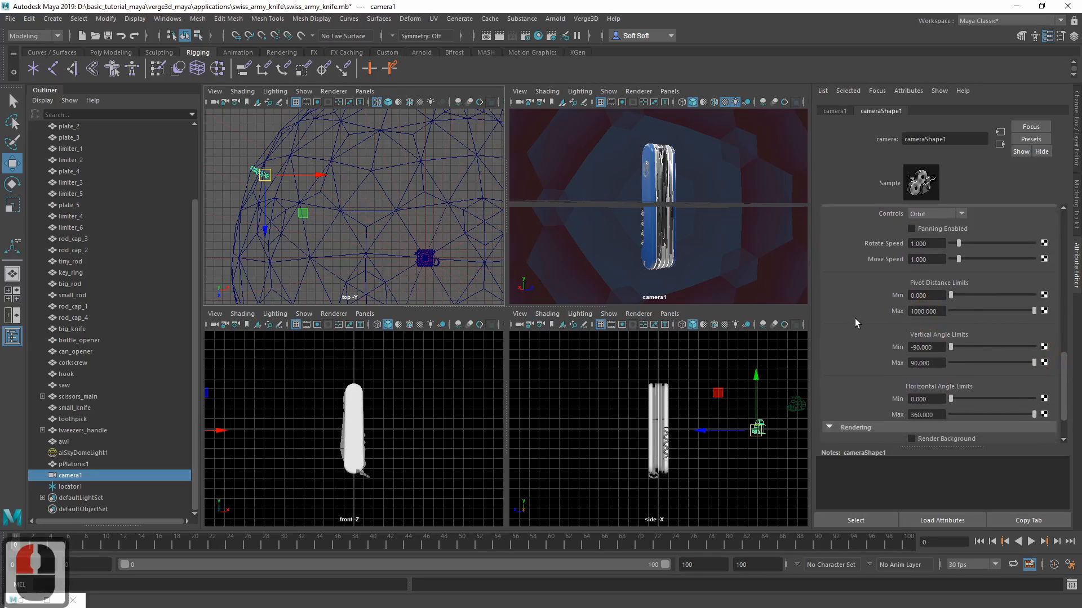
mouse_move(848, 324)
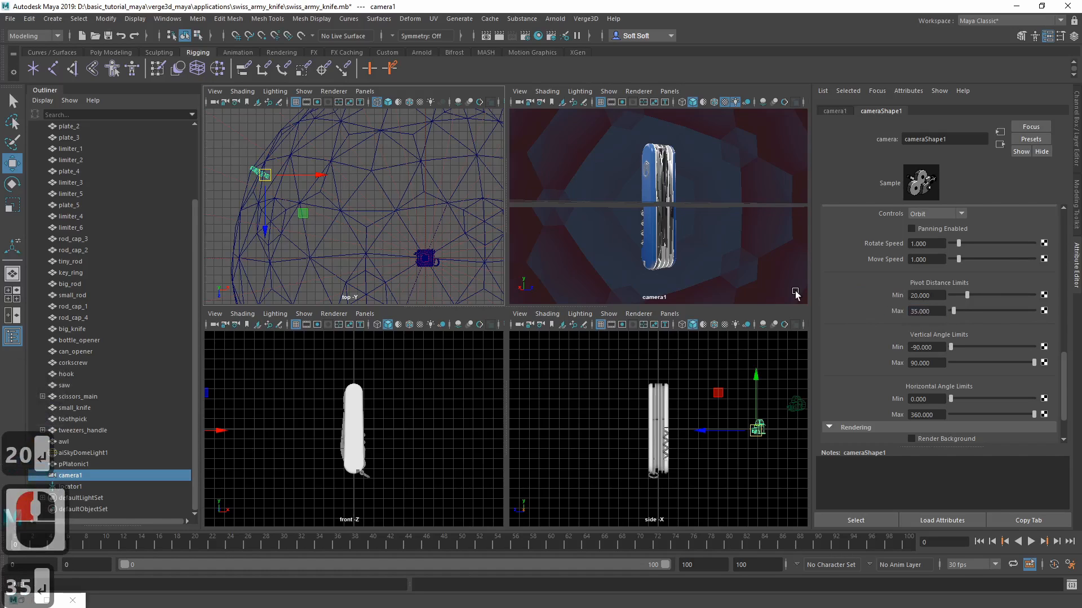
Re-export swiss_army_knife.gltf with camera1's zoom limits and switch to the browser preview
click(585, 19)
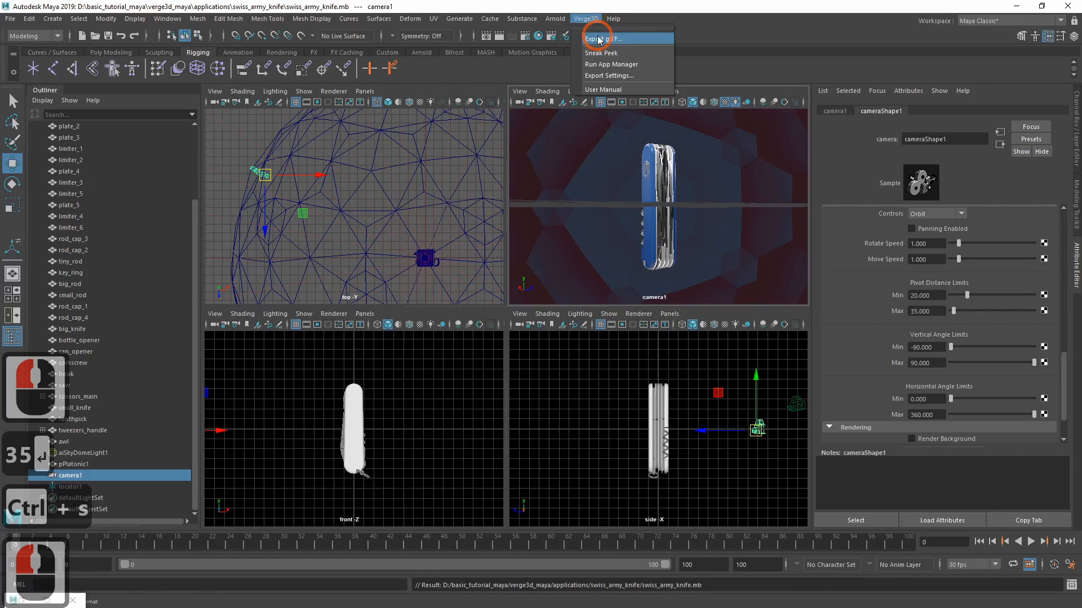
click(597, 38)
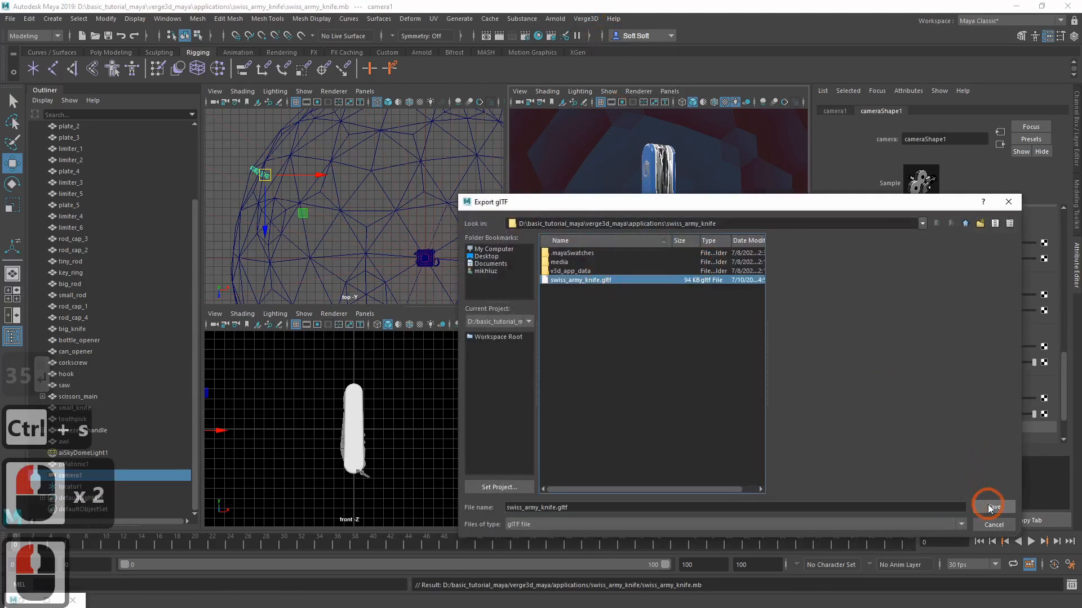
click(989, 507)
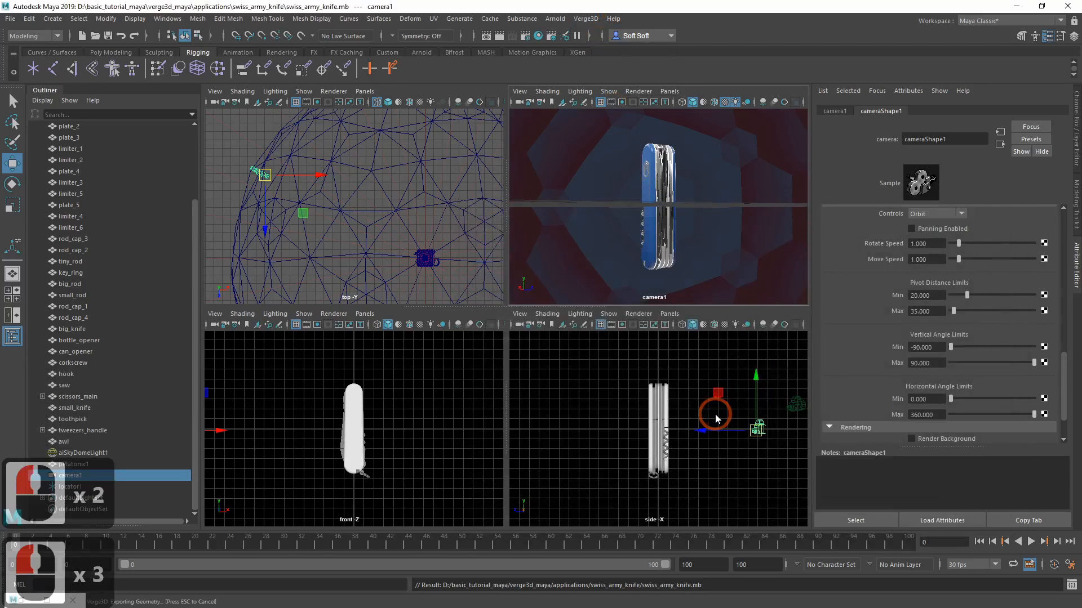
key(alt+tab)
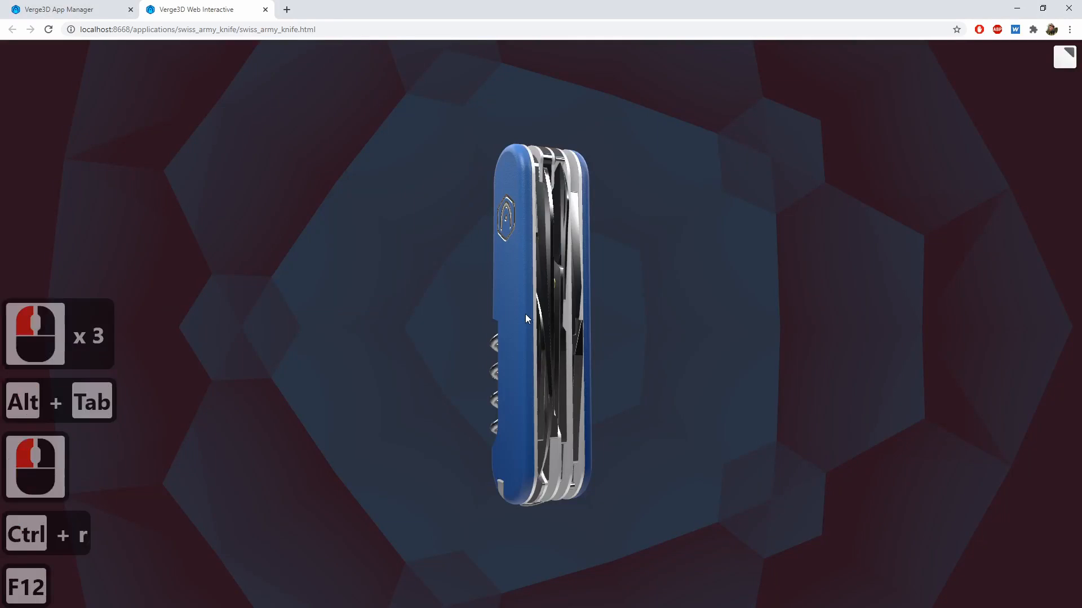
Reload the knife app with DevTools open to check the re-export, then return to the App Manager
key(f12)
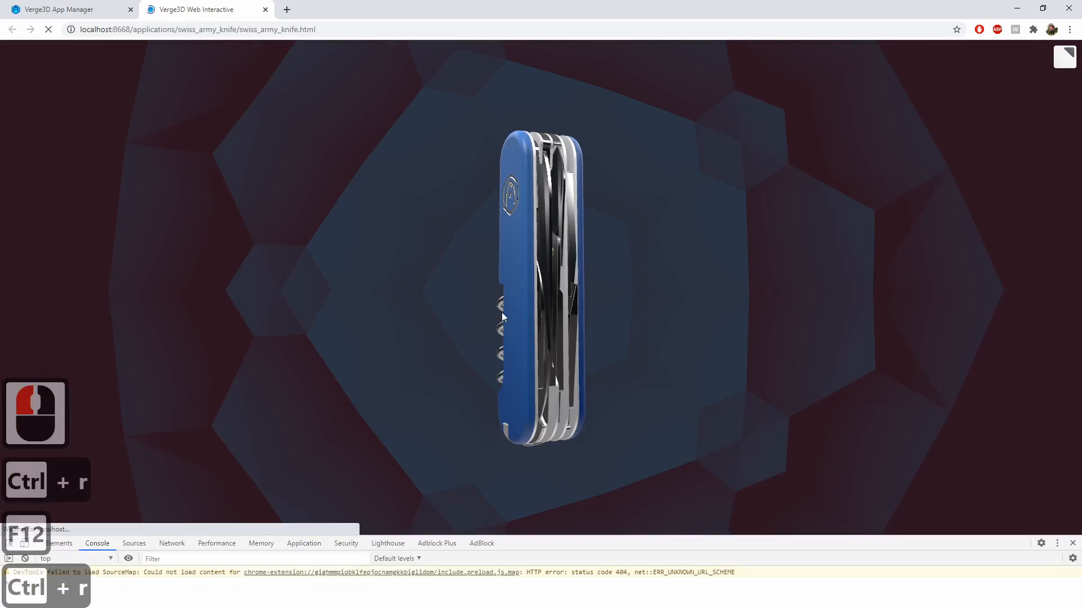
key(ctrl+r)
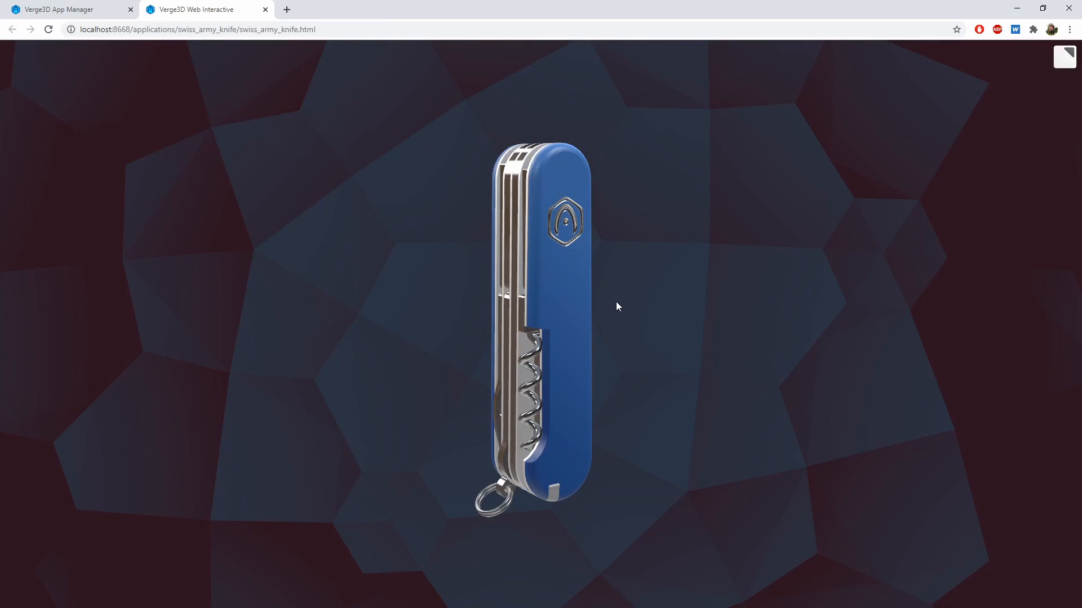
mouse_move(604, 300)
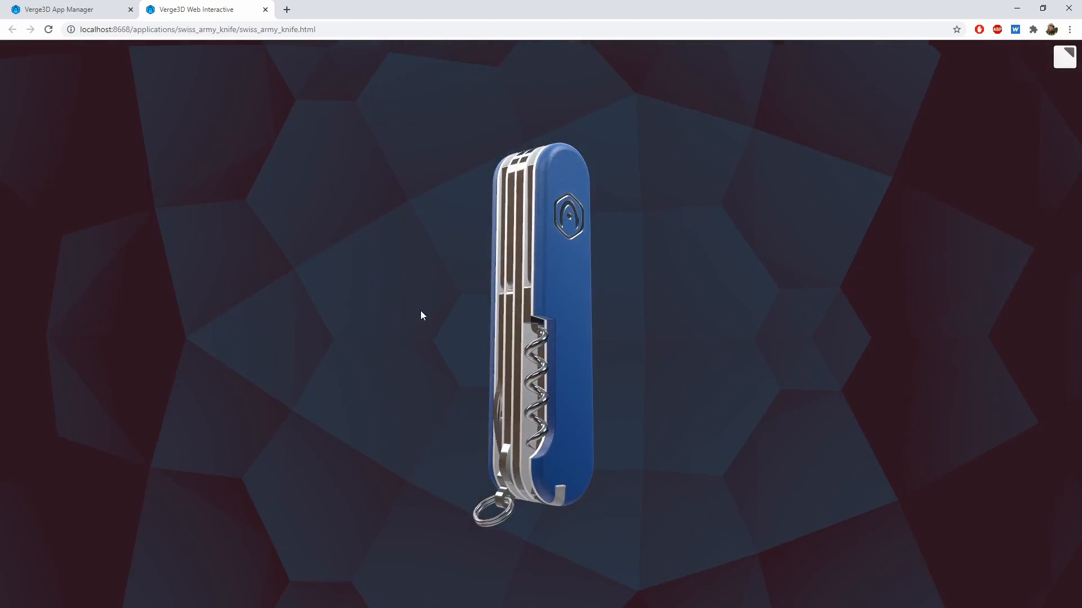
click(69, 9)
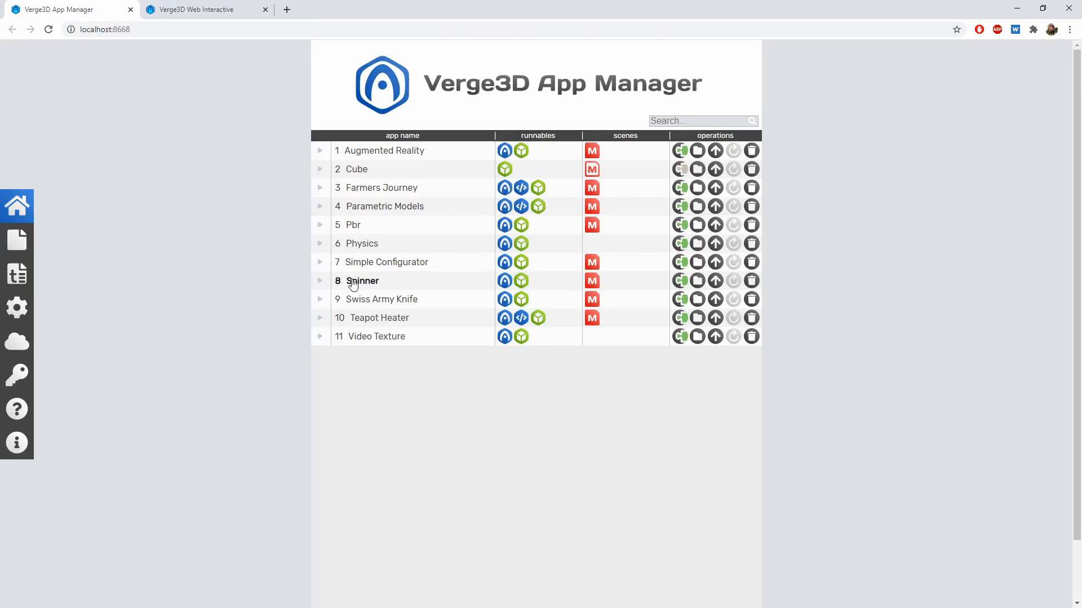
mouse_move(589, 345)
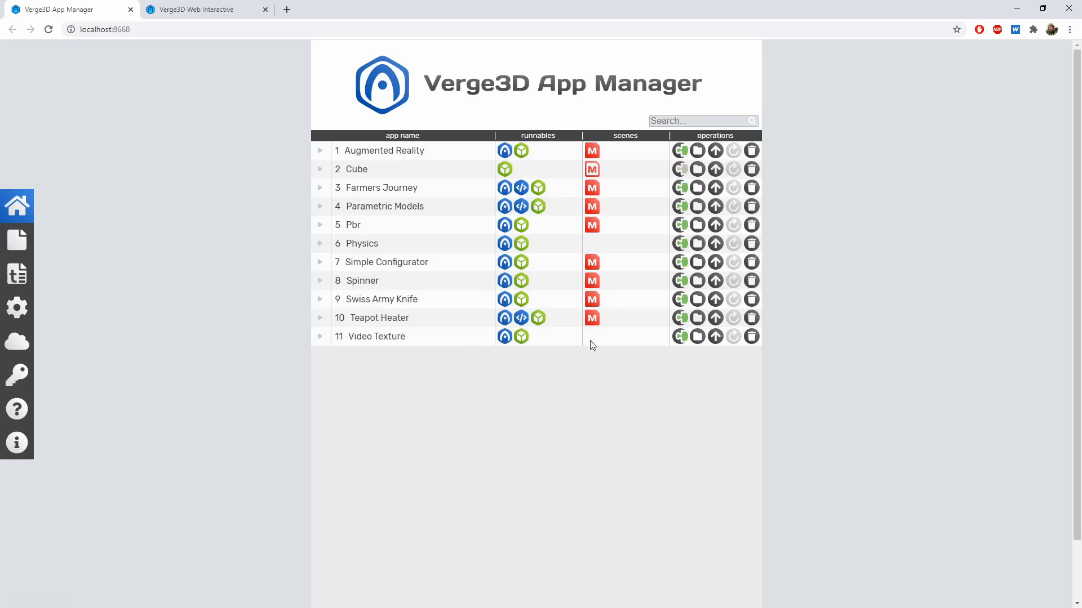
mouse_move(669, 306)
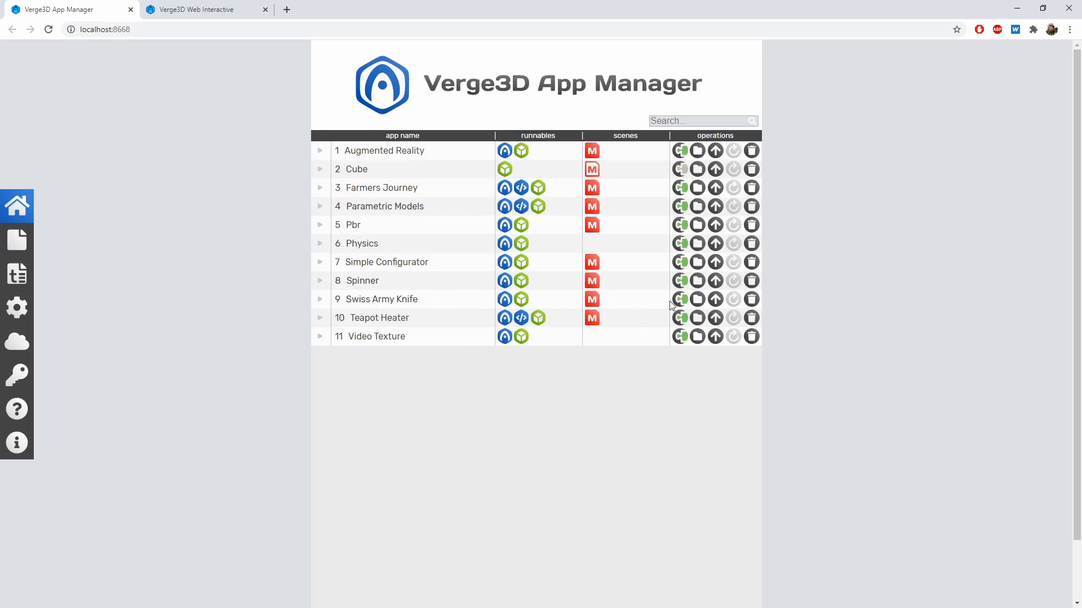
mouse_move(679, 300)
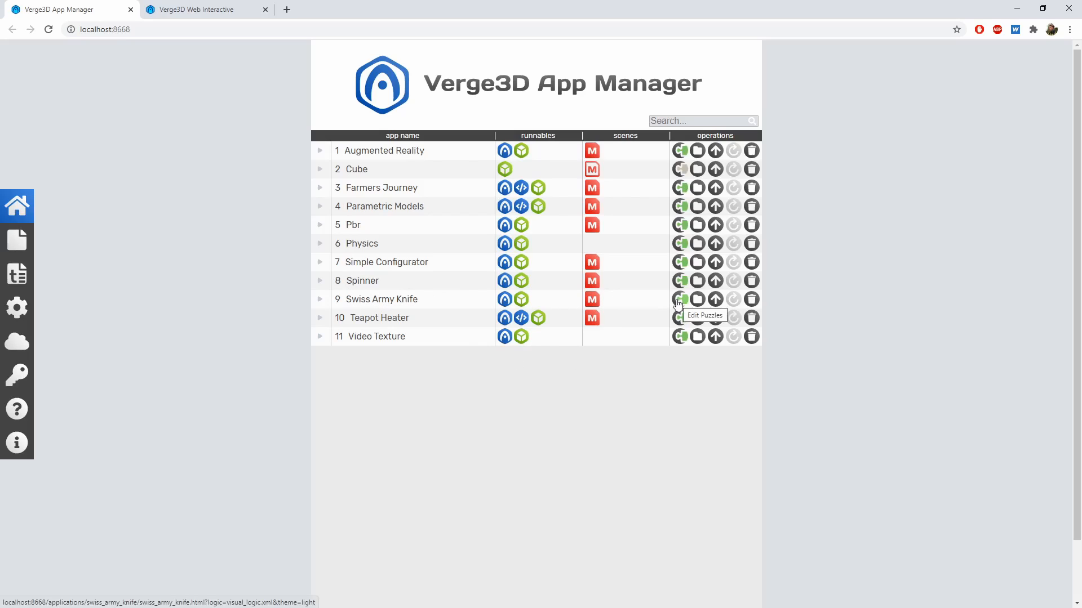
Open the Swiss Army Knife app's Puzzles editor from its App Manager row
click(680, 299)
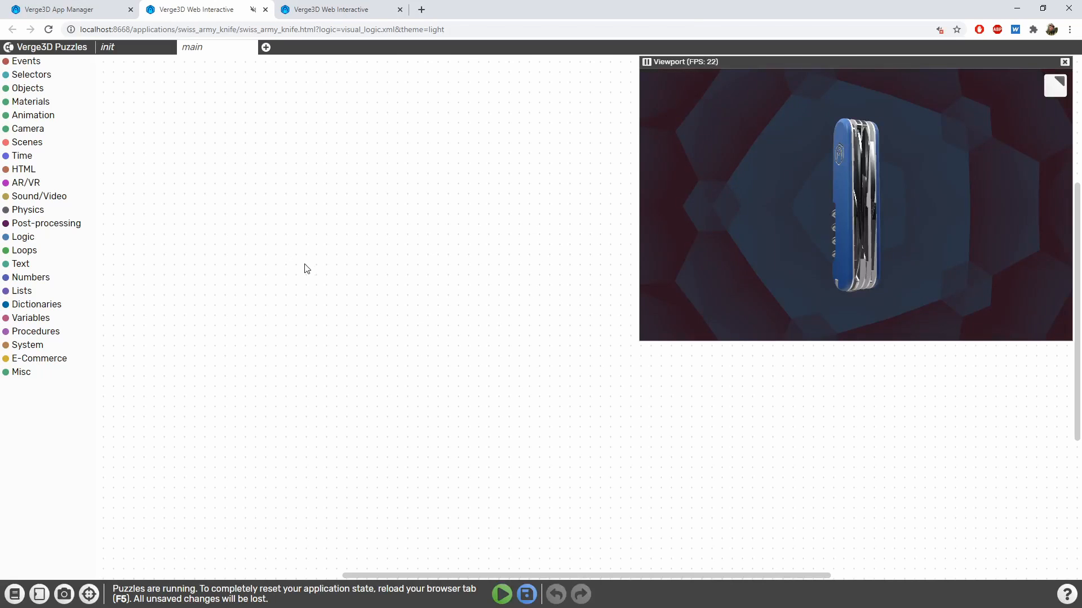
mouse_move(359, 295)
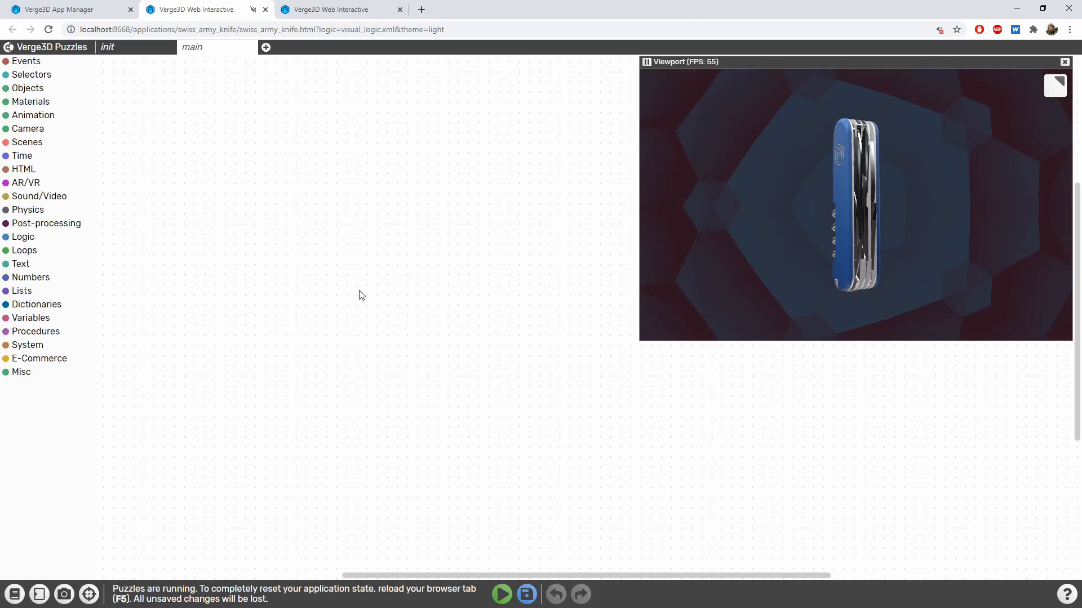
mouse_move(397, 338)
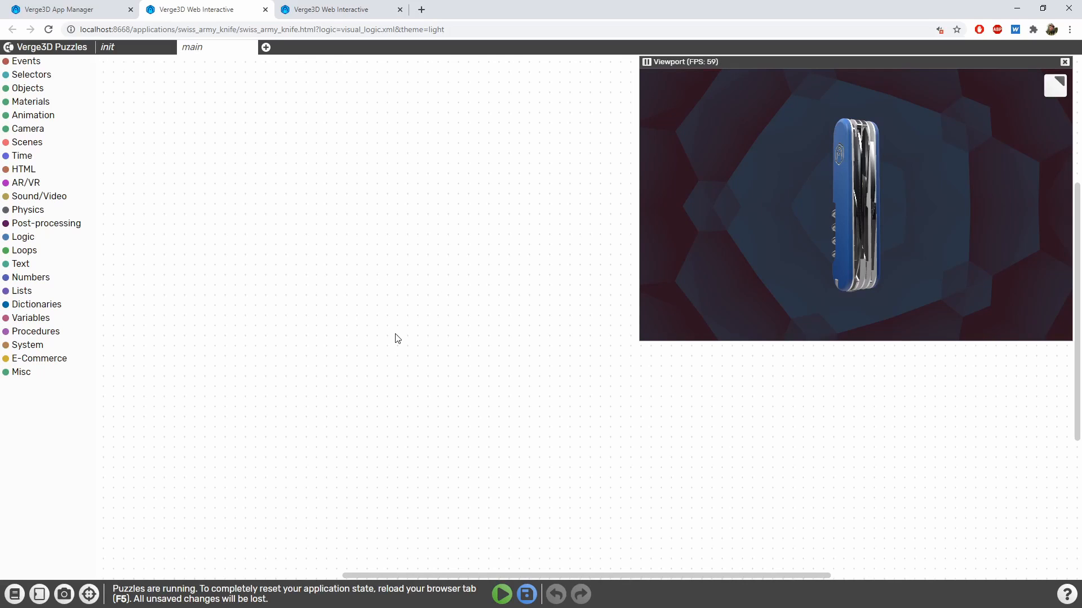
mouse_move(423, 330)
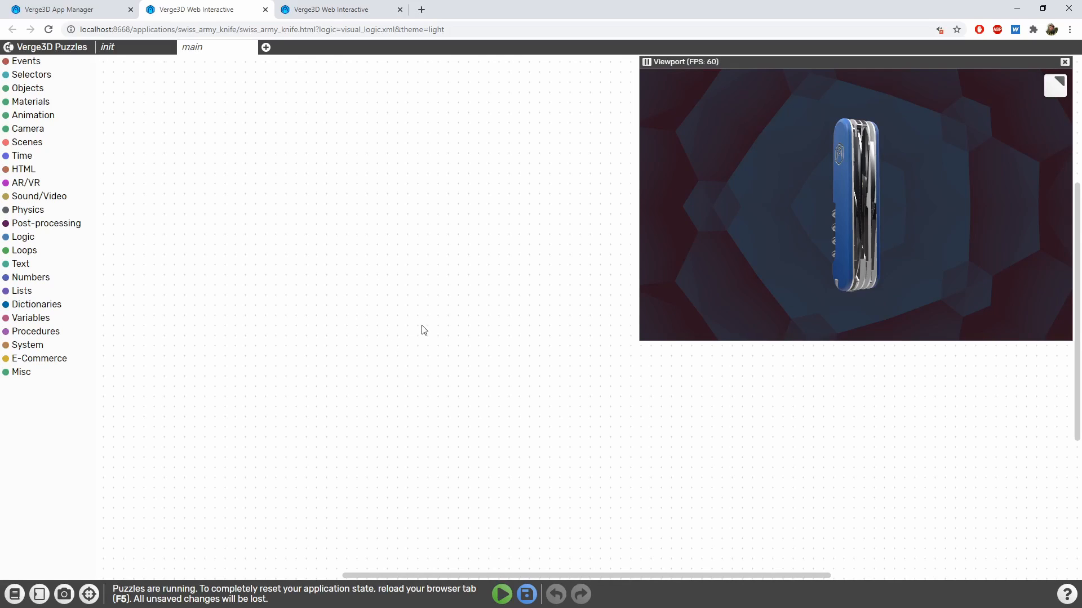
mouse_move(517, 287)
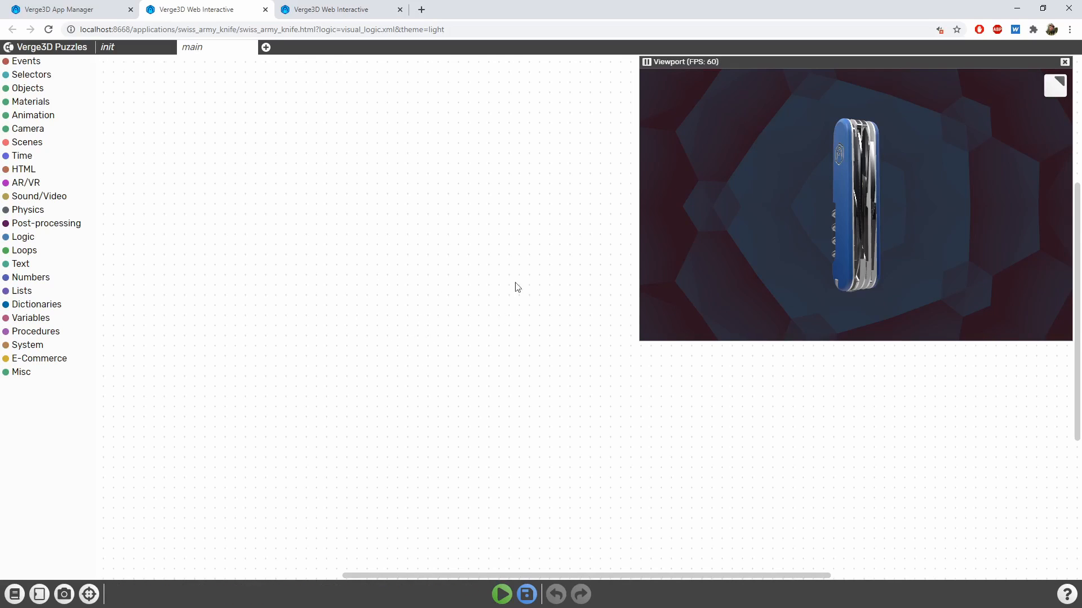
mouse_move(366, 305)
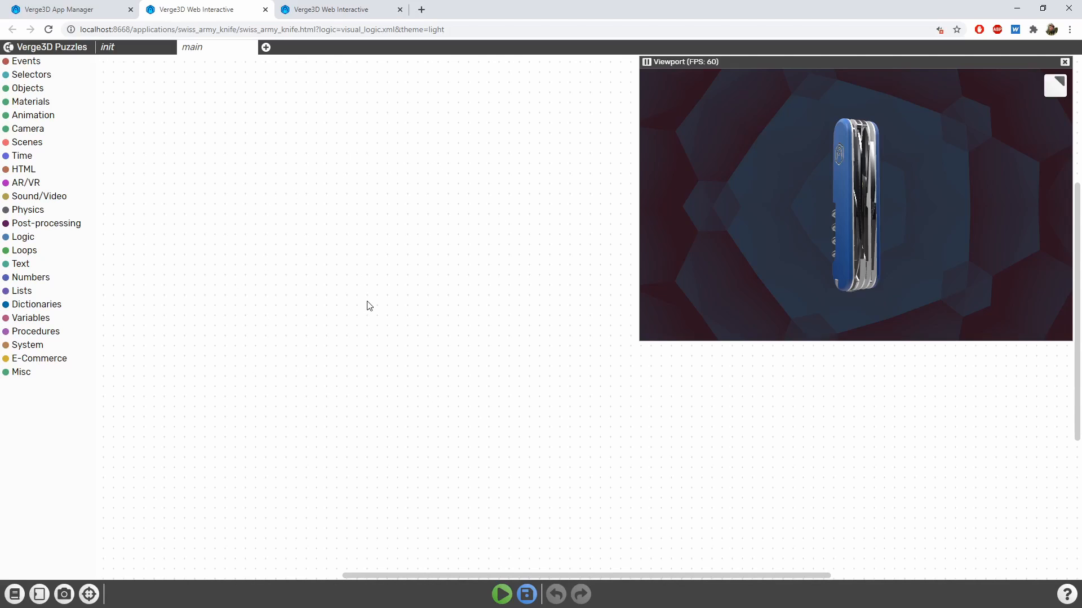
mouse_move(50, 67)
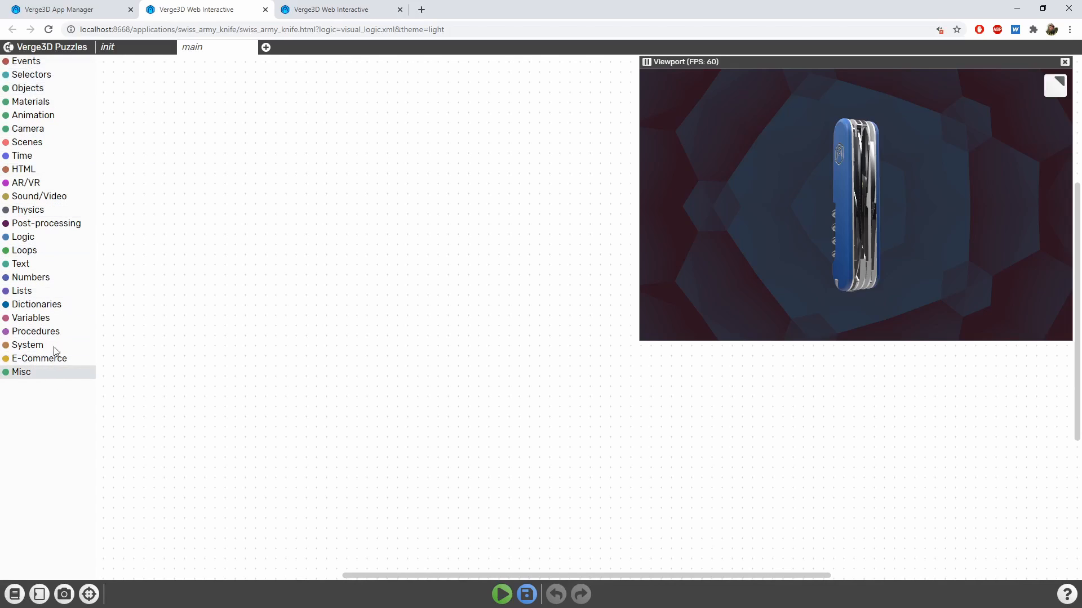
Browse the Selectors puzzles, save the empty workspace and let the preview load the new knife scene
click(31, 74)
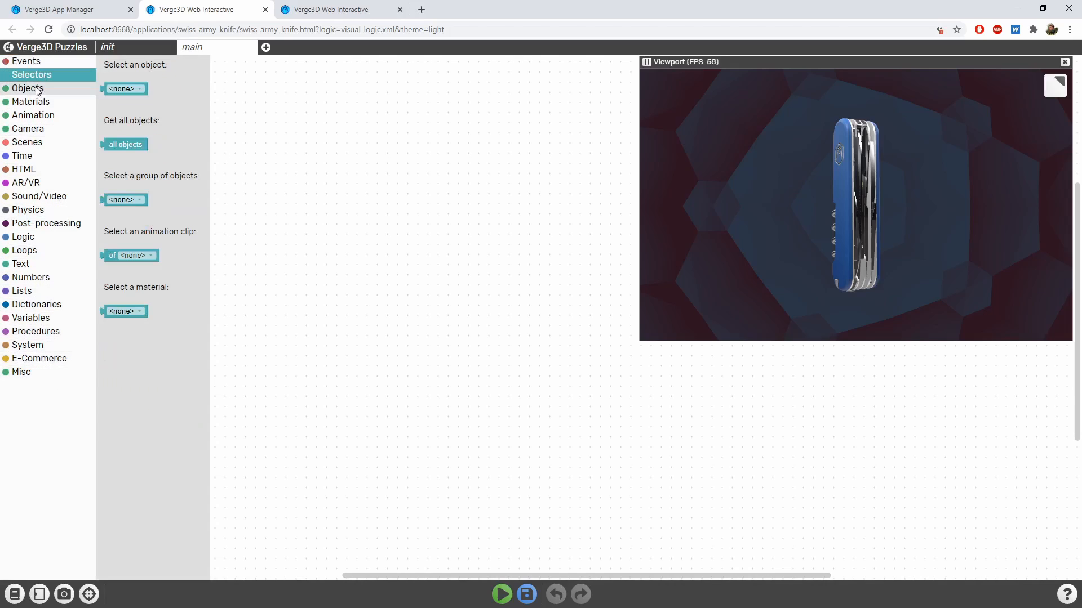
click(33, 115)
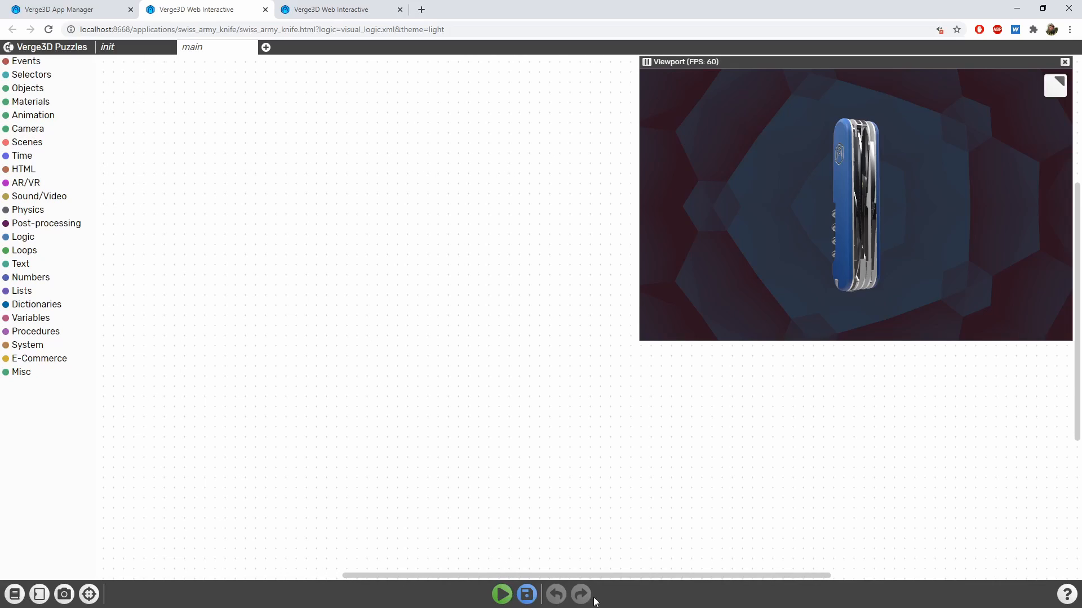
mouse_move(502, 594)
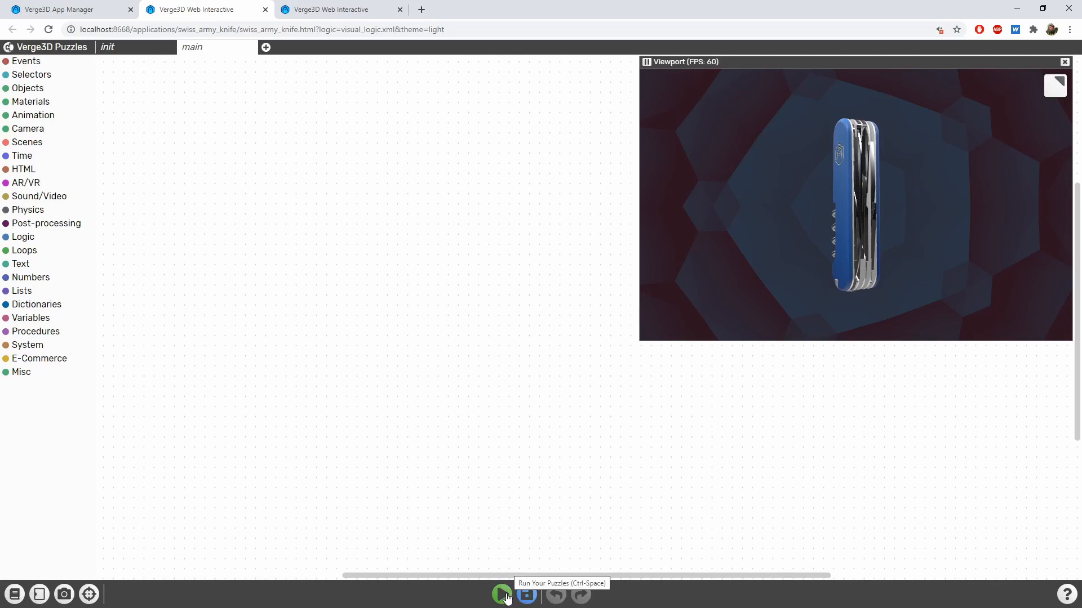
mouse_move(526, 594)
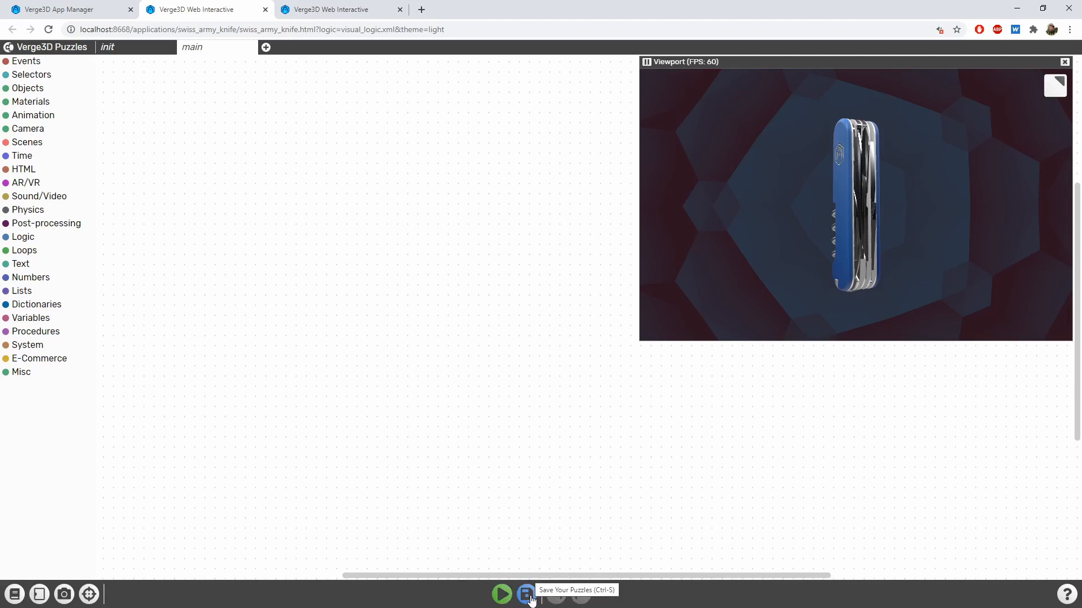
click(525, 594)
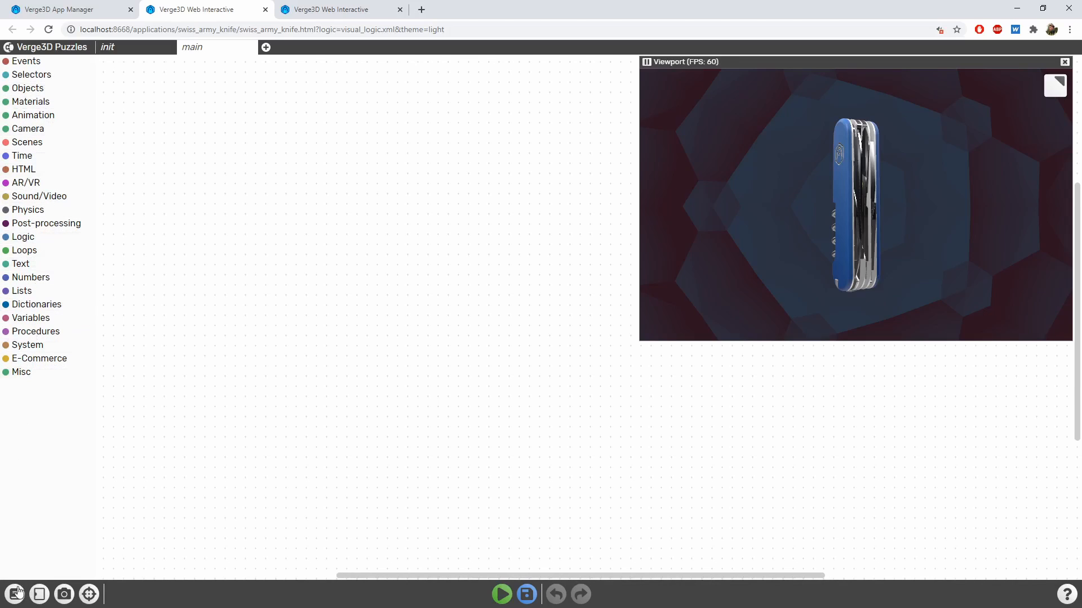
click(14, 594)
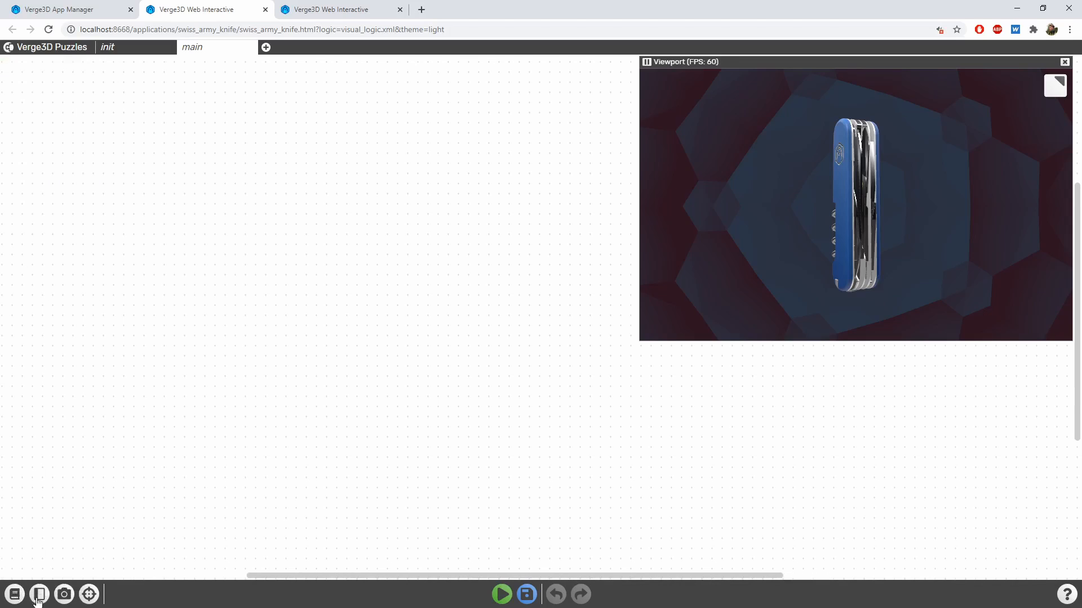
click(13, 593)
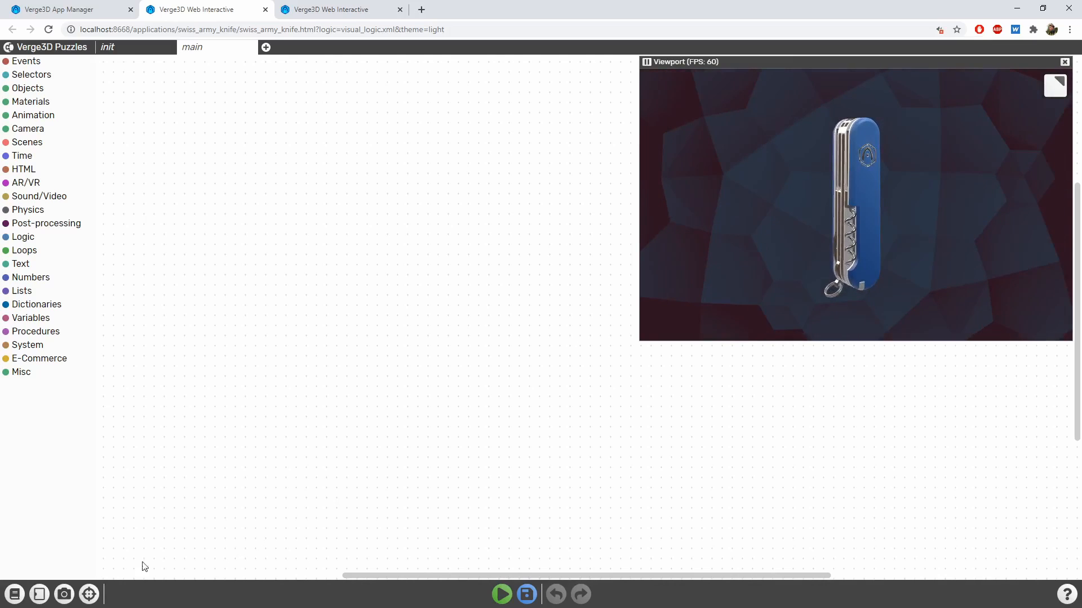
mouse_move(421, 251)
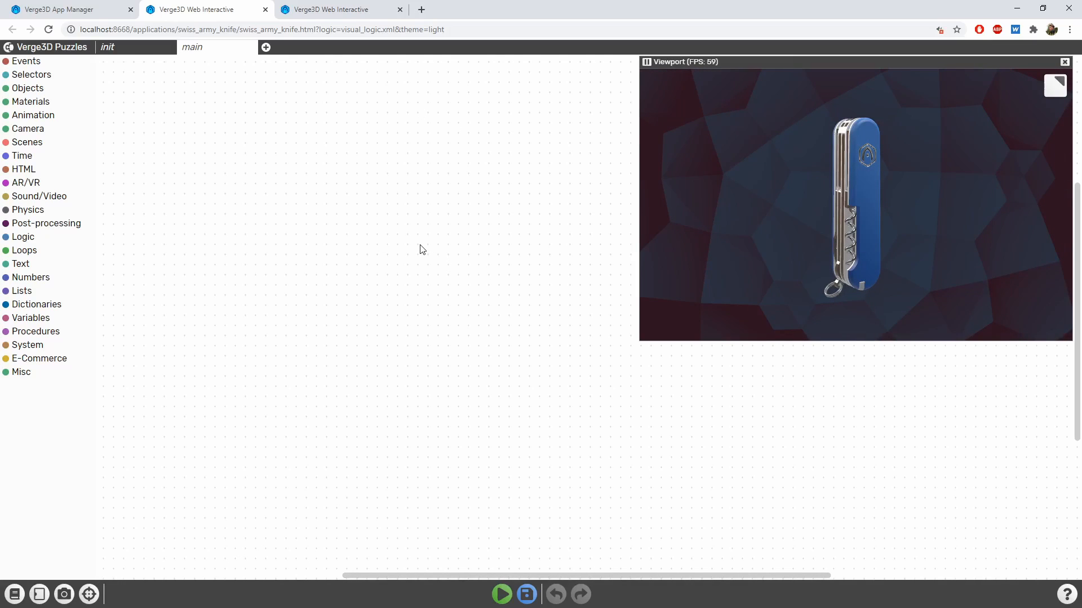
mouse_move(376, 351)
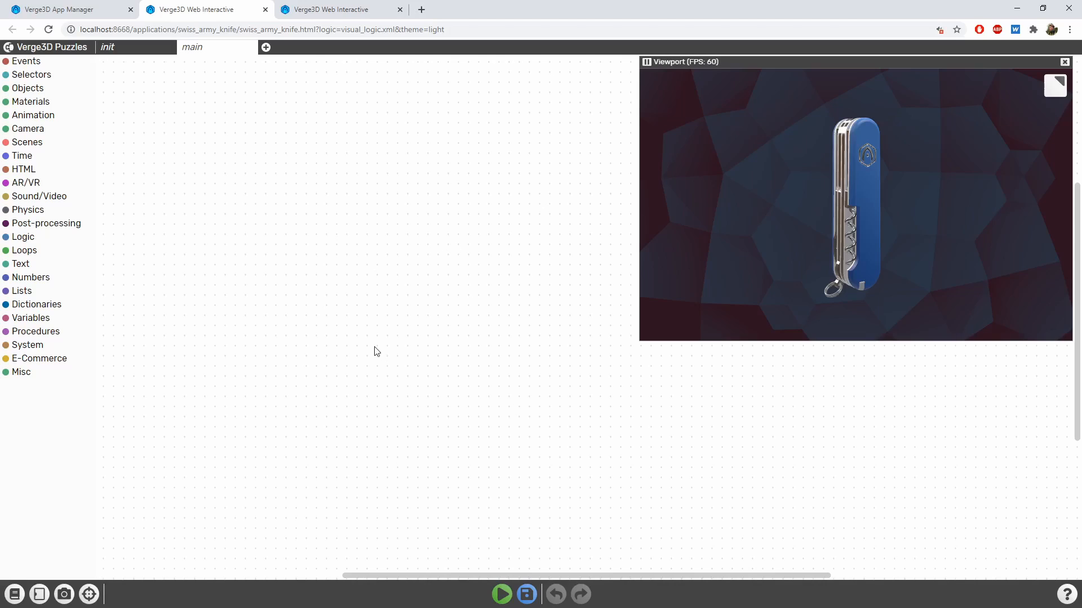
mouse_move(238, 53)
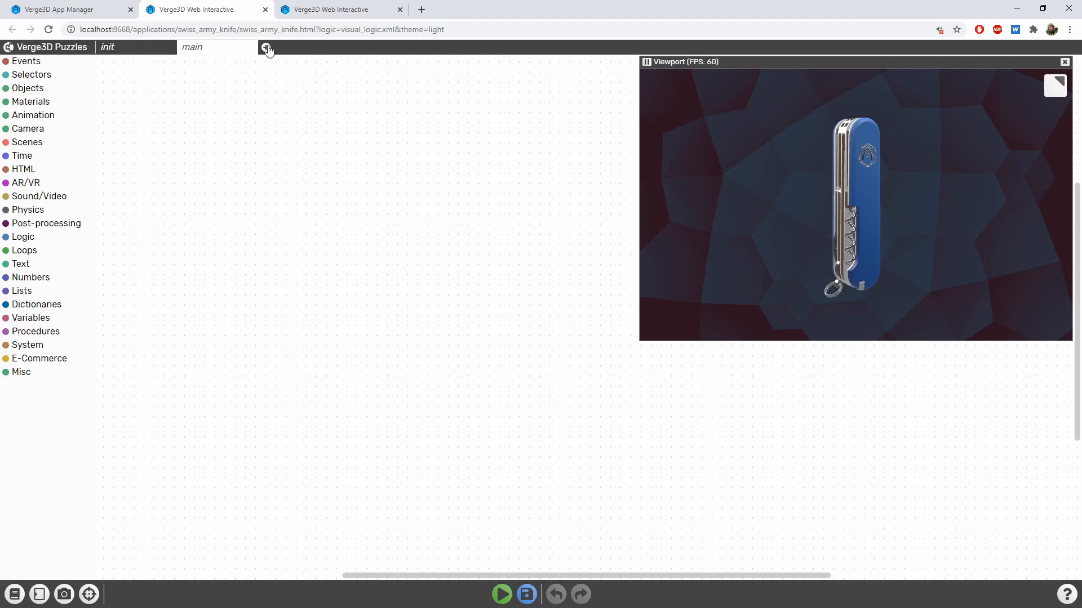
mouse_move(293, 123)
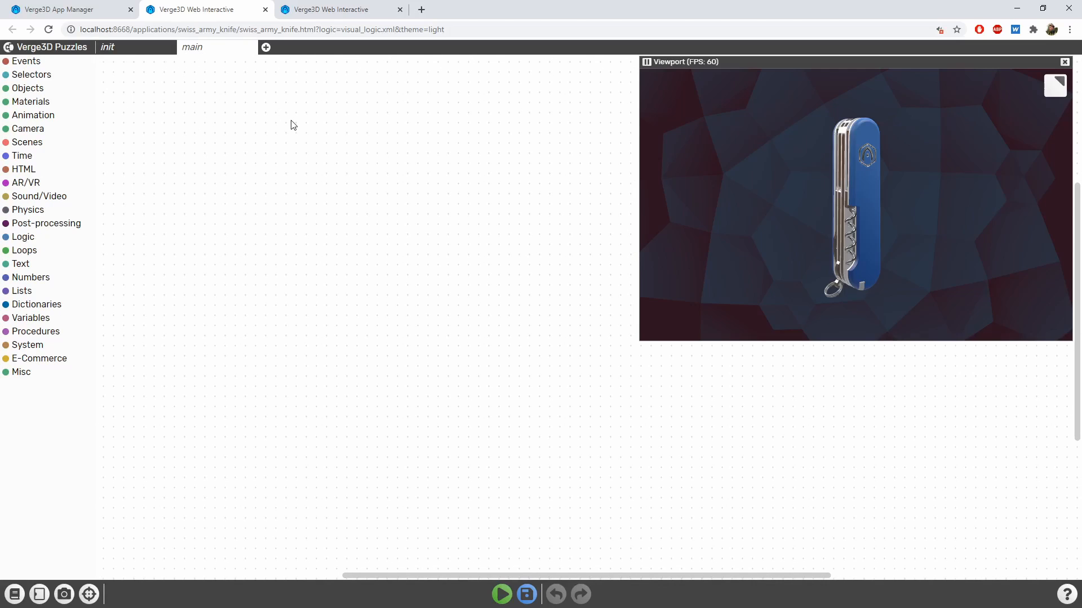
mouse_move(269, 152)
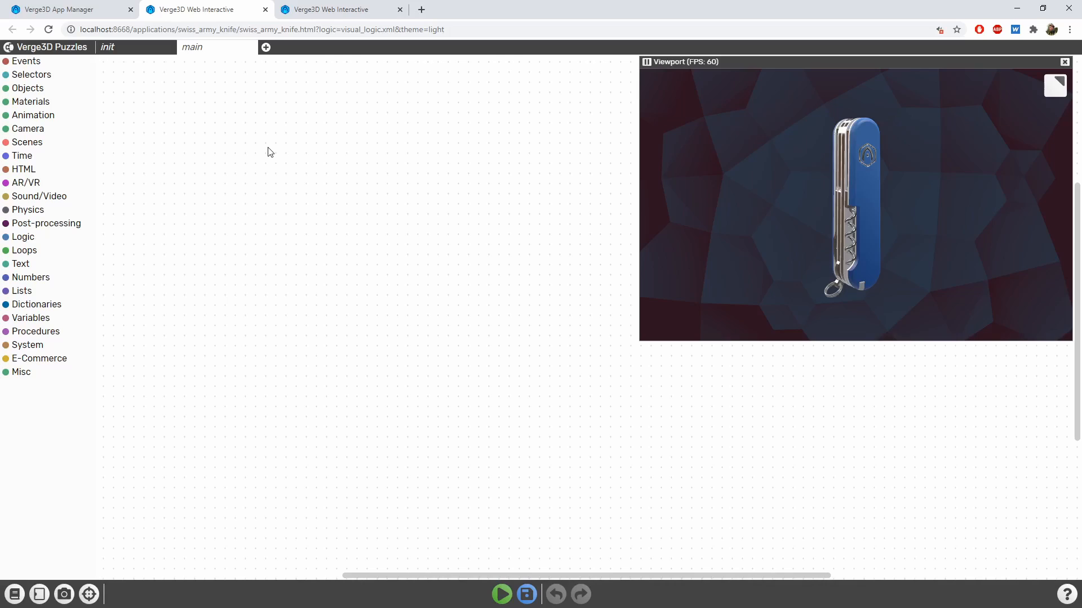
mouse_move(315, 162)
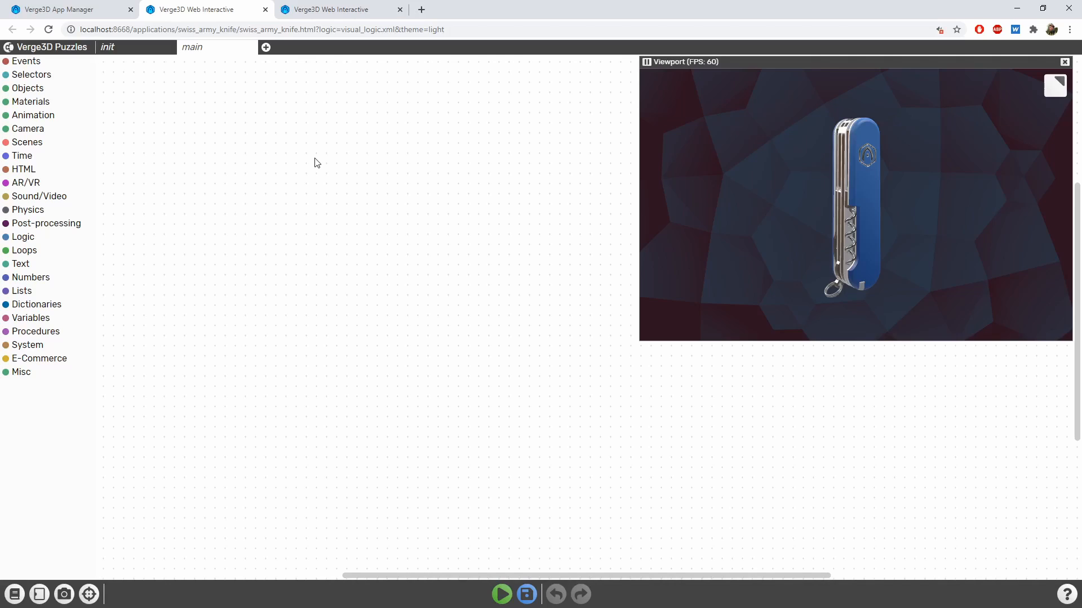
mouse_move(28, 131)
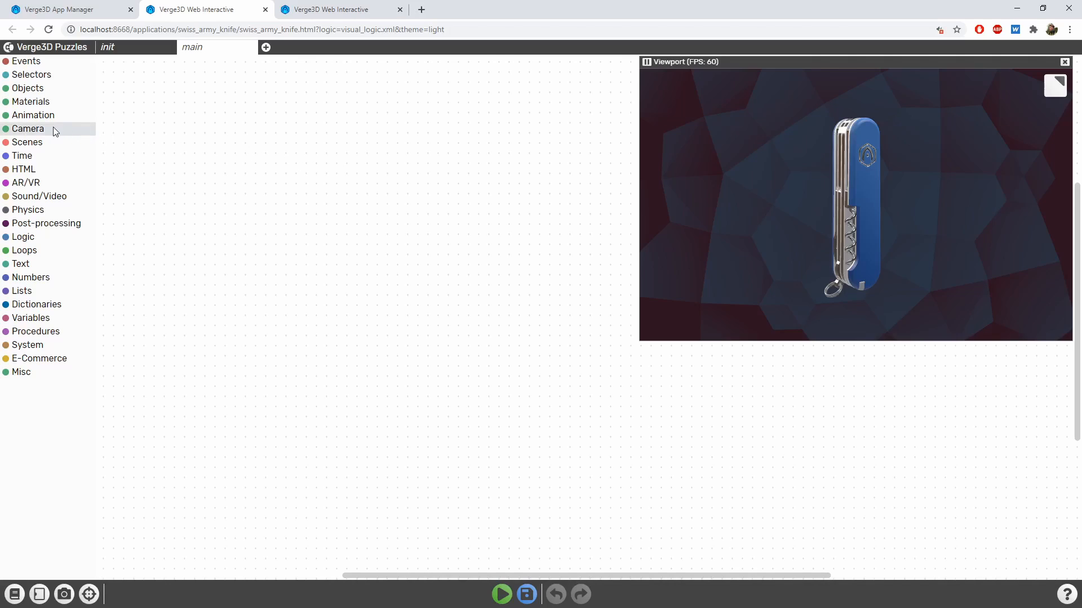
Place an autorotate camera puzzle at speed 2 on the workspace, then save and run it
click(28, 129)
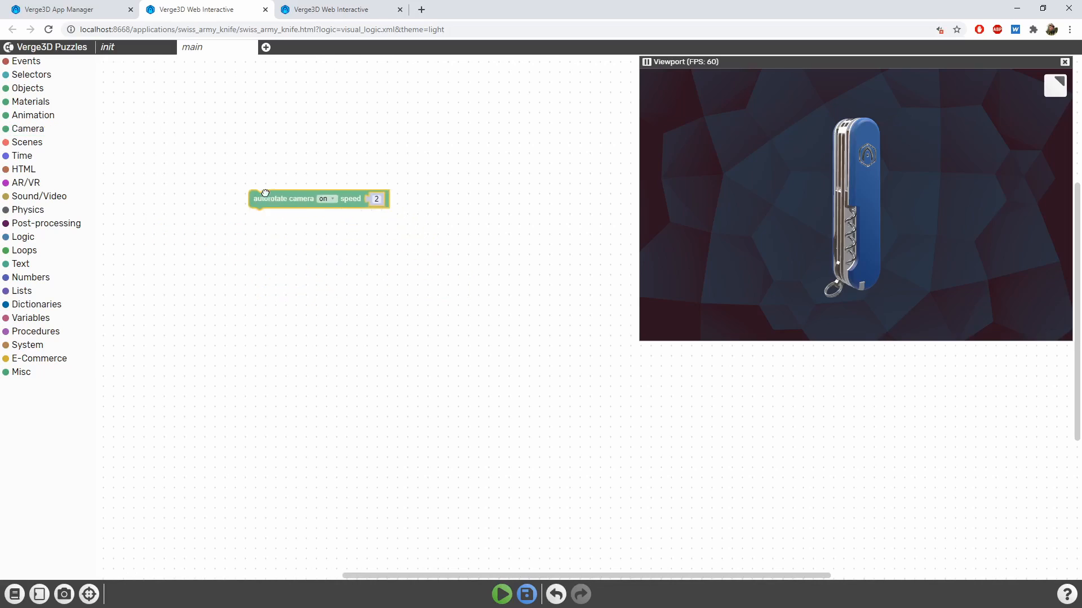
drag(282, 199, 220, 161)
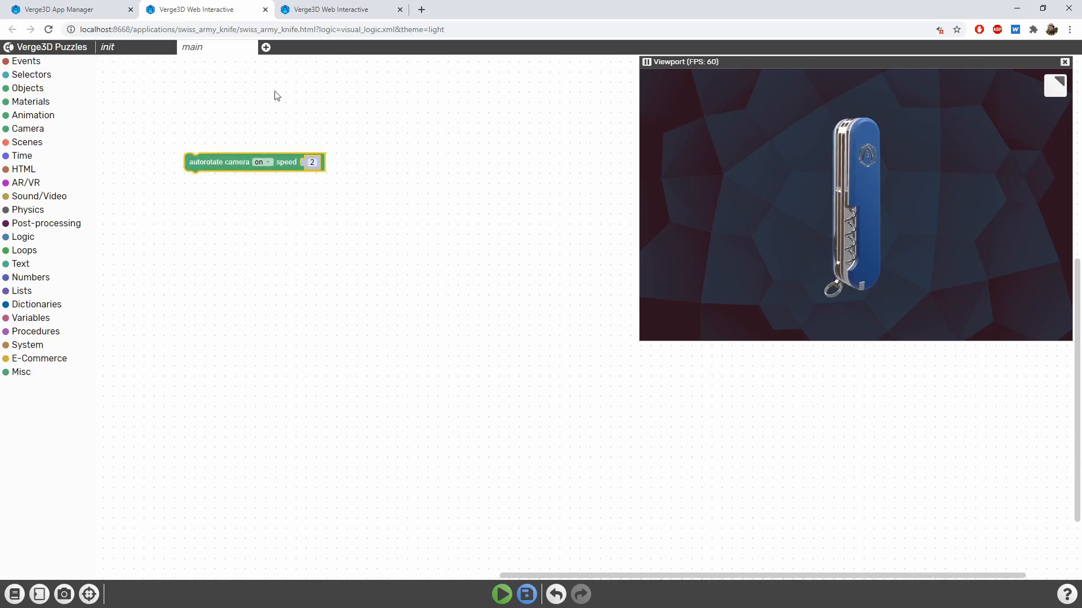
mouse_move(338, 286)
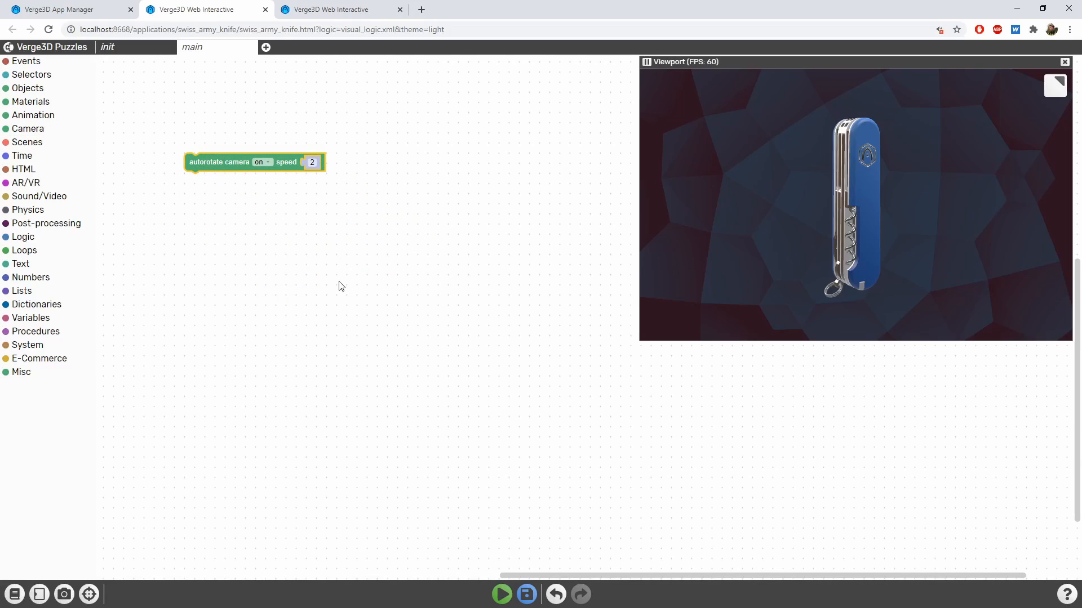
click(526, 594)
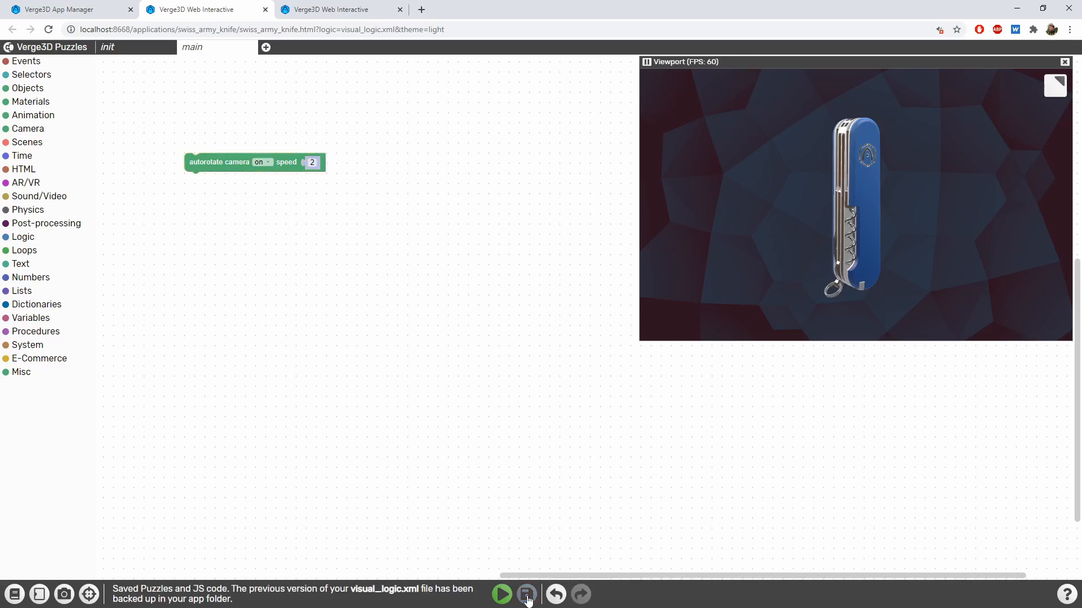
click(501, 593)
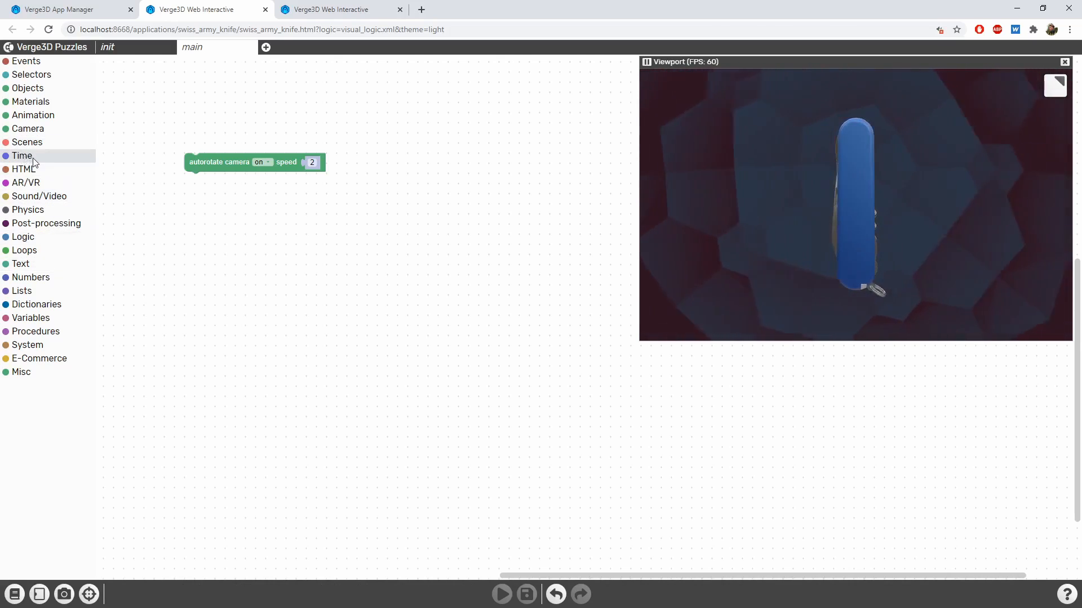
Wrap autorotate camera in a 3-second 'autrotate' set timer, then save and run the puzzles
click(22, 156)
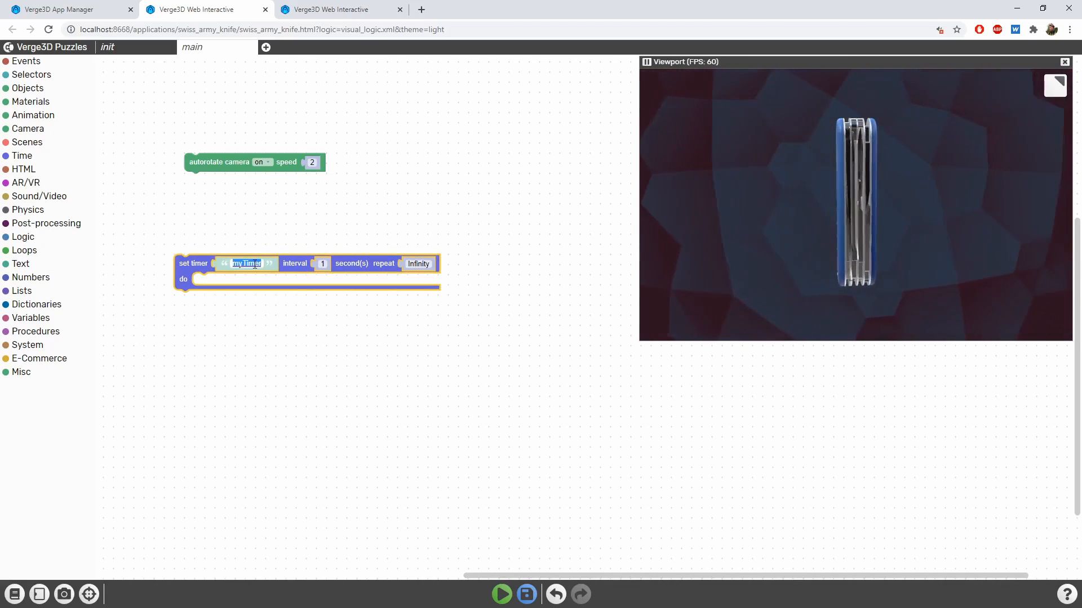
text(autrotate)
click(321, 264)
text(3)
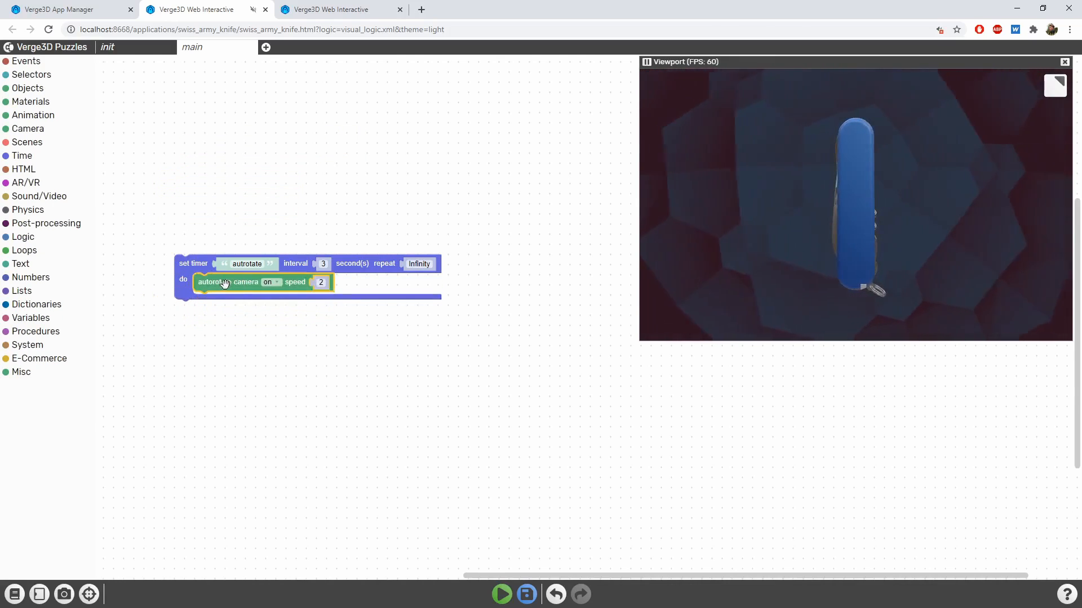
mouse_move(285, 337)
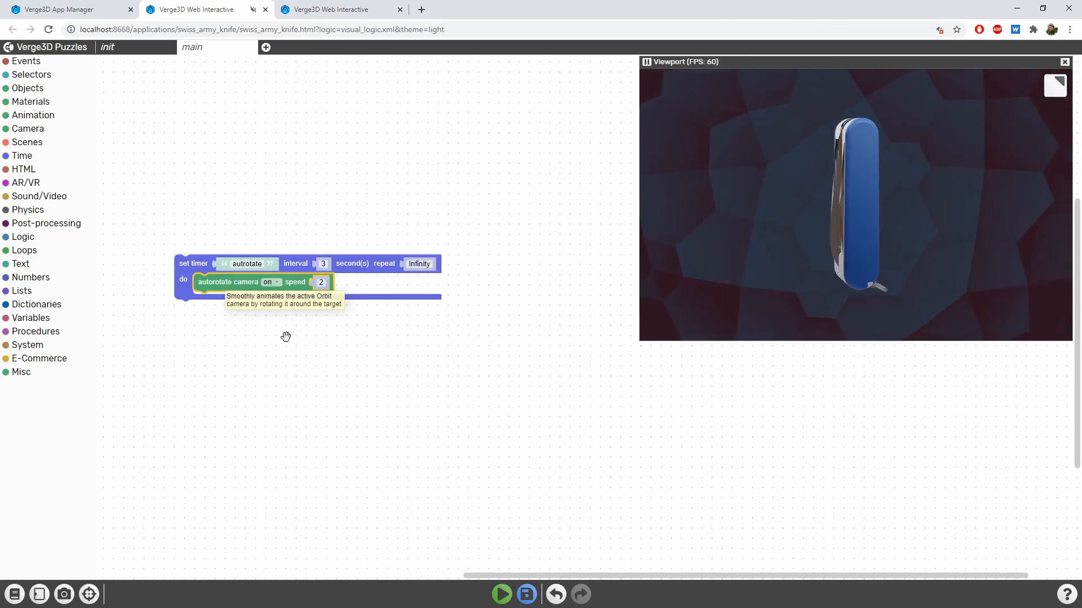
mouse_move(526, 593)
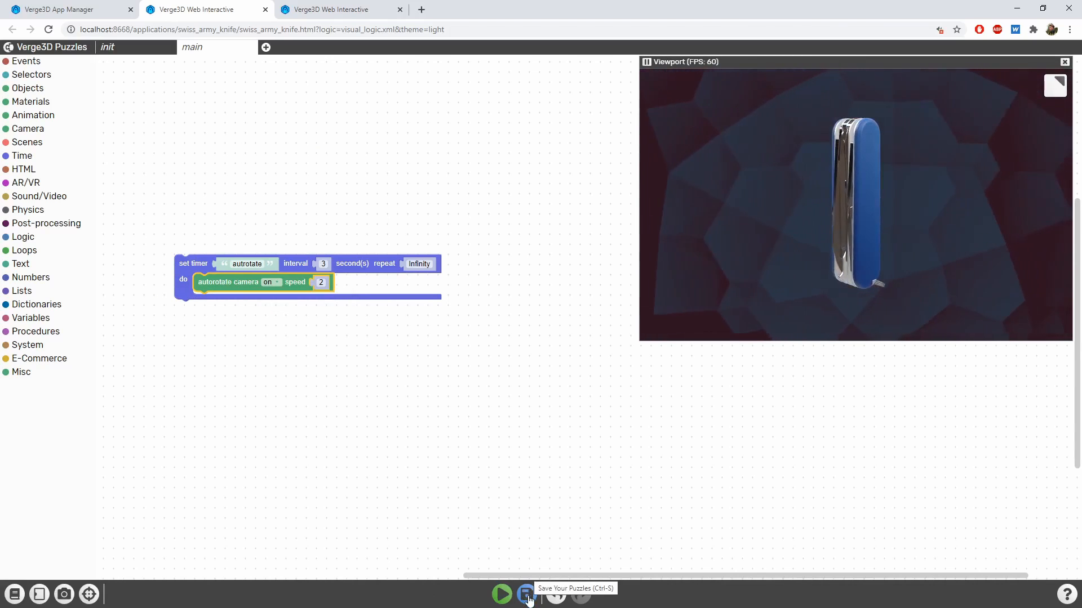
click(526, 594)
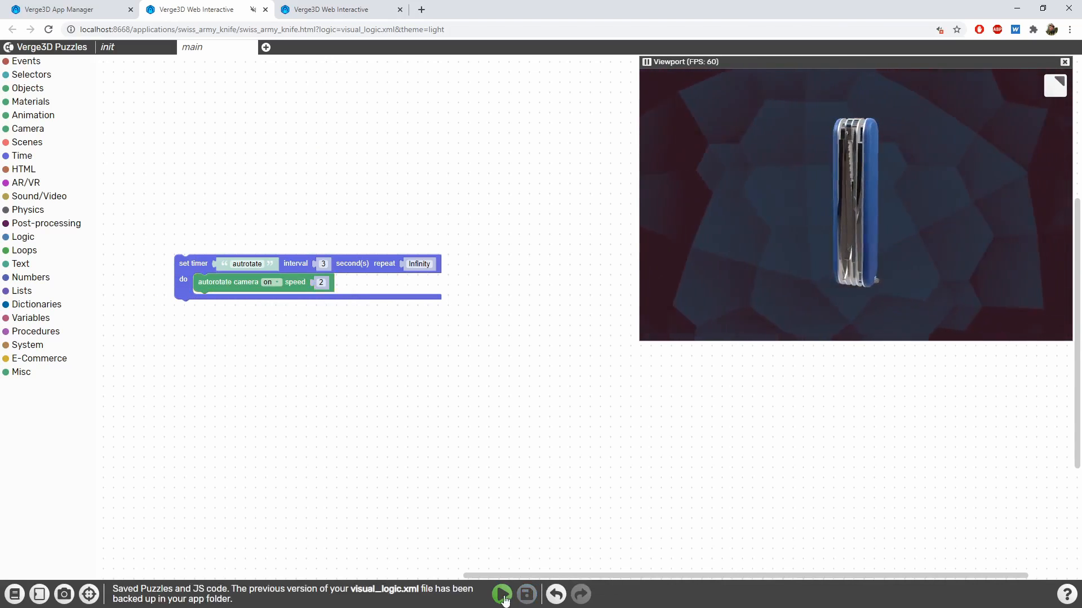
click(501, 593)
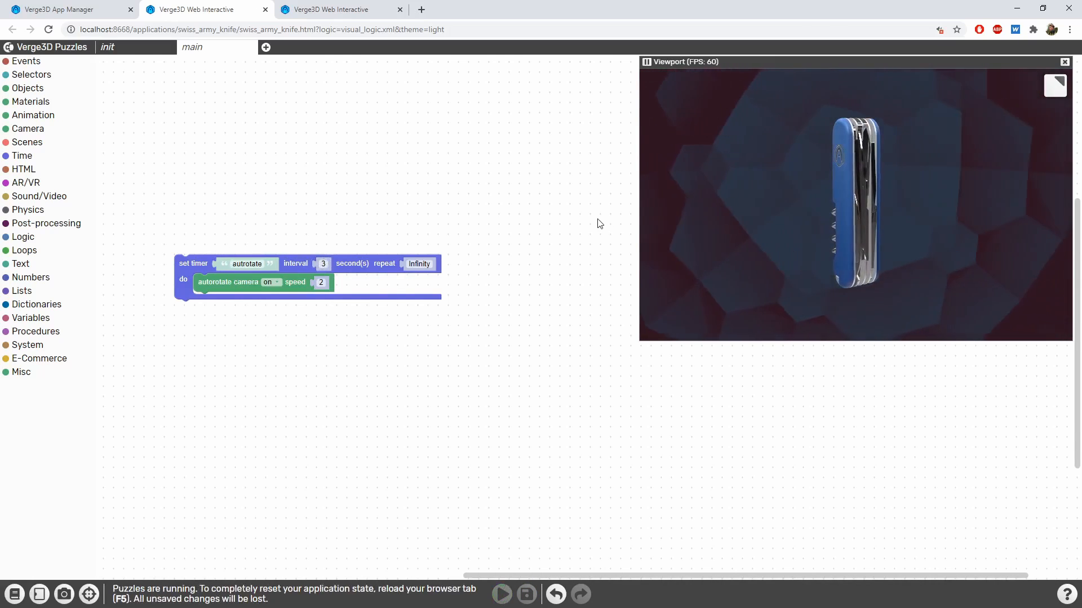
click(501, 594)
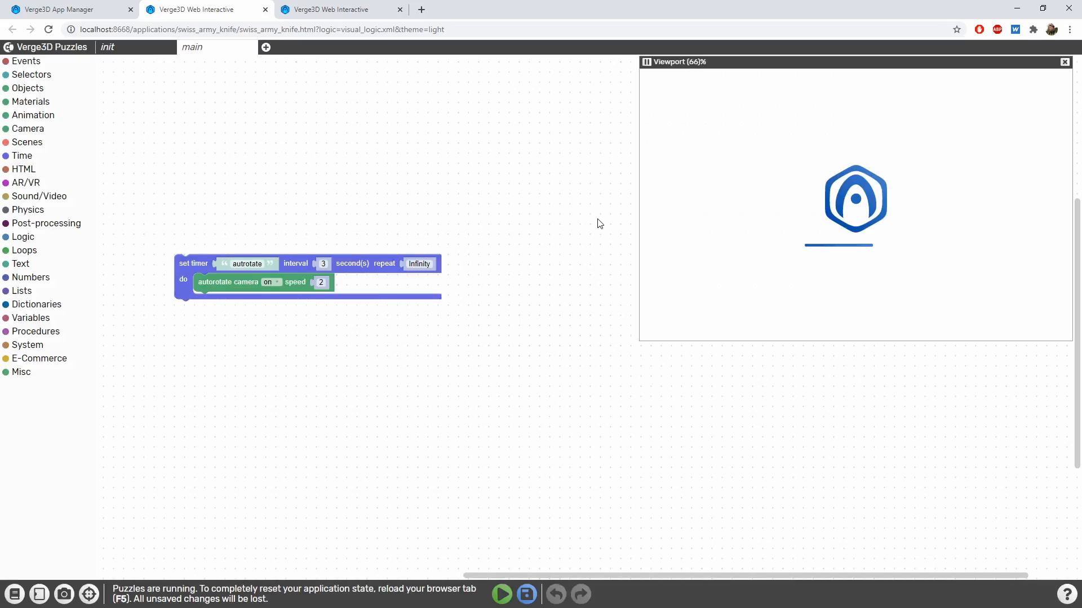
click(502, 594)
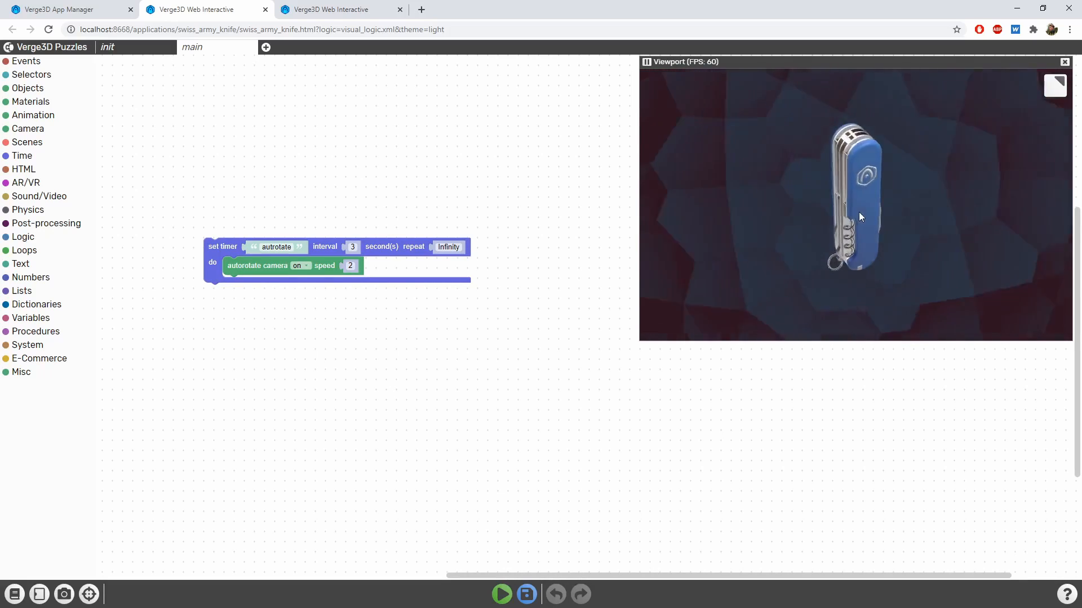
mouse_move(27, 88)
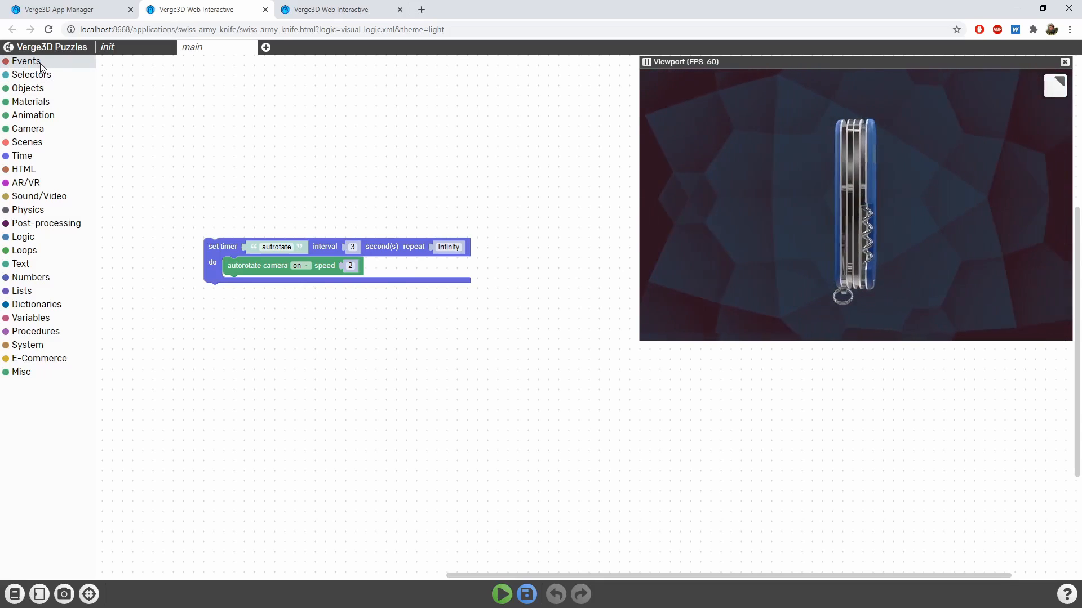
Add a when-clicked event on all objects that sets autorotate camera off, and save it
click(26, 61)
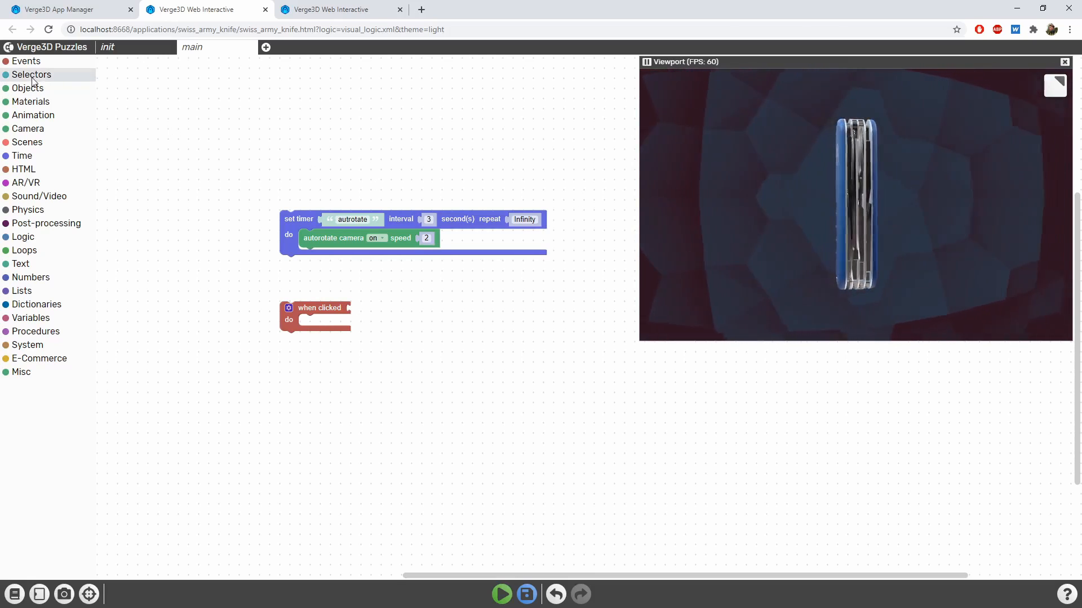
click(32, 74)
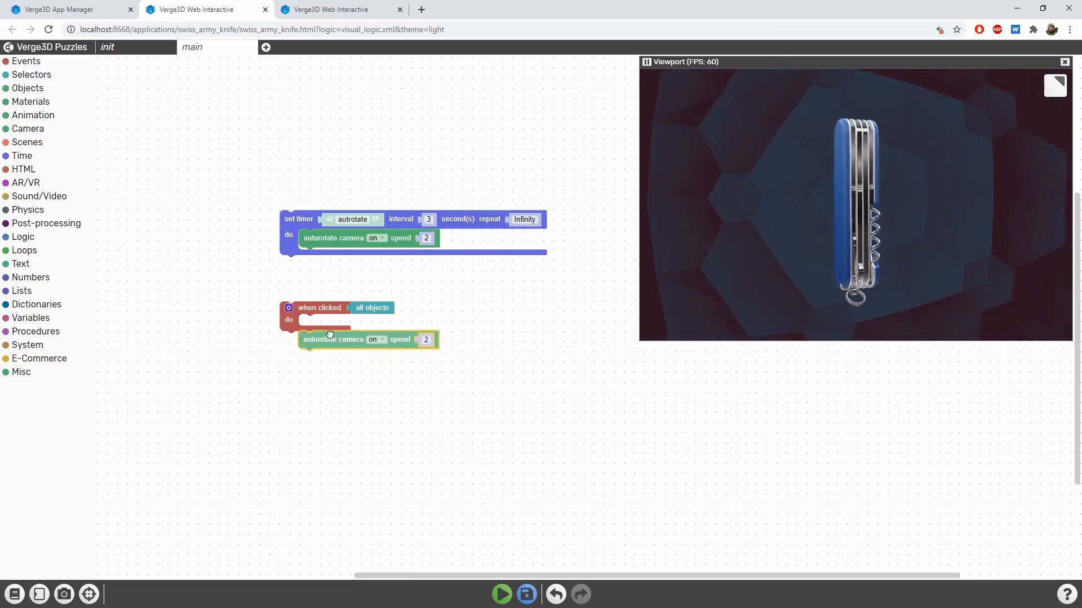
click(377, 339)
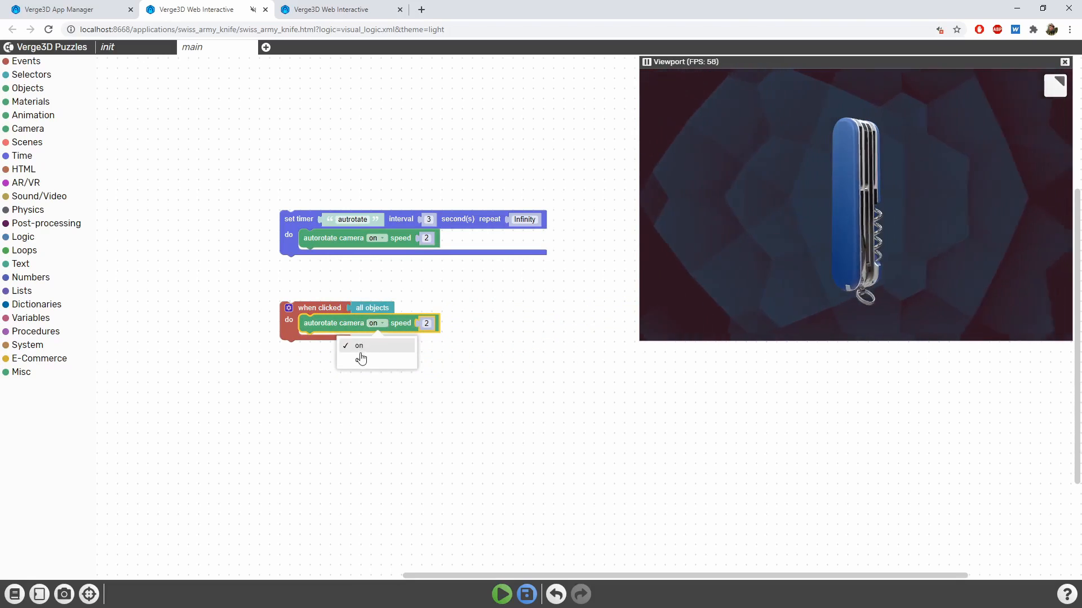
click(359, 358)
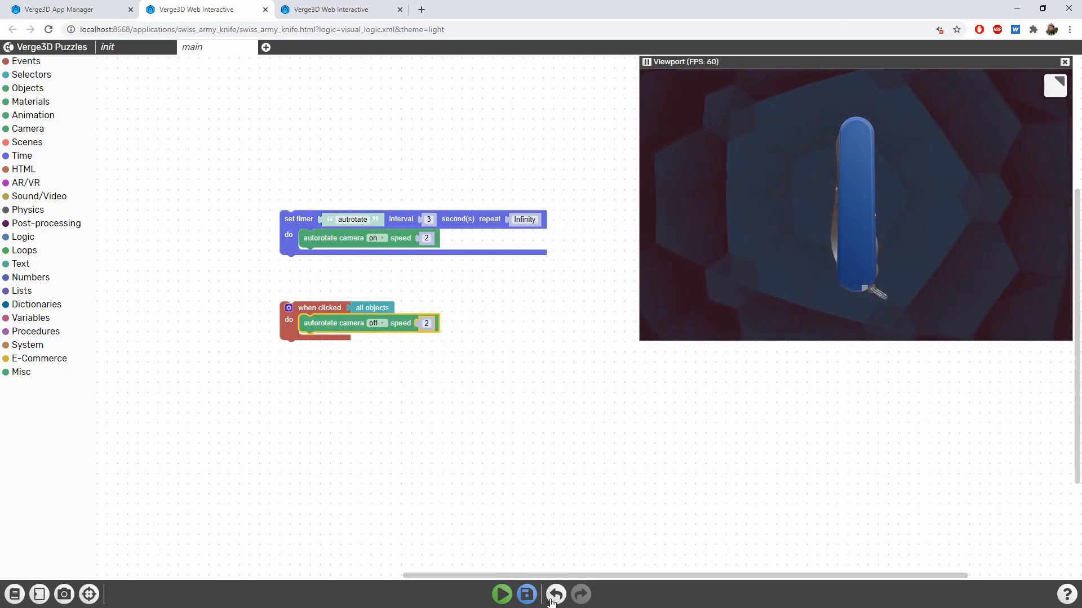
click(502, 594)
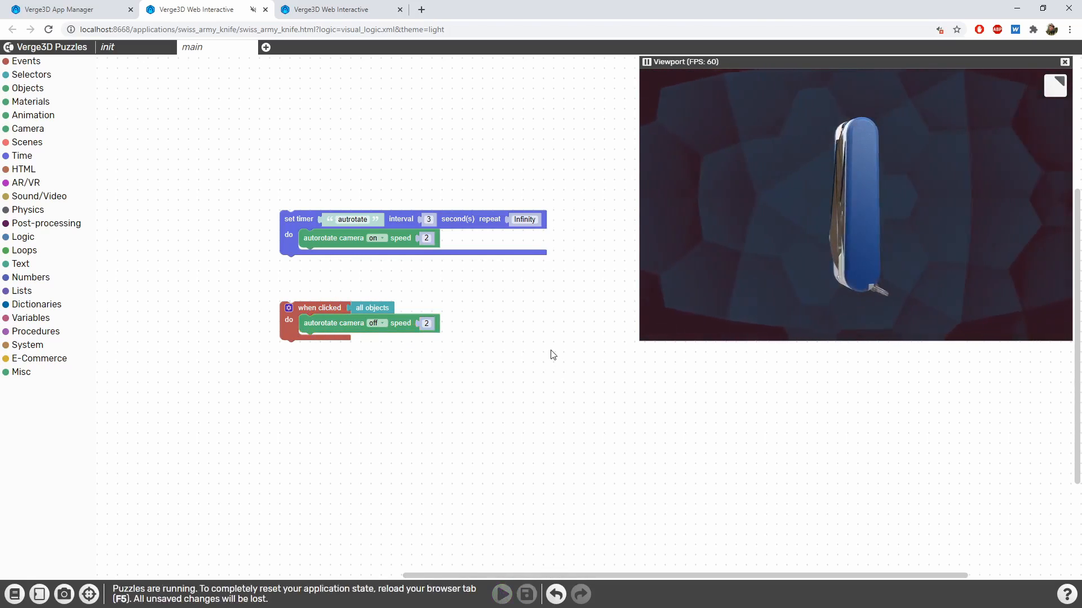
Run the puzzles with the duplicated 3-second autrotate timer placed inside the click event
click(501, 594)
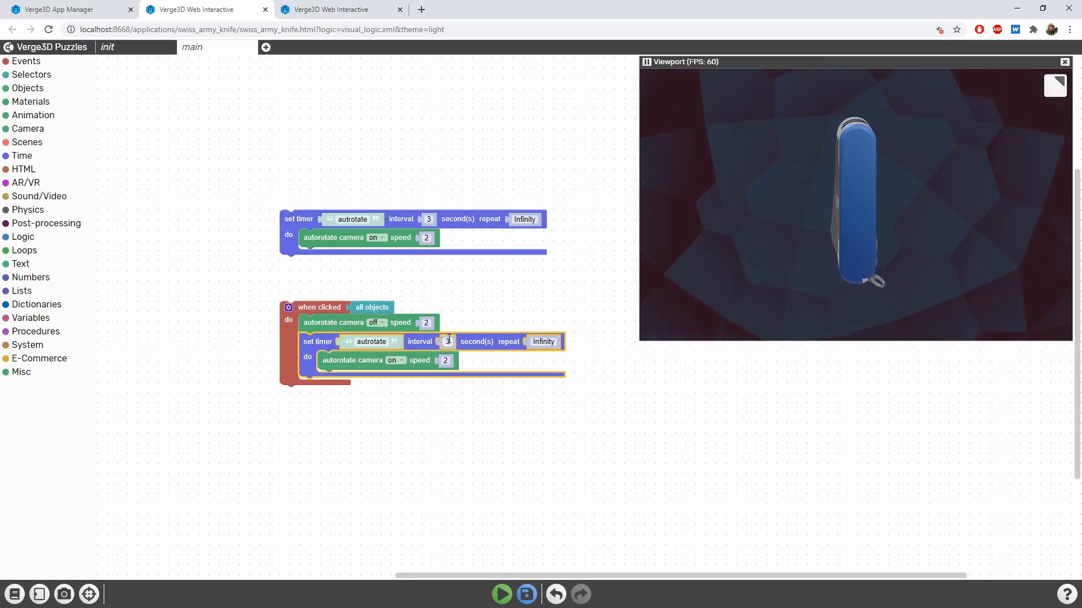
Save the puzzles and change both autrotate timers' interval from 3 to 5 seconds
key(ctrl+s)
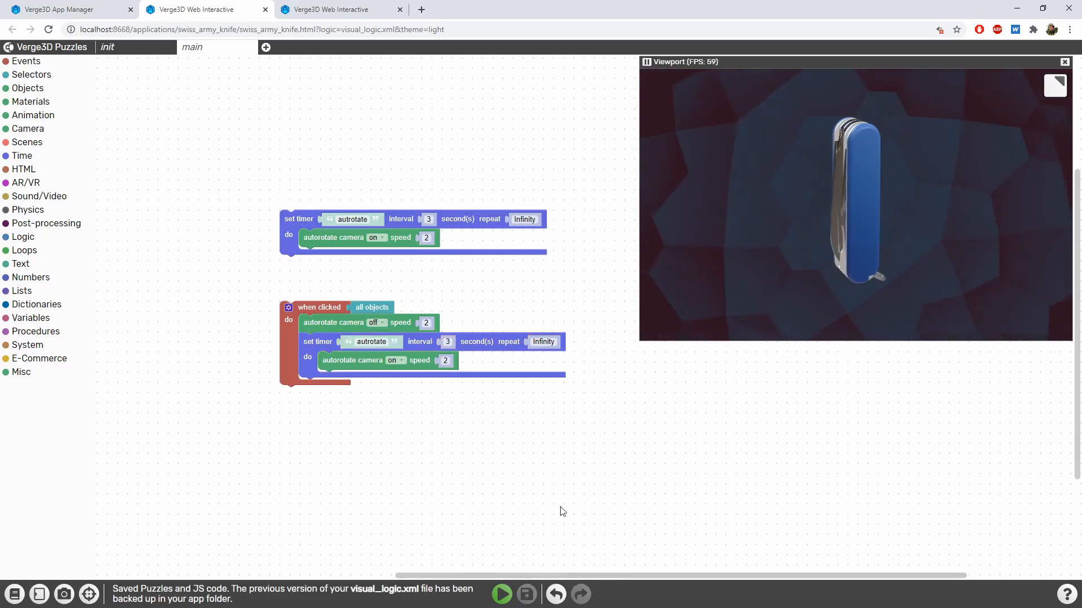
click(501, 593)
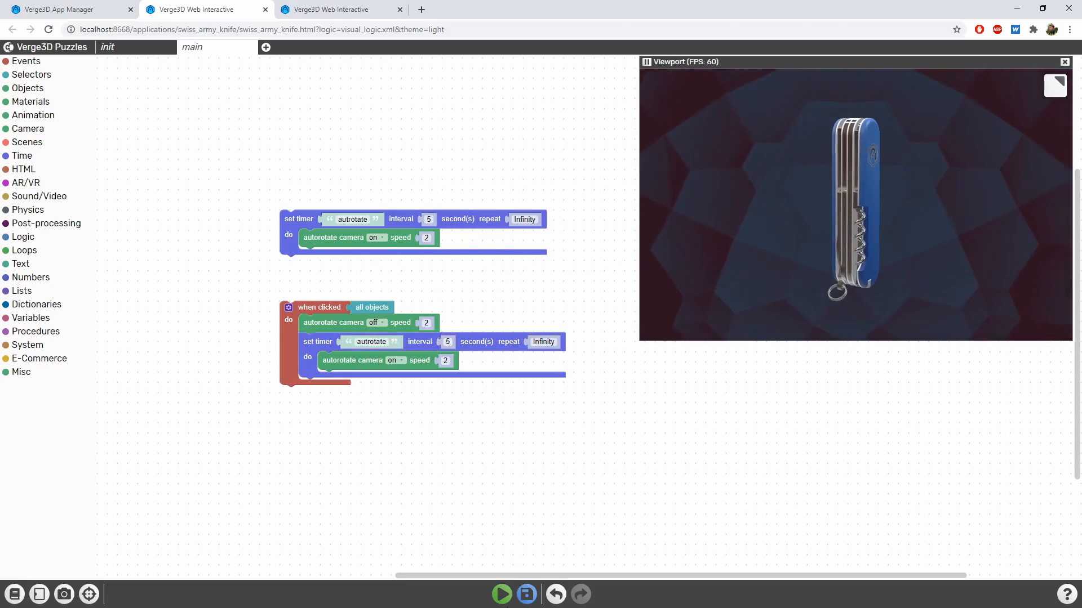
click(501, 594)
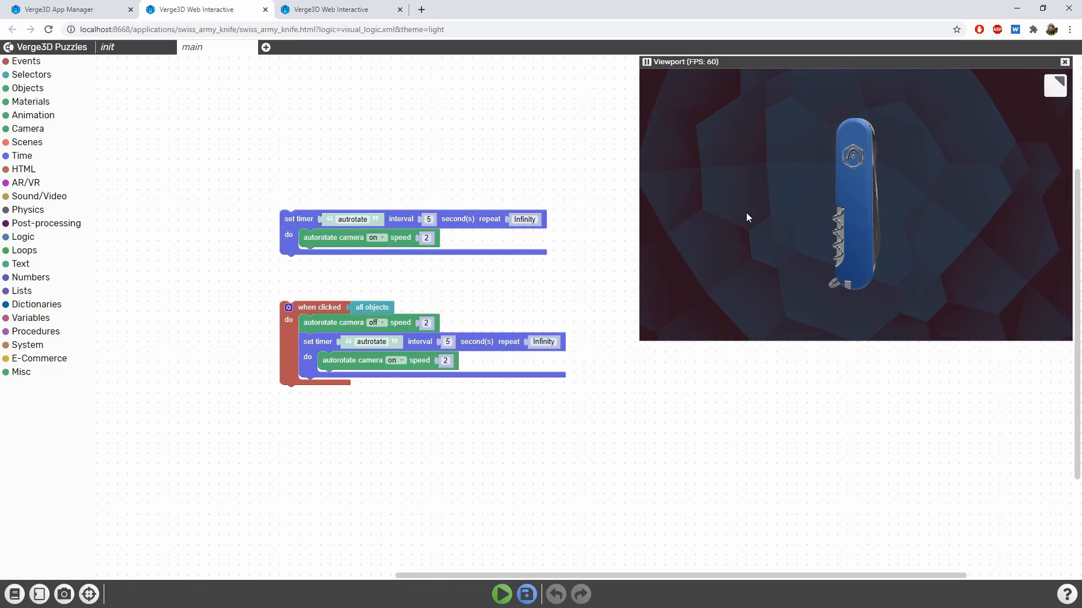
mouse_move(741, 214)
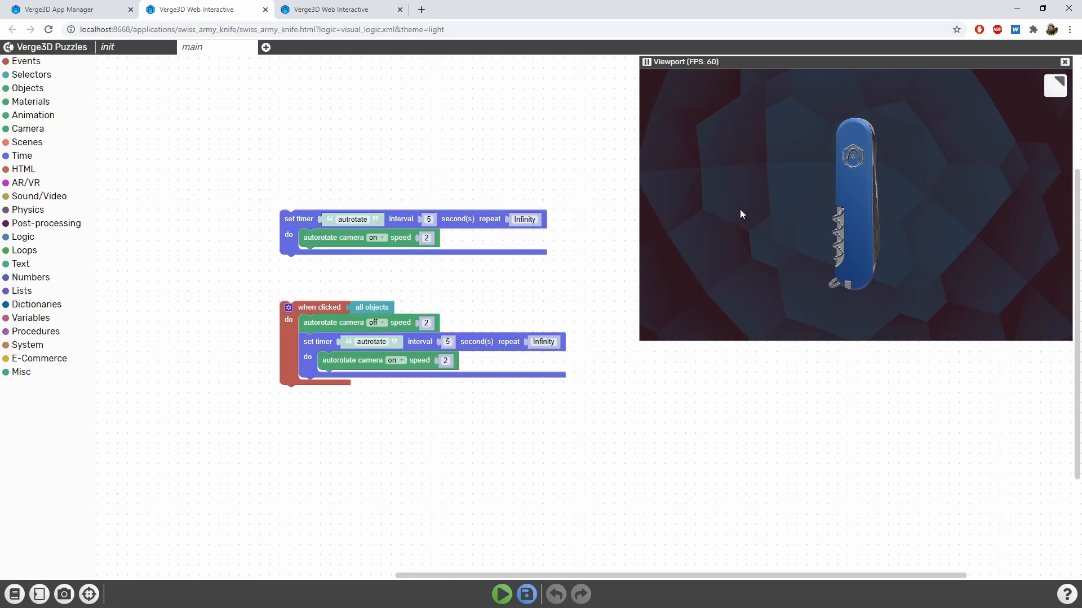
Launch the finished knife app in a new browser tab and orbit the knife to its front side
click(338, 11)
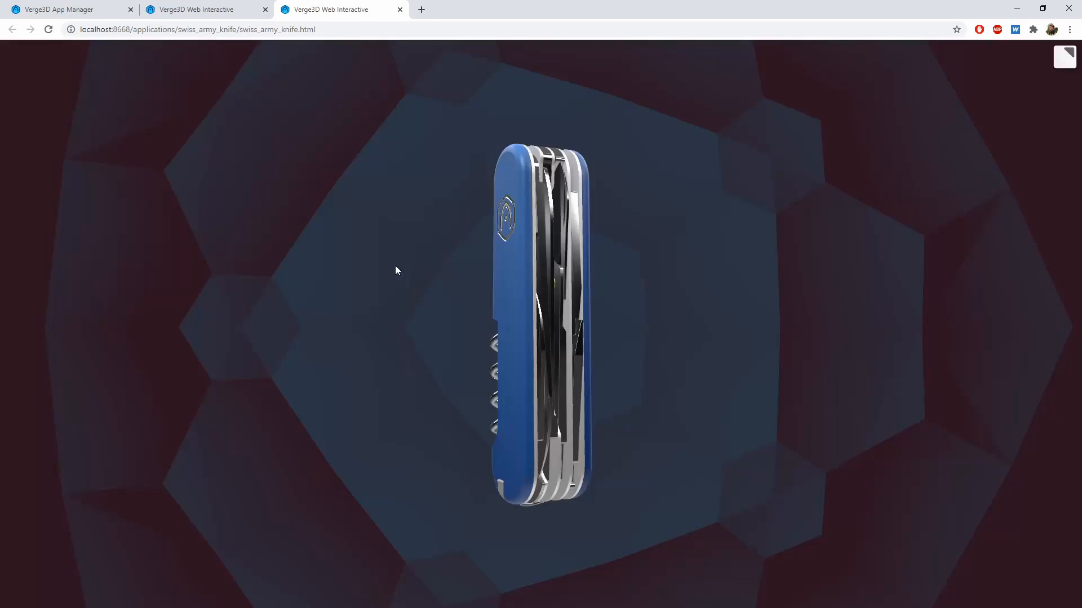
key(F12)
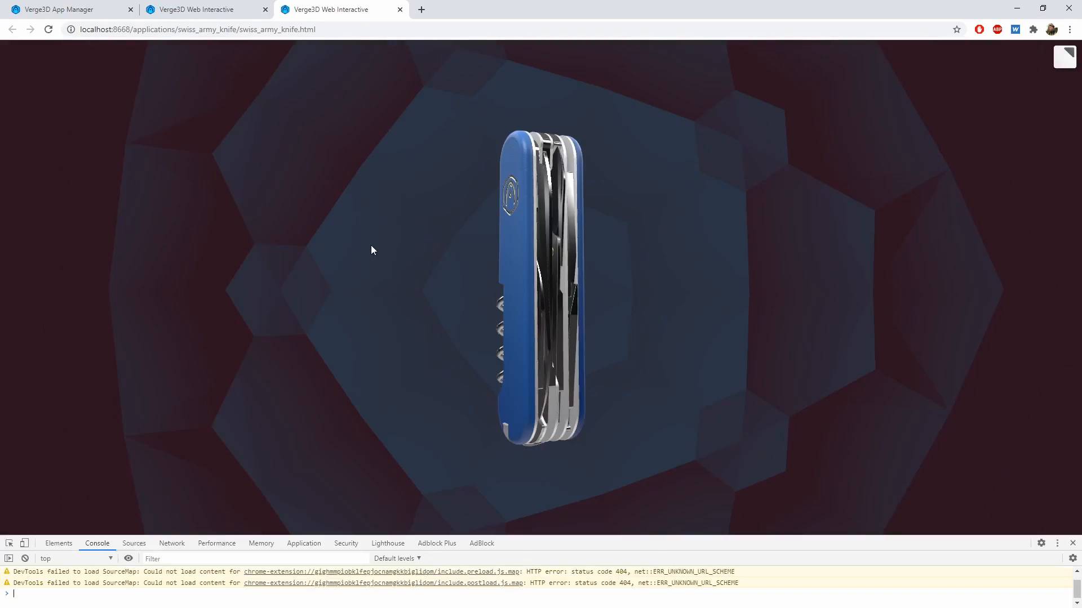
click(1079, 543)
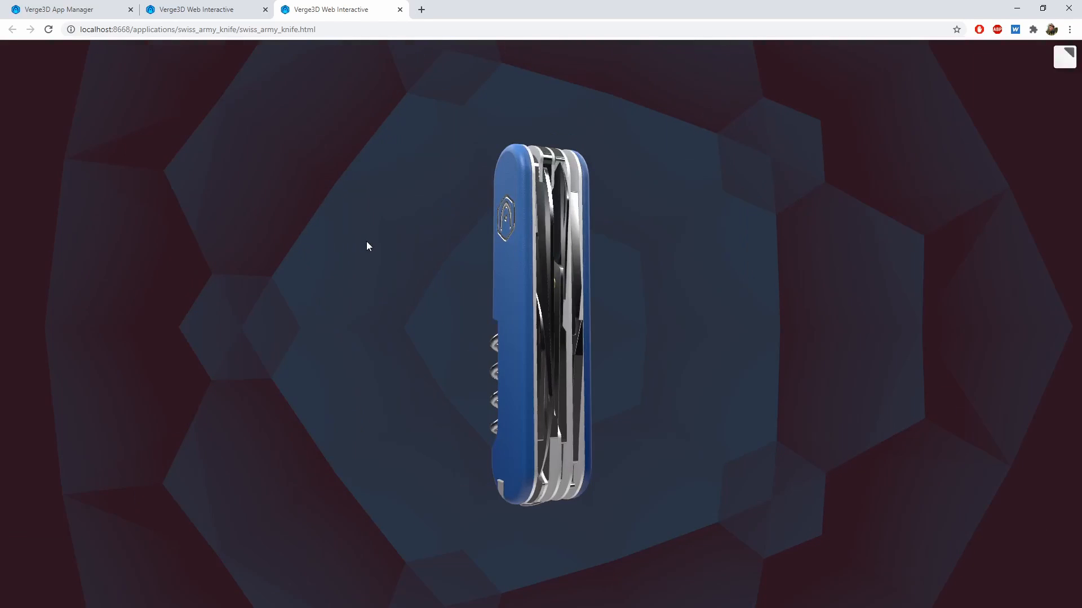
mouse_move(364, 244)
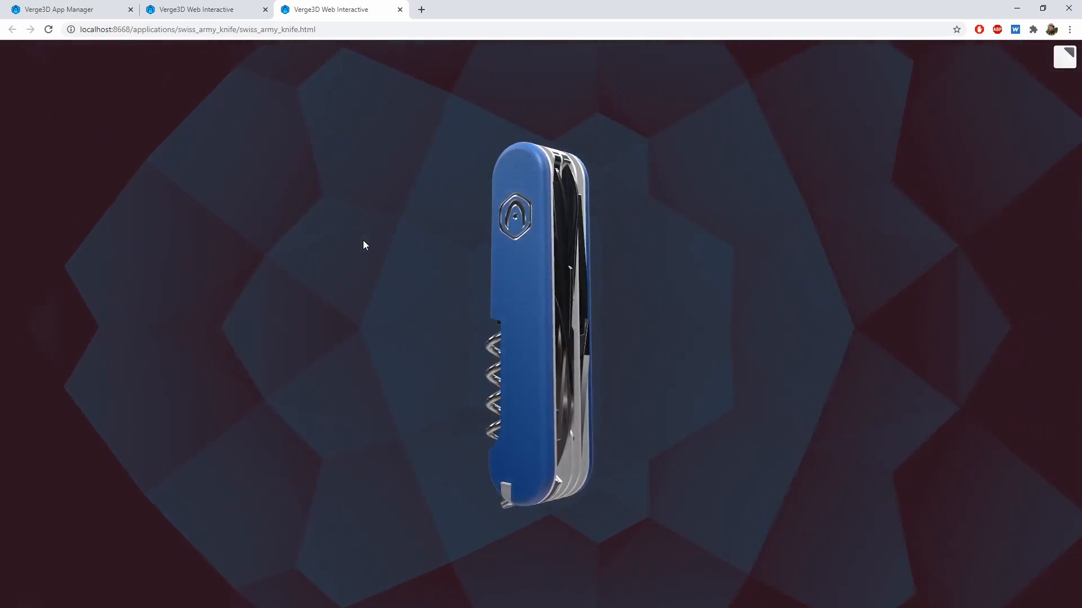
drag(364, 245, 399, 251)
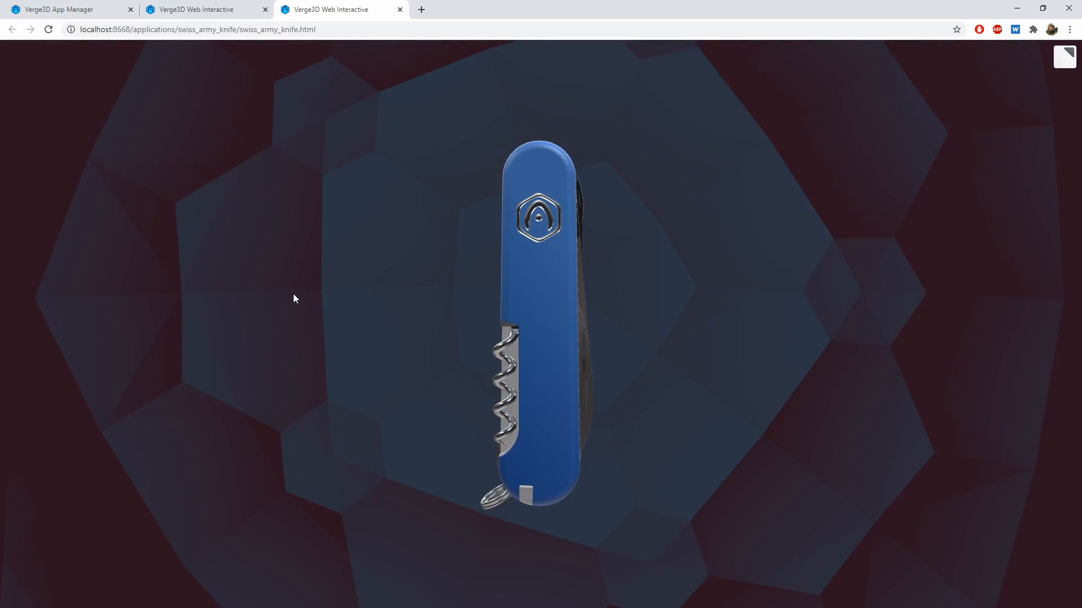
mouse_move(300, 298)
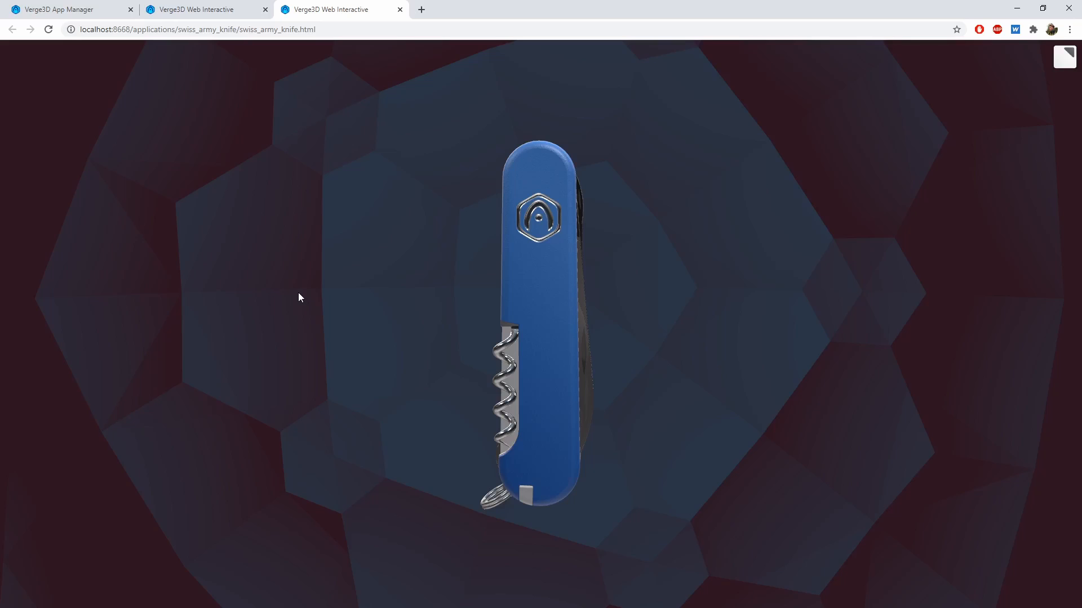